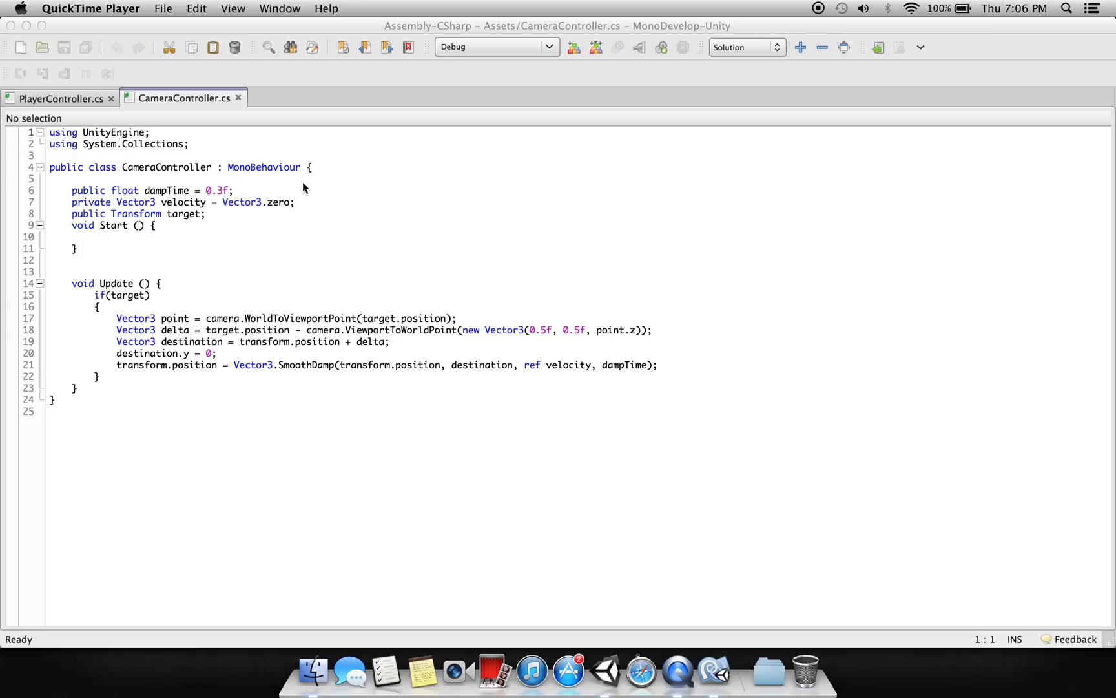
mouse_move(228, 194)
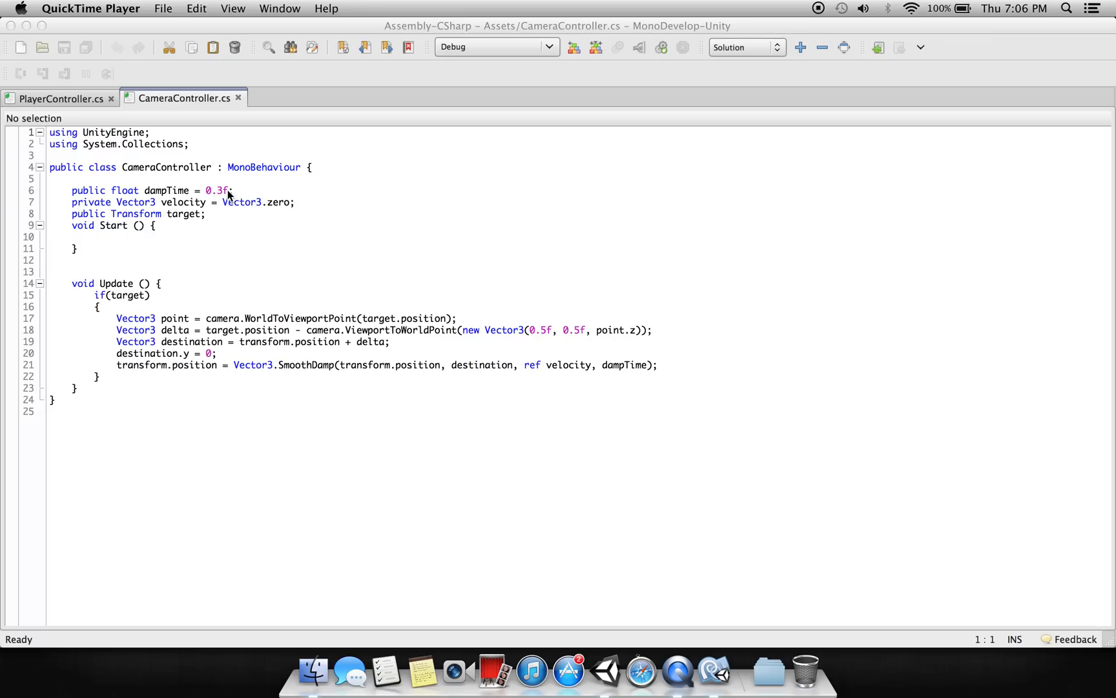
mouse_move(189, 309)
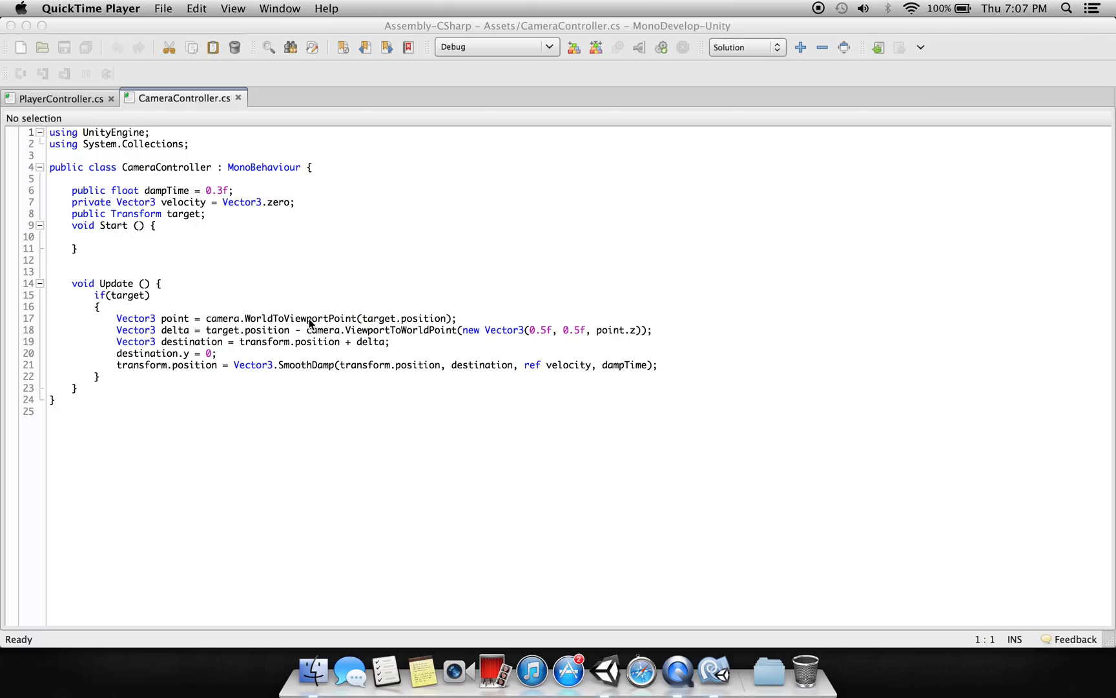
mouse_move(257, 253)
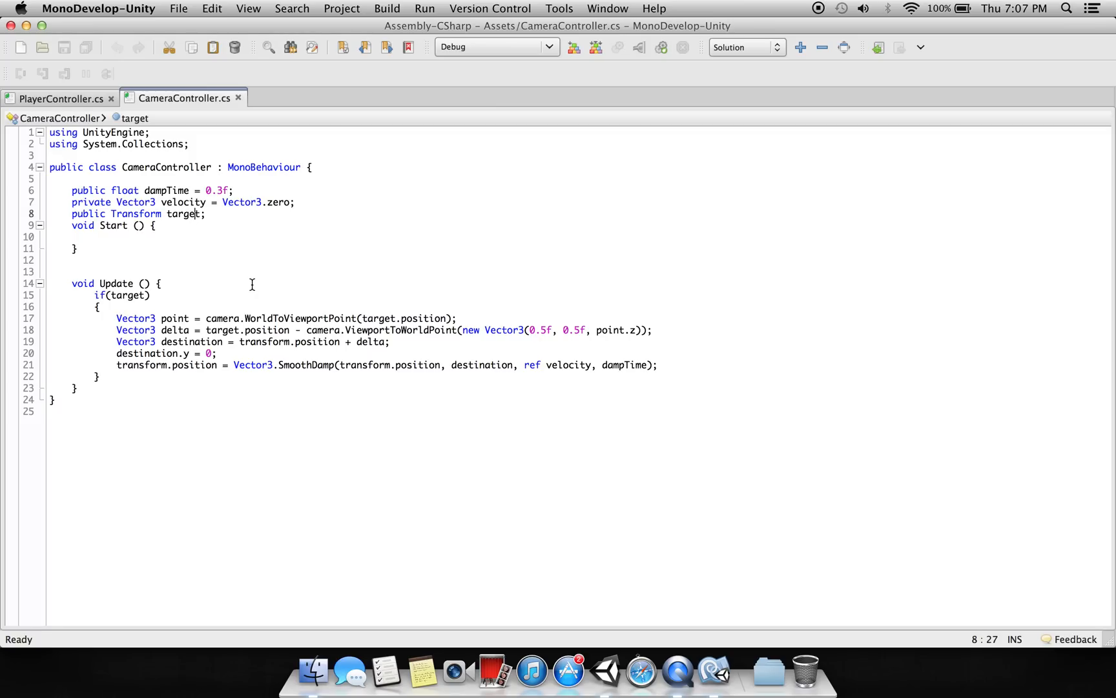
Step: Highlight every use of 'target' in CameraController.cs, then switch back to the Unity editor
double_click(183, 214)
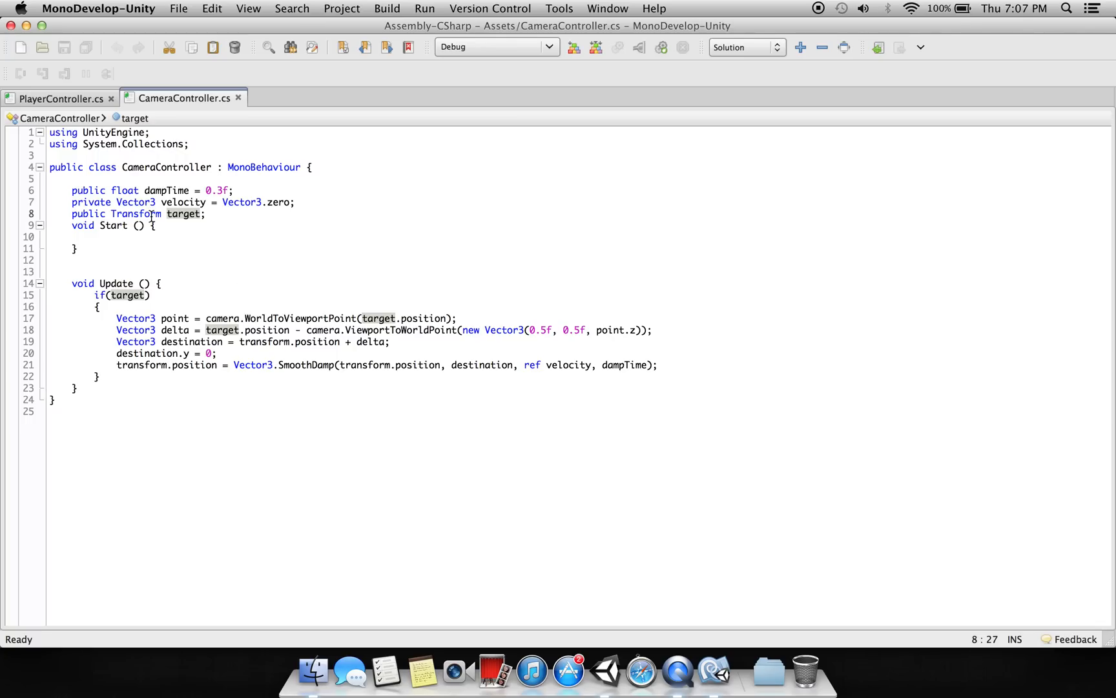
key("cmd+tab")
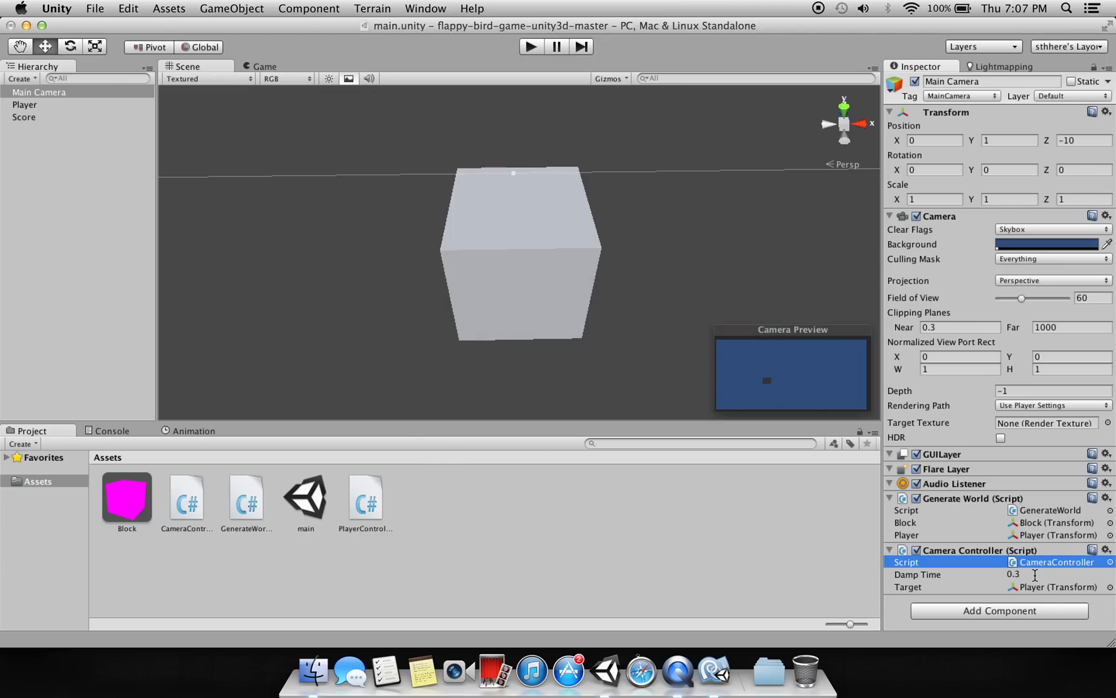
Step: Disable the Main Camera's Camera Controller, test-run the game, then reselect Main Camera
left_click(1054, 587)
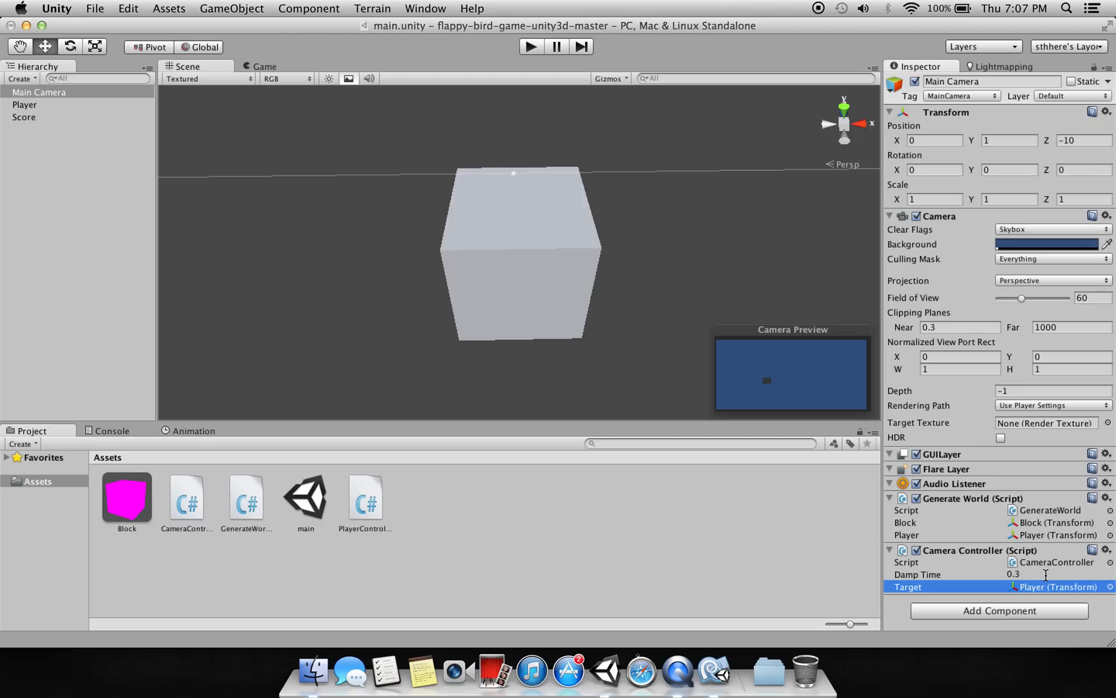
mouse_move(1046, 585)
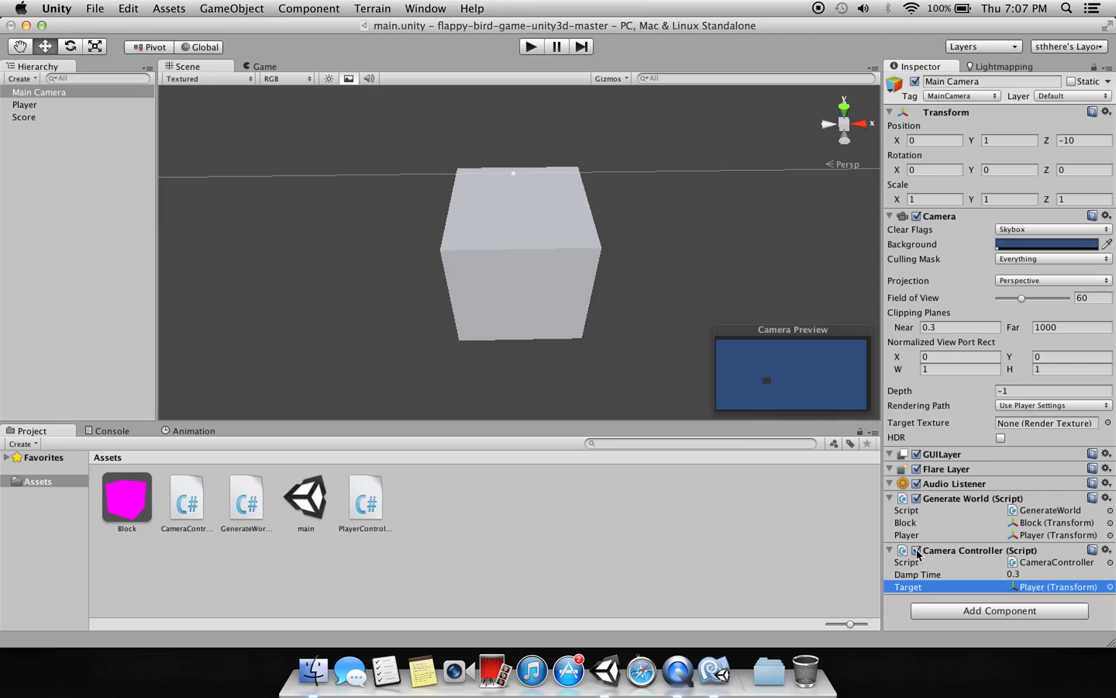
left_click(916, 550)
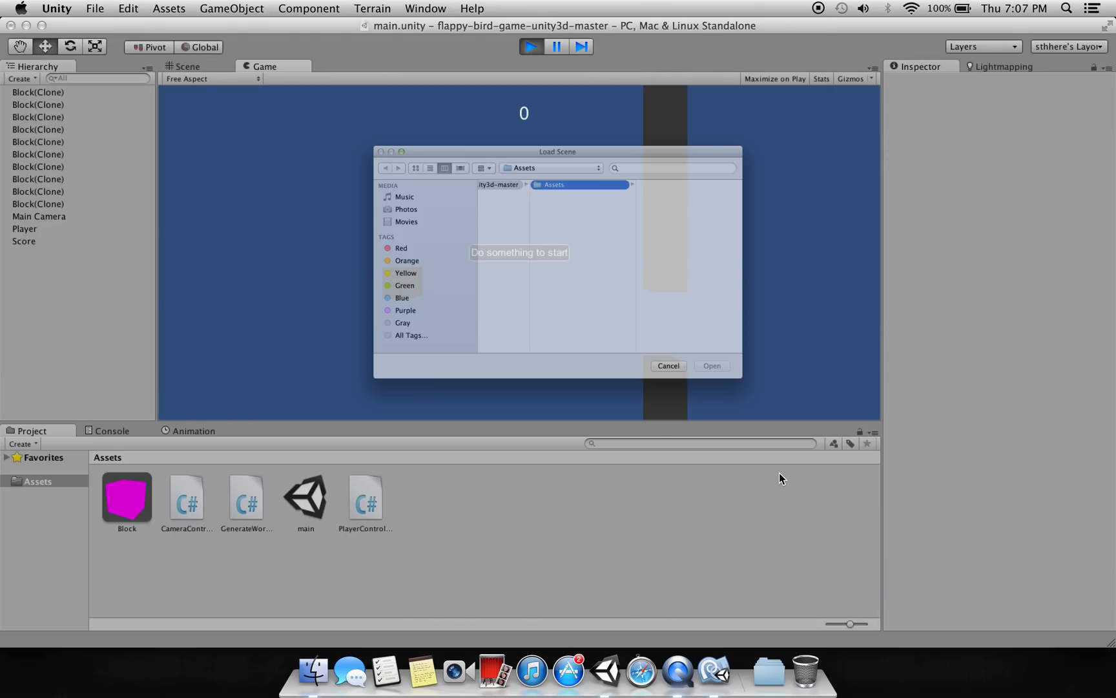
left_click(667, 365)
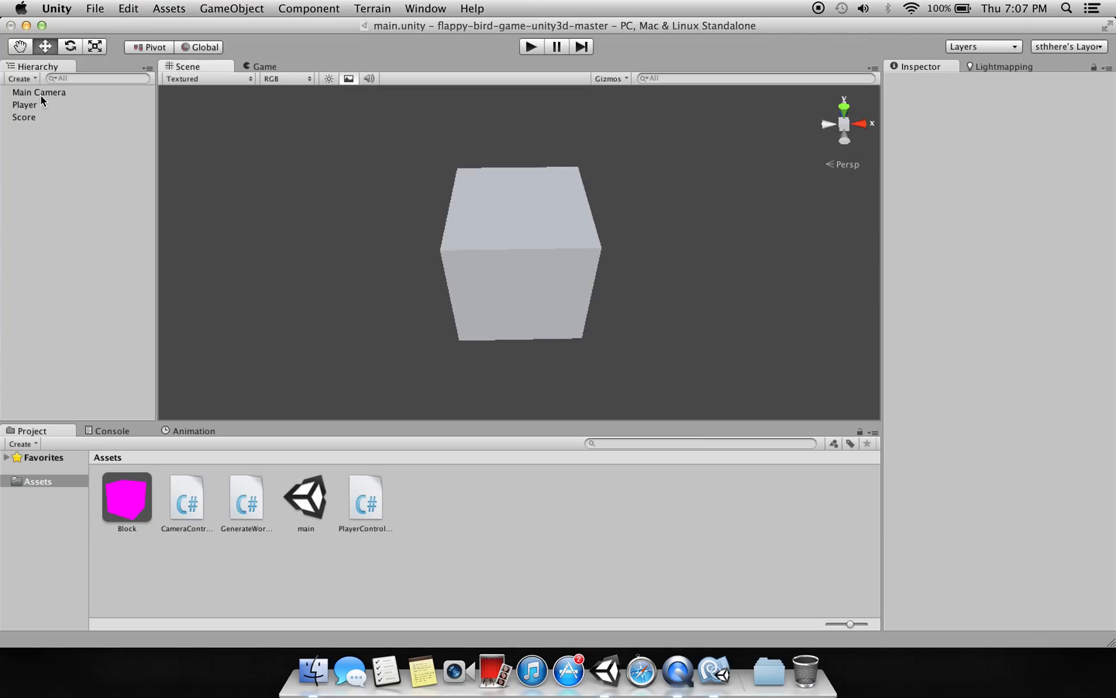
left_click(39, 91)
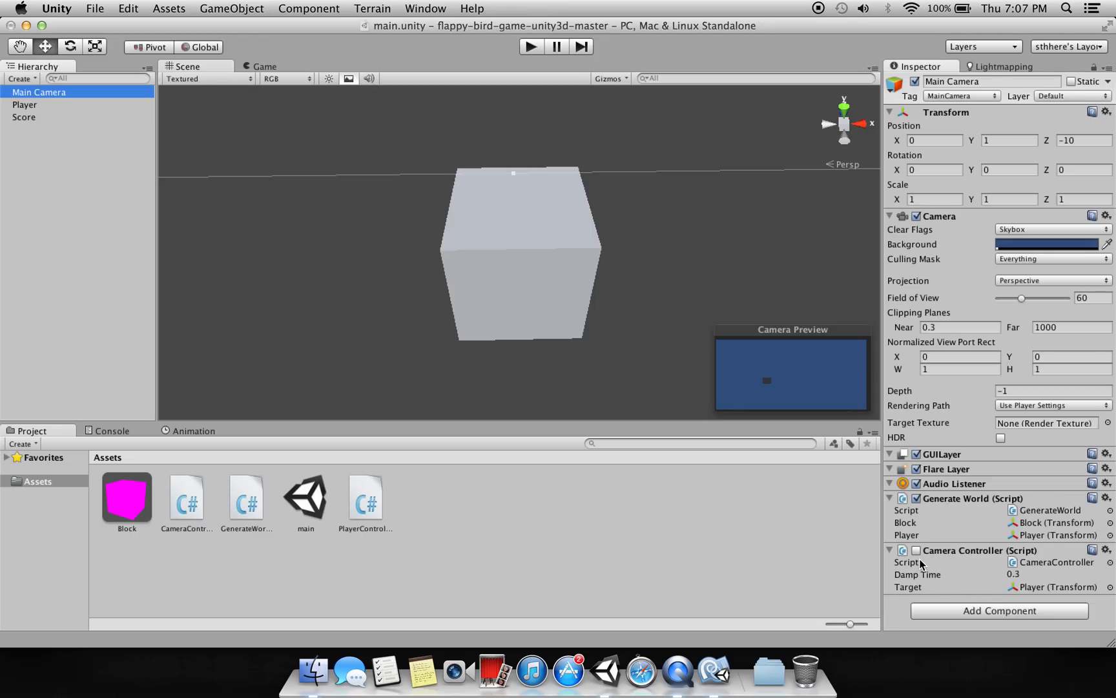
left_click(917, 549)
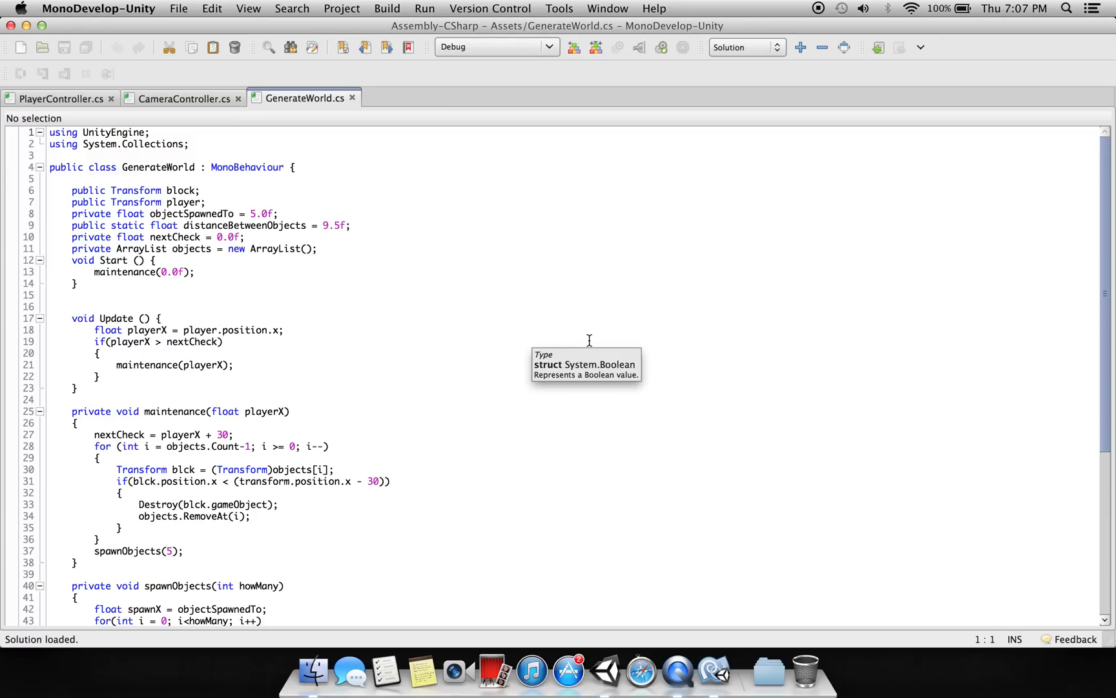
mouse_move(420, 276)
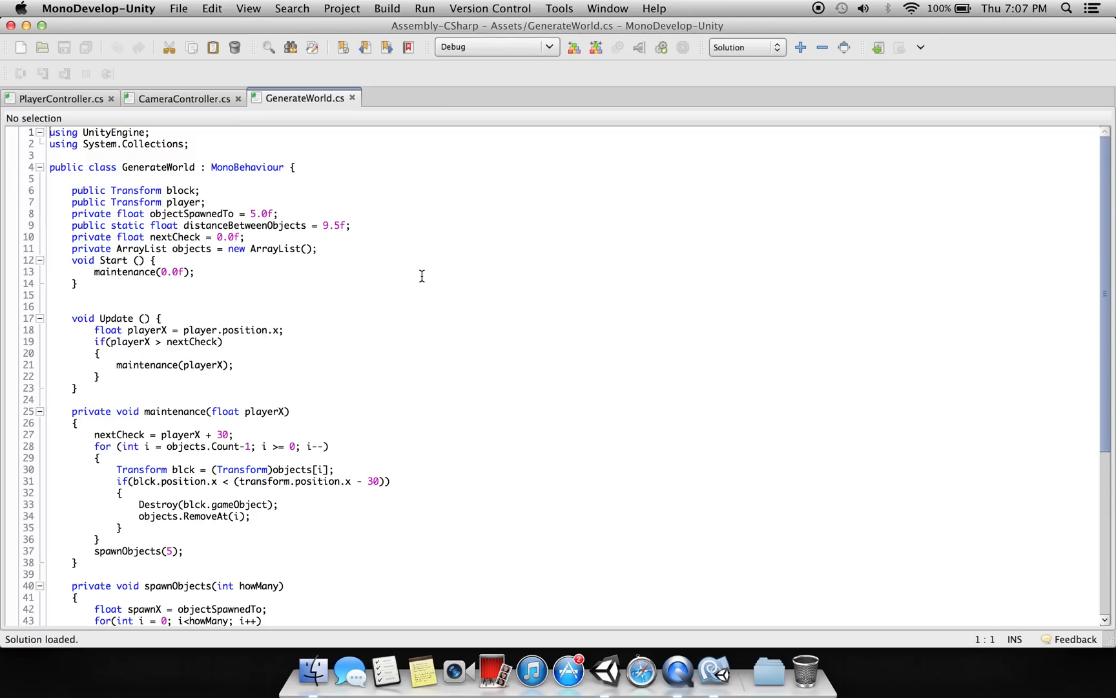
mouse_move(149, 406)
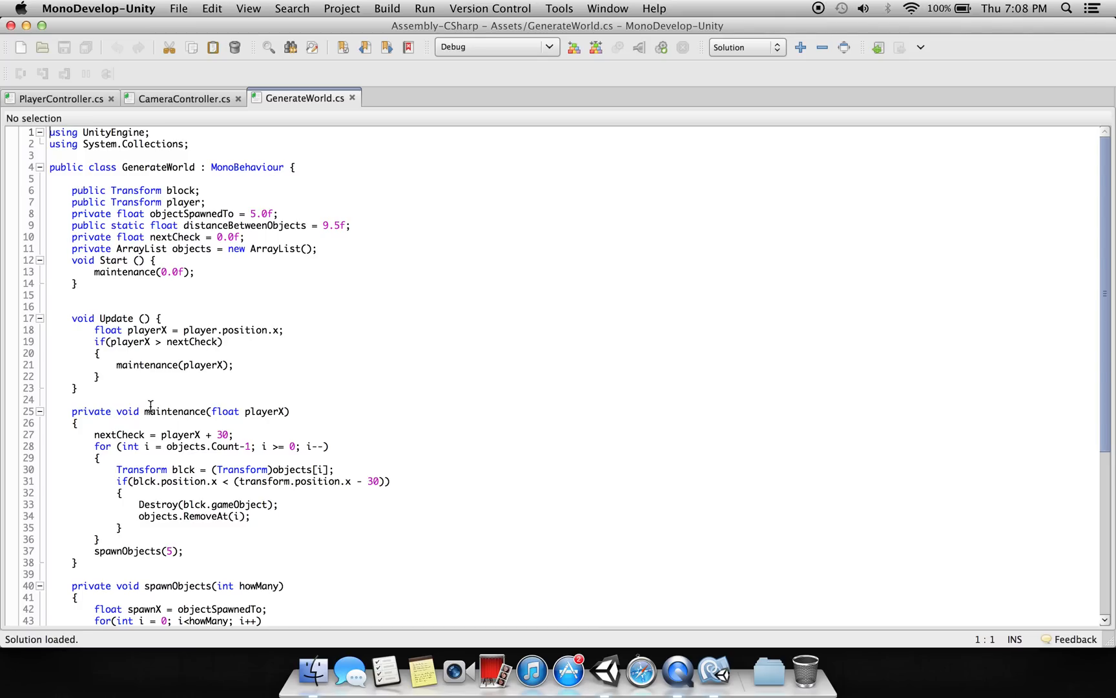
mouse_move(174, 410)
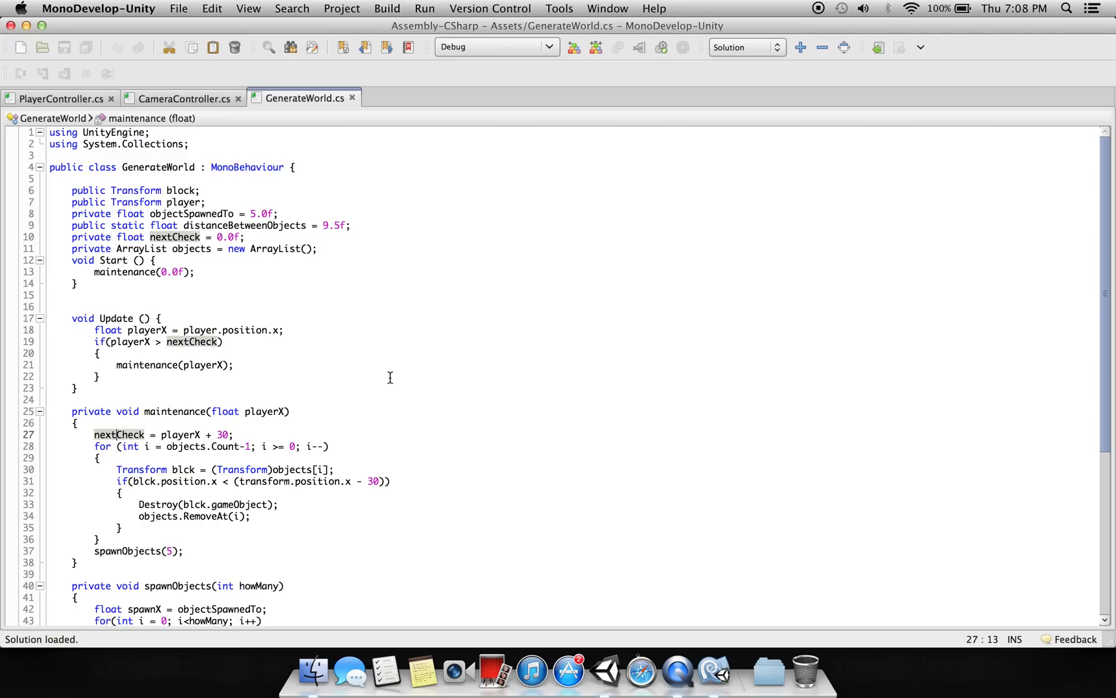
mouse_move(163, 383)
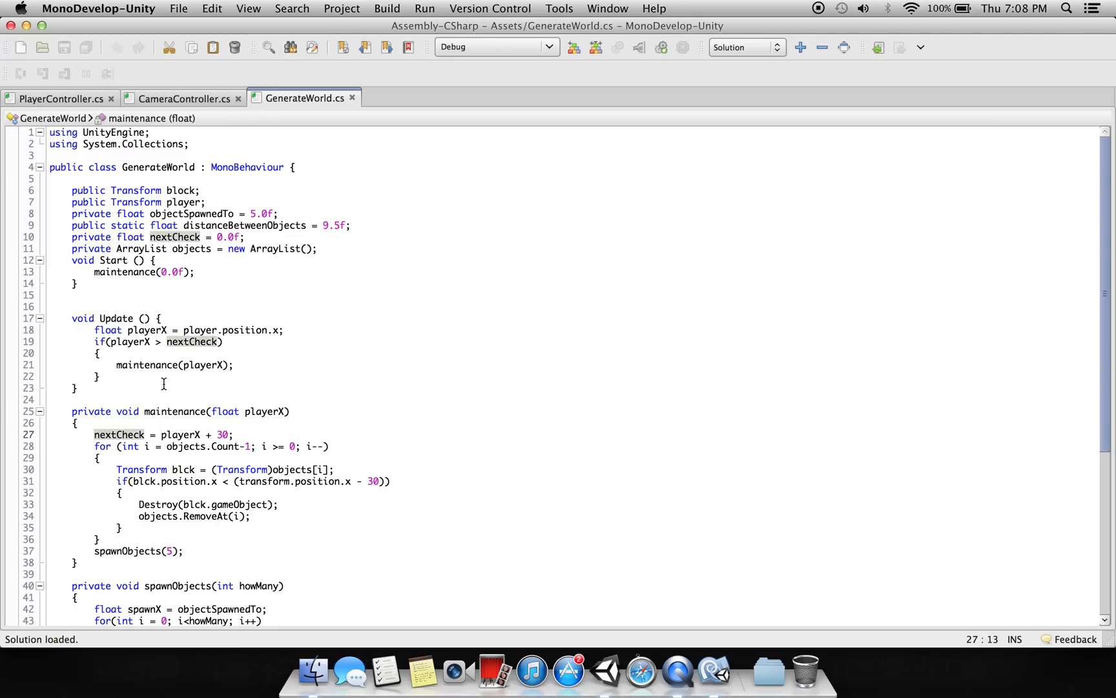
mouse_move(190, 342)
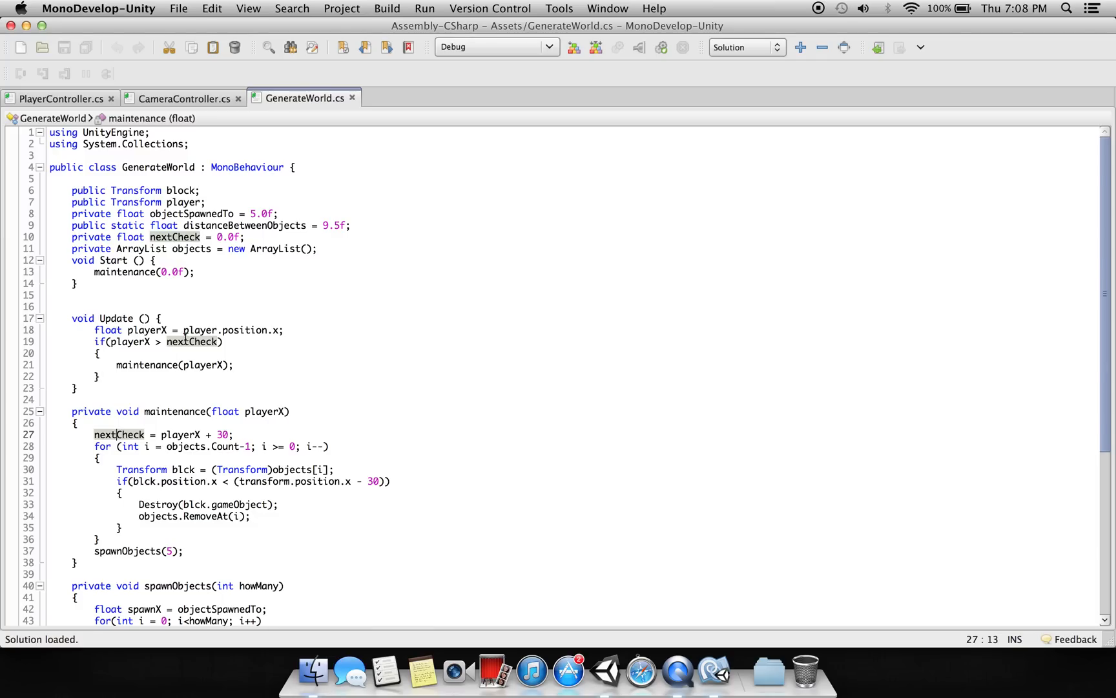
mouse_move(197, 406)
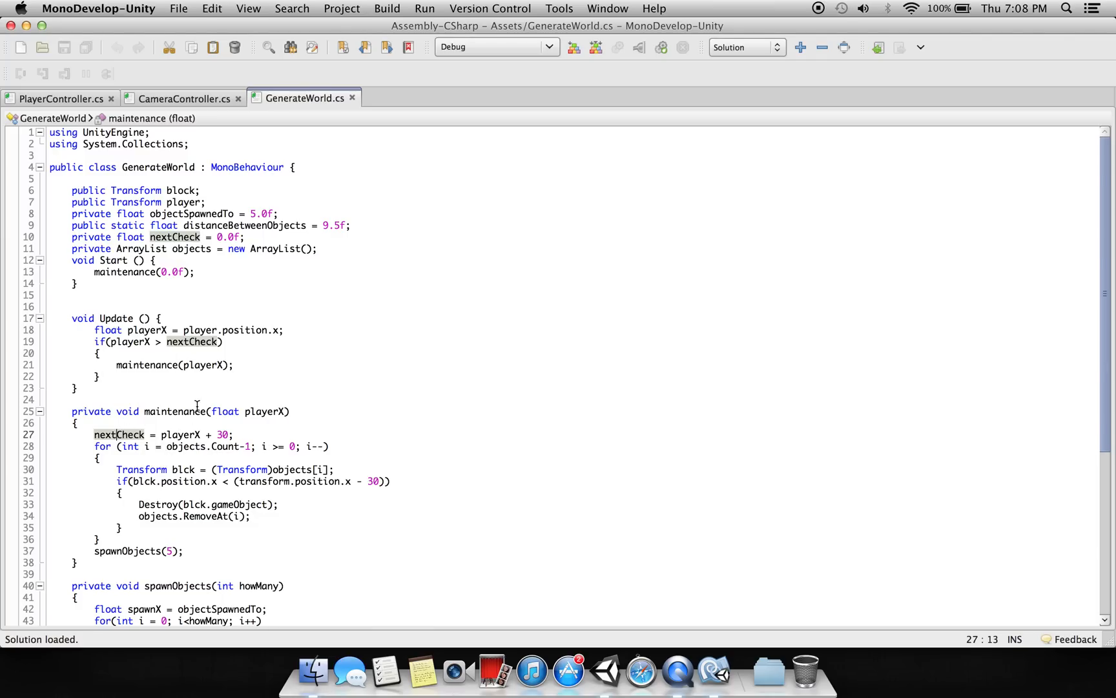
left_click(145, 365)
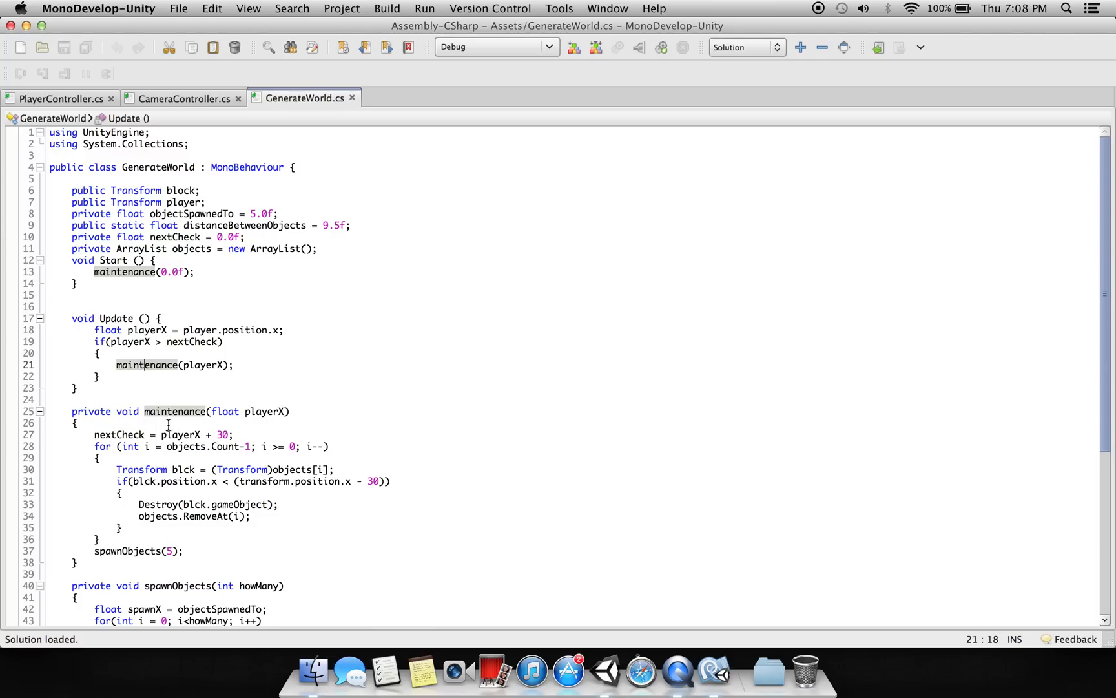
mouse_move(186, 411)
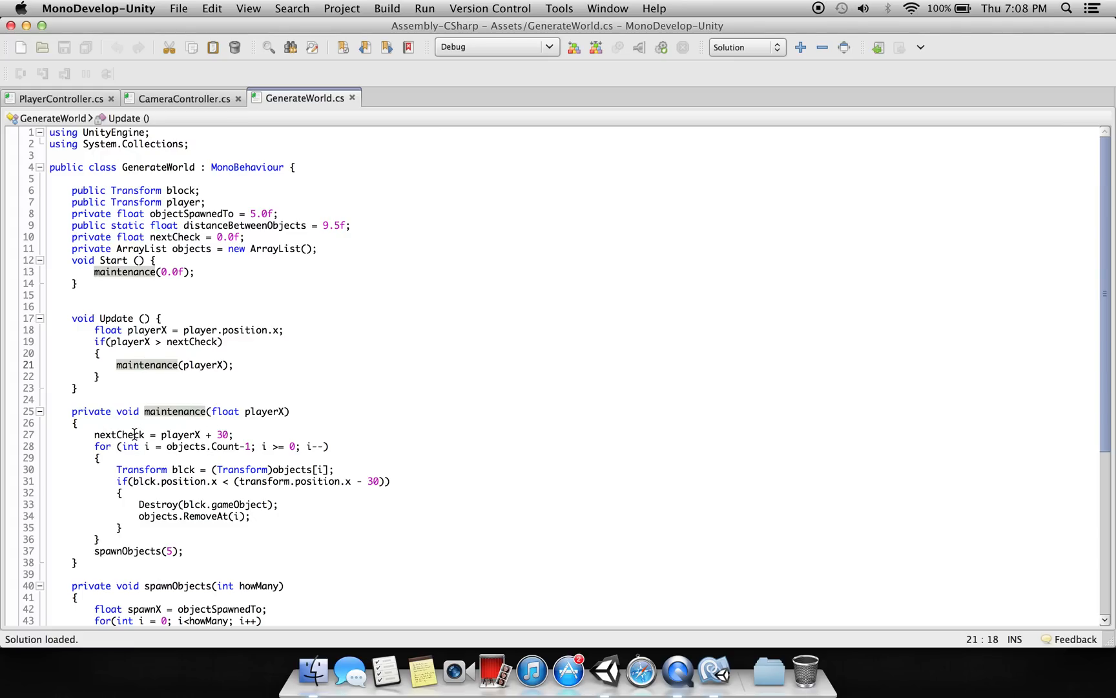
left_click(118, 434)
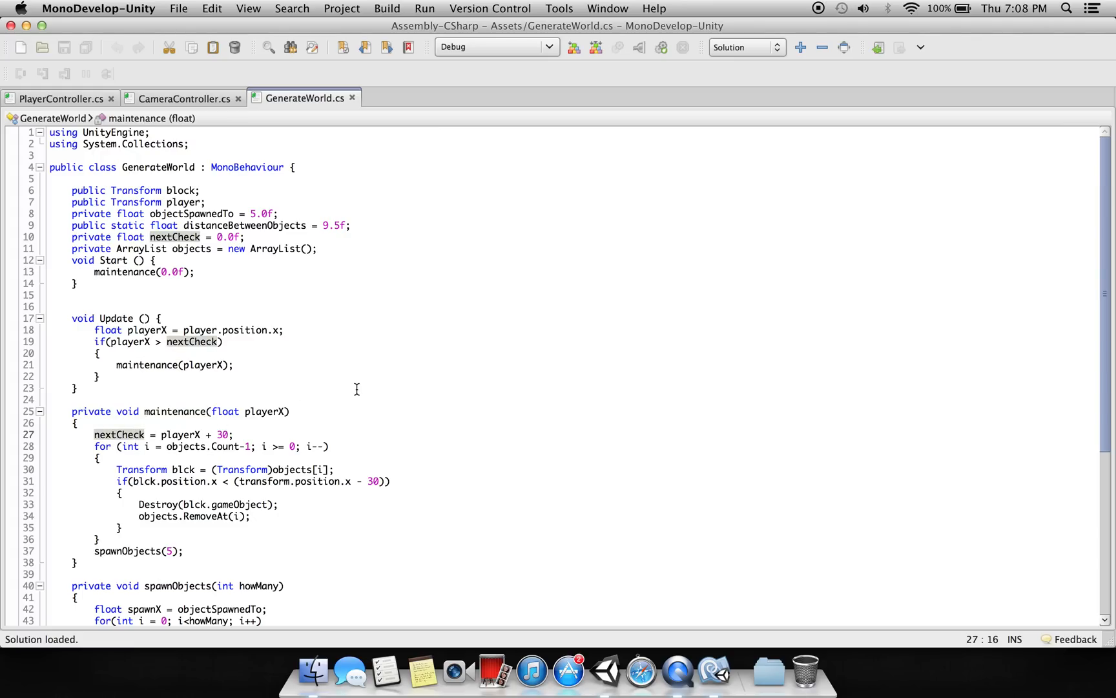
left_click(289, 411)
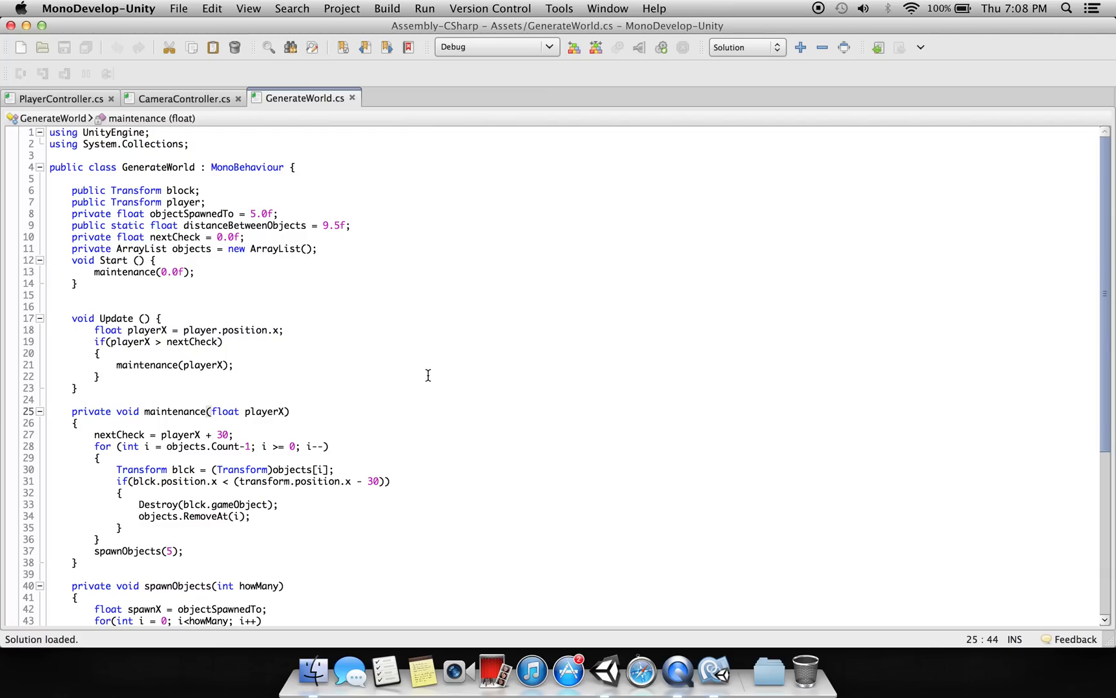
mouse_move(379, 397)
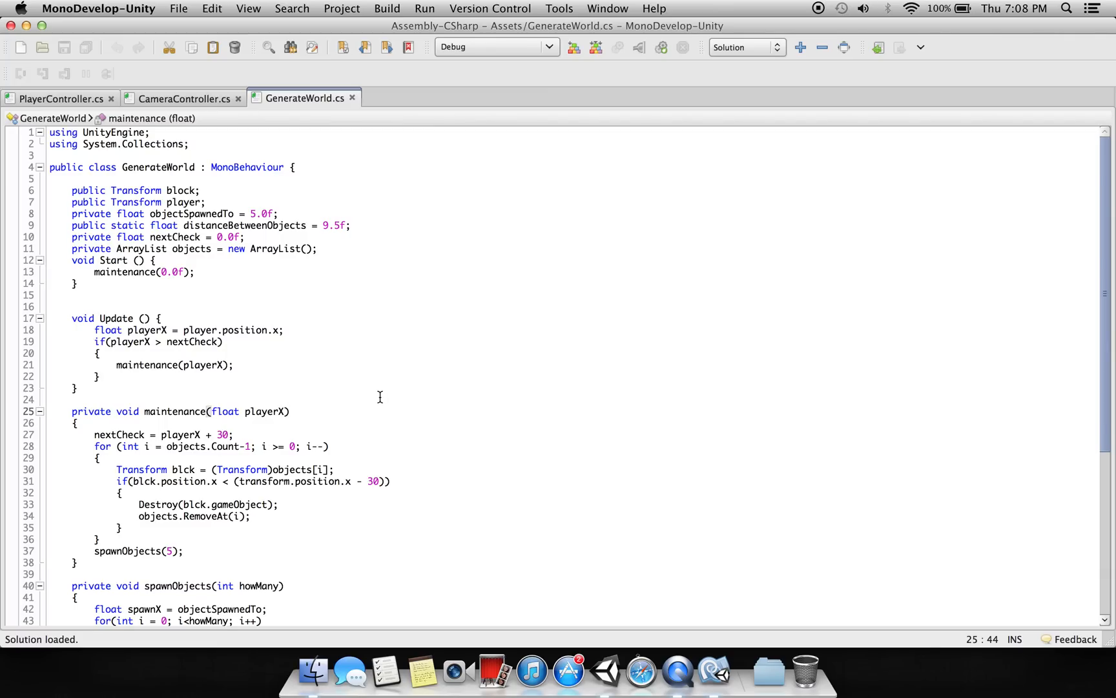
left_click(288, 411)
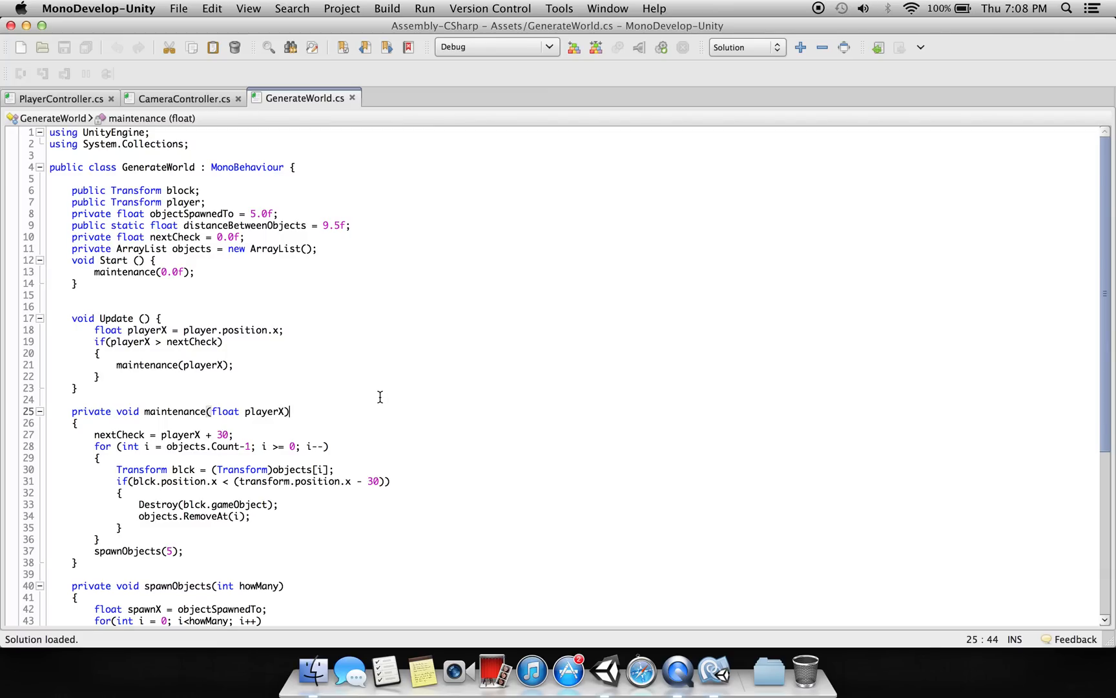
mouse_move(334, 446)
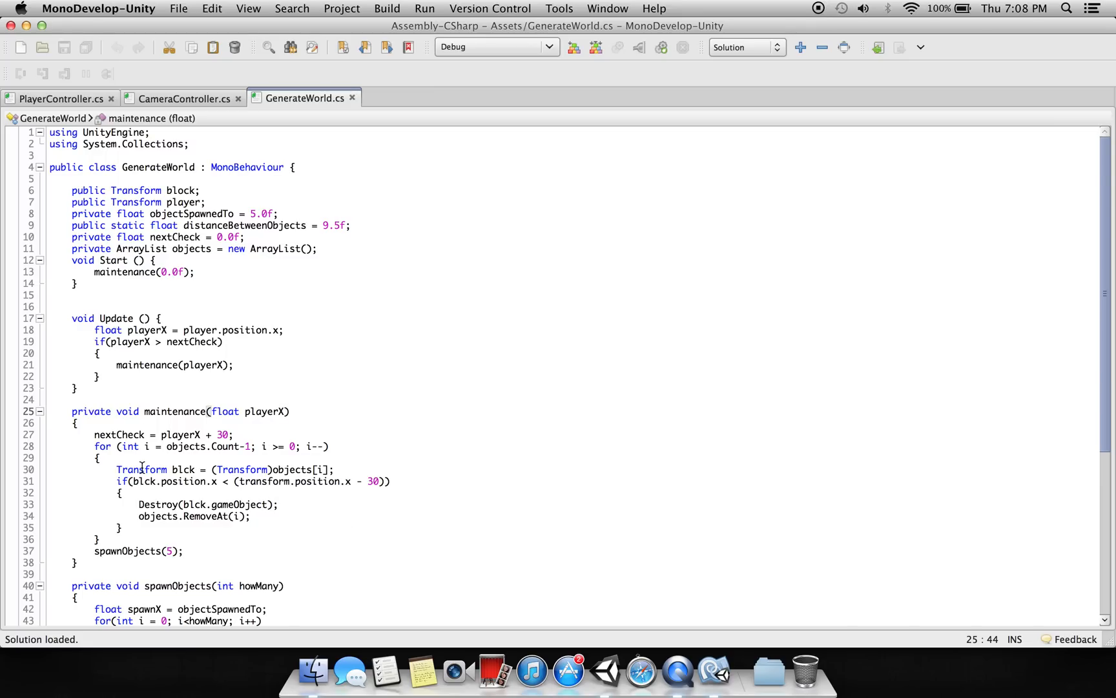
mouse_move(408, 541)
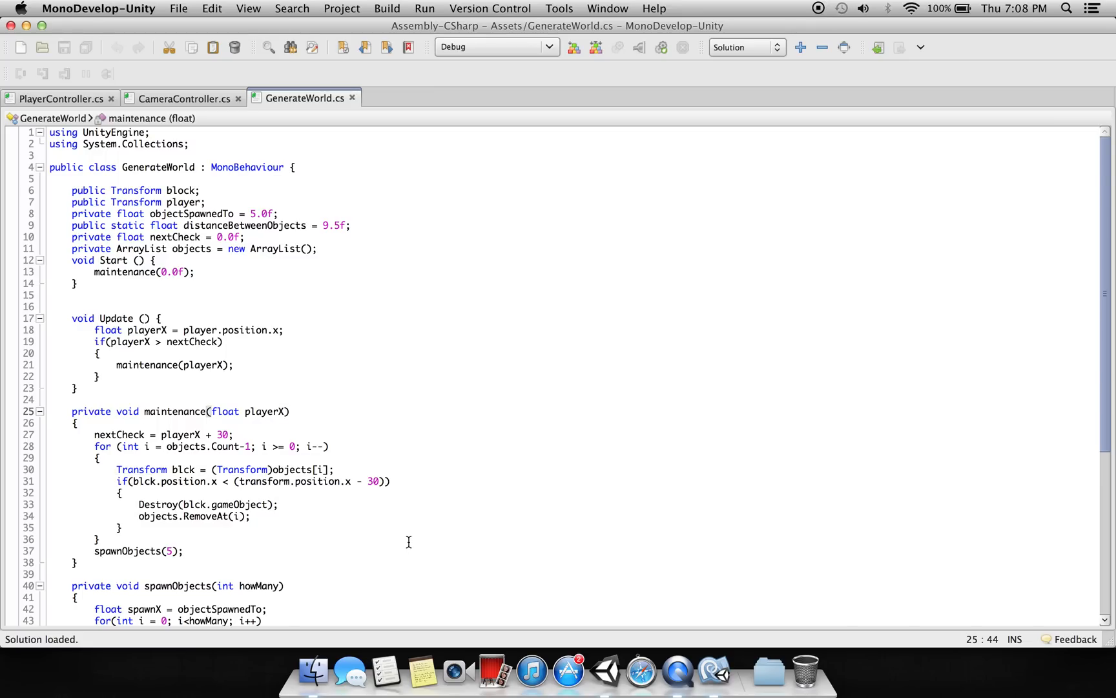
left_click(172, 469)
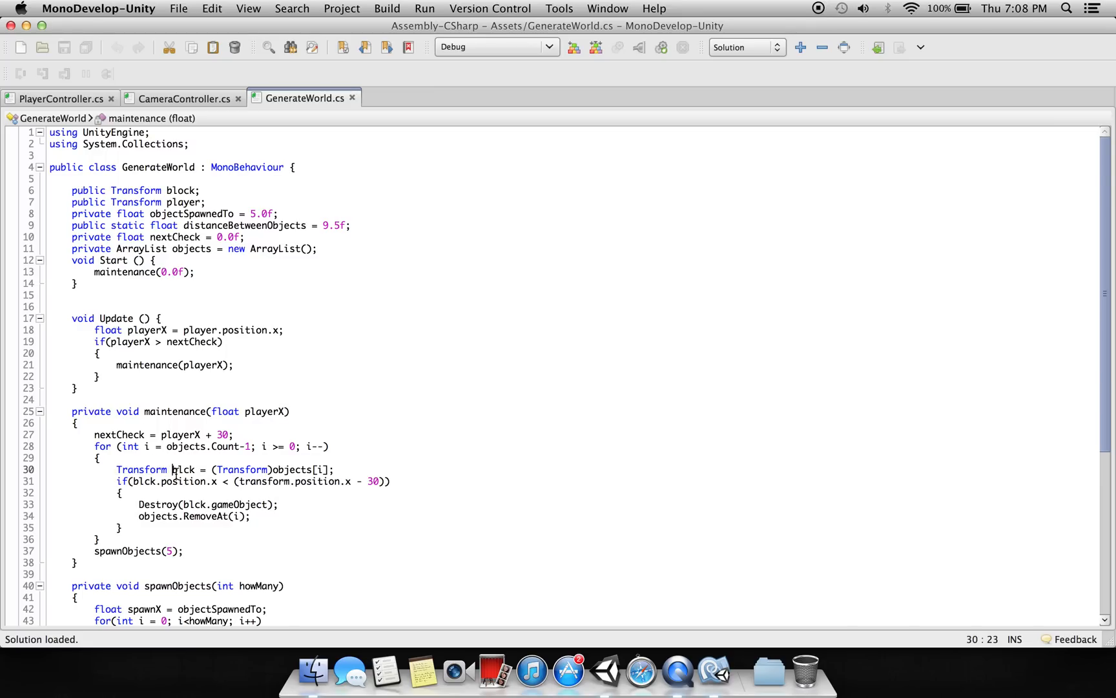
double_click(184, 469)
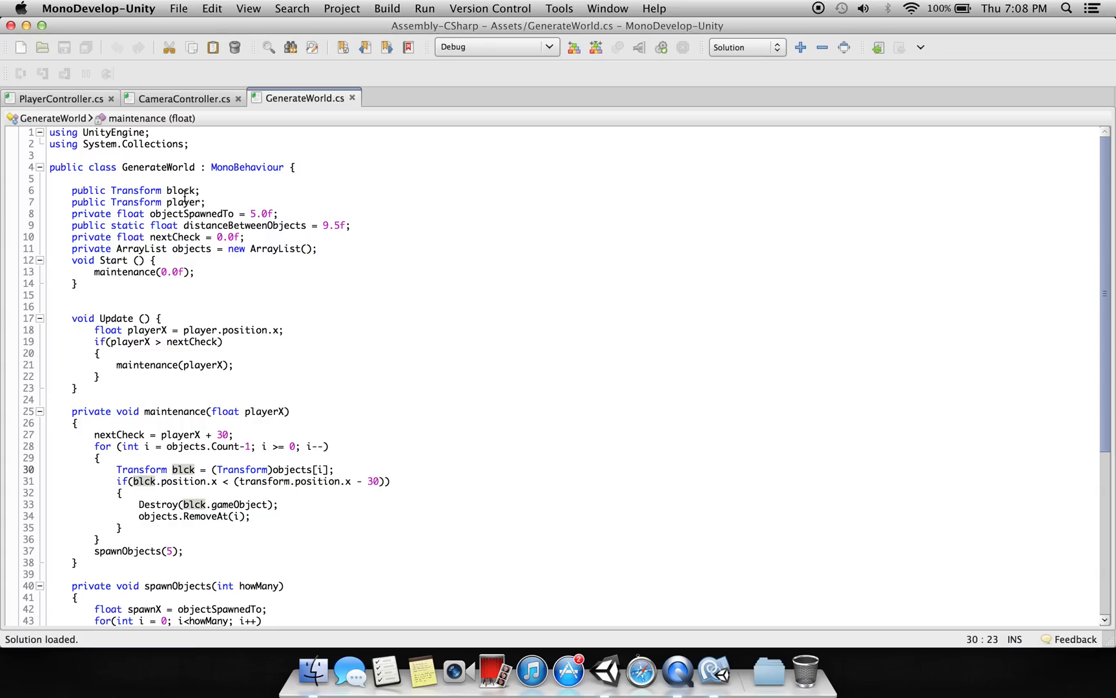
left_click(183, 189)
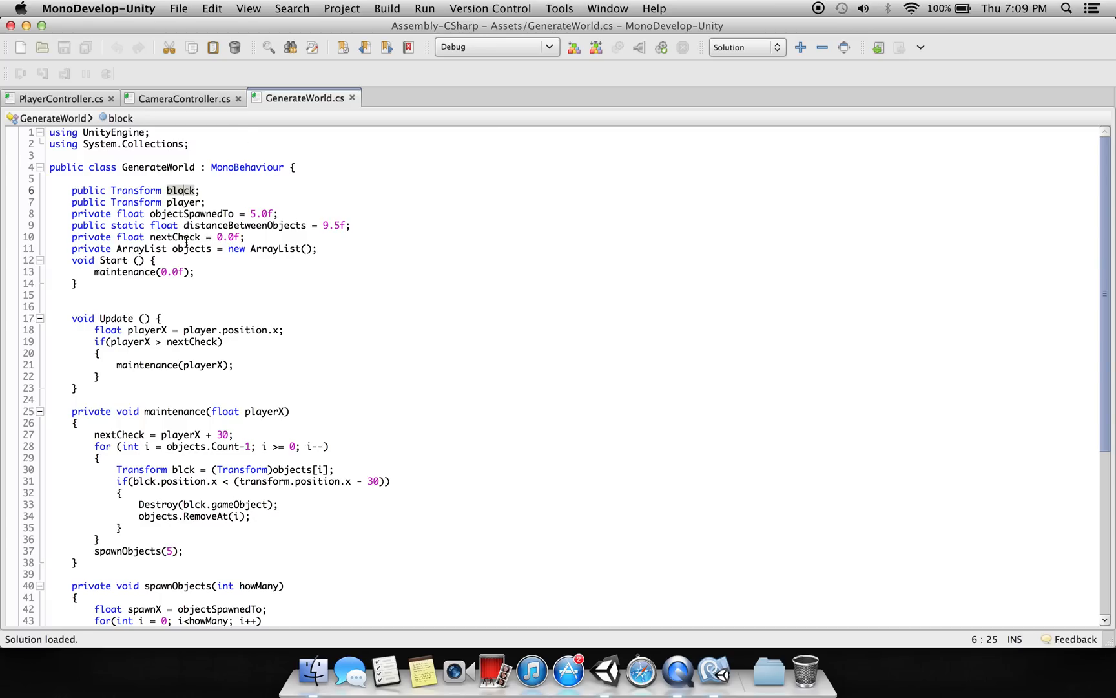
left_click(190, 248)
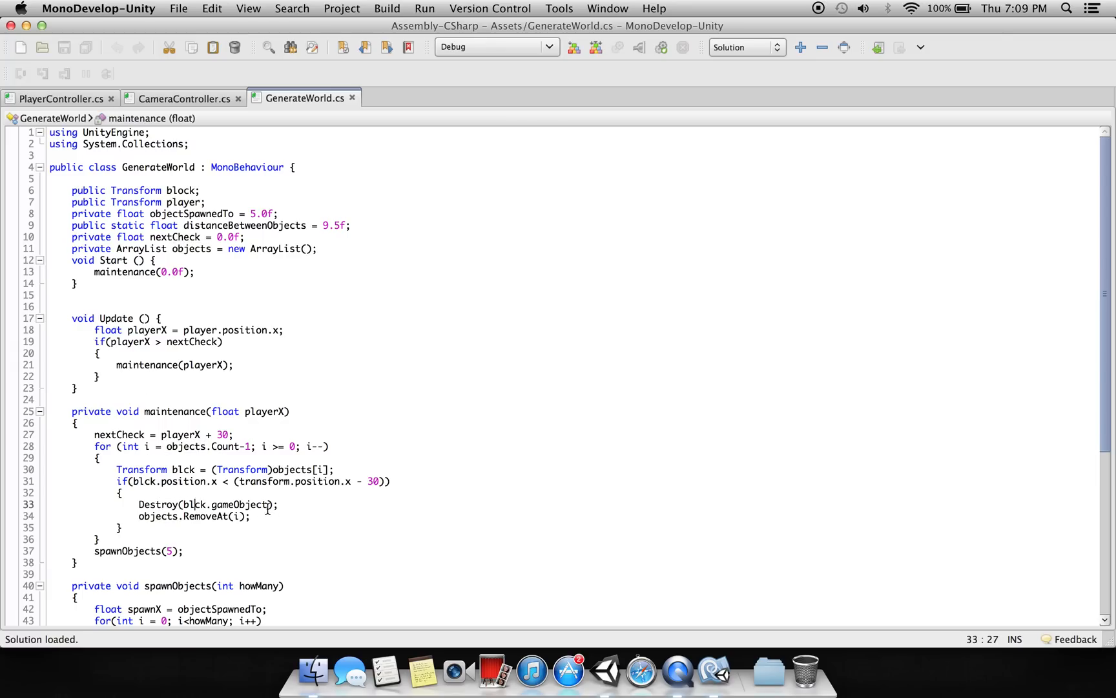
scroll("down", 3)
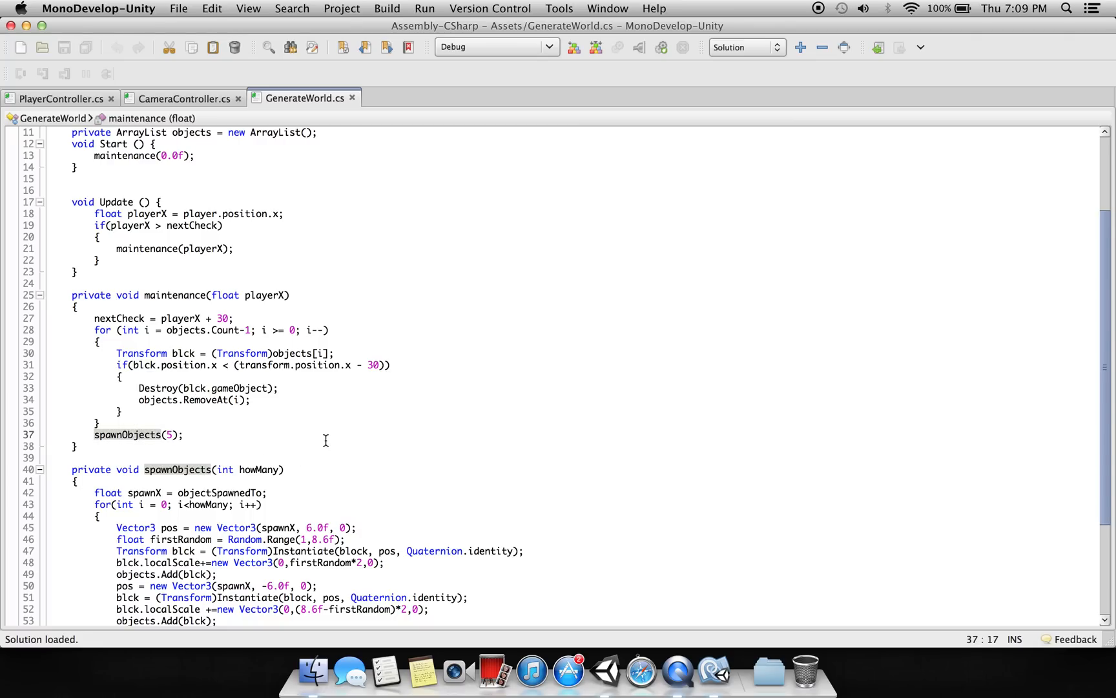
scroll("down", 3)
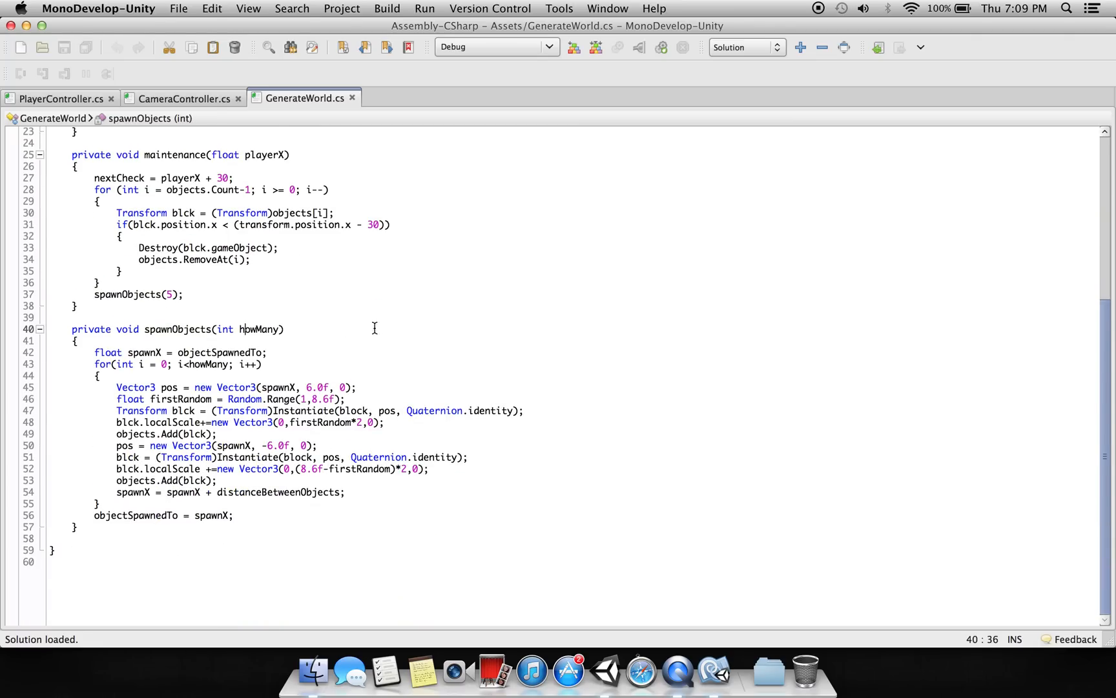
mouse_move(258, 329)
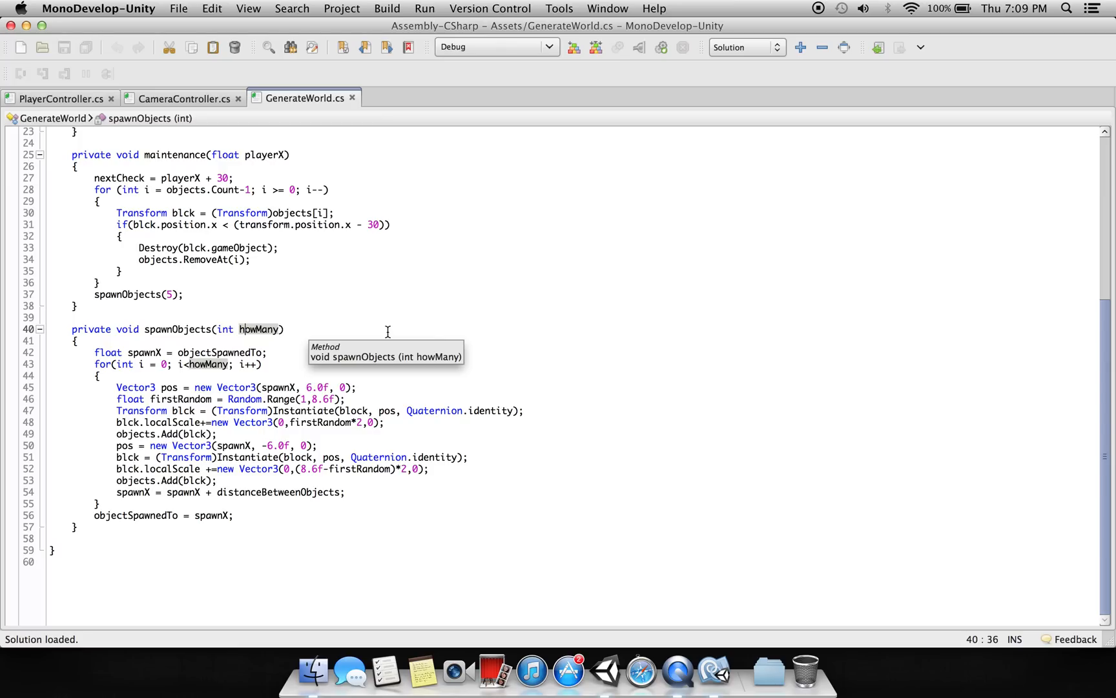
mouse_move(211, 370)
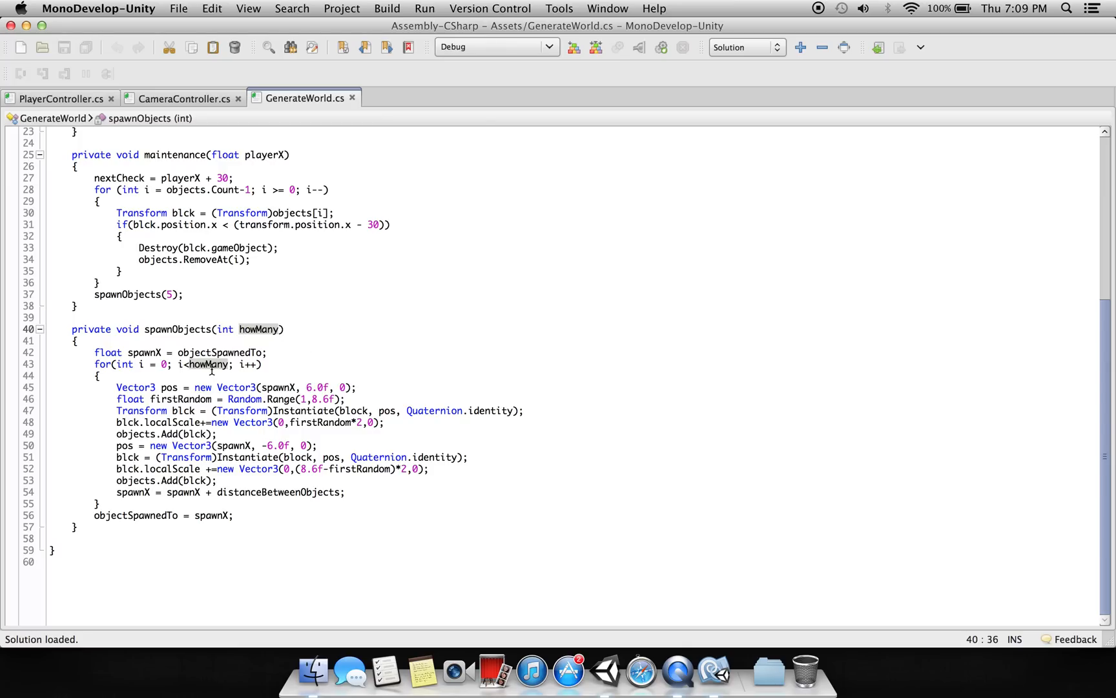
mouse_move(371, 341)
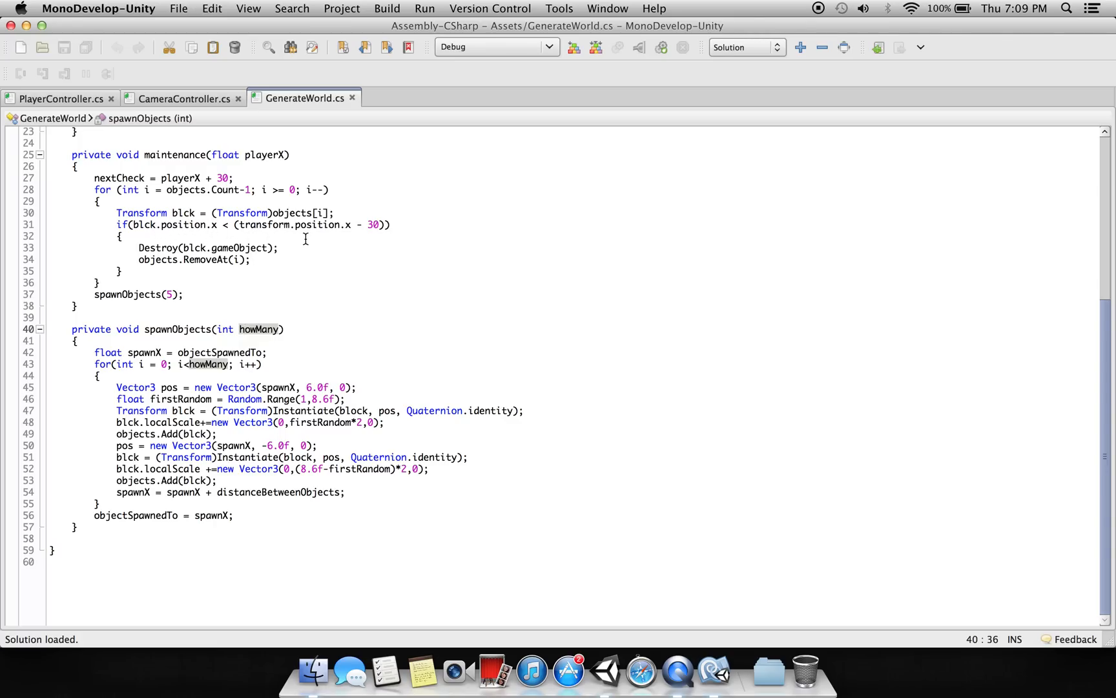
mouse_move(354, 225)
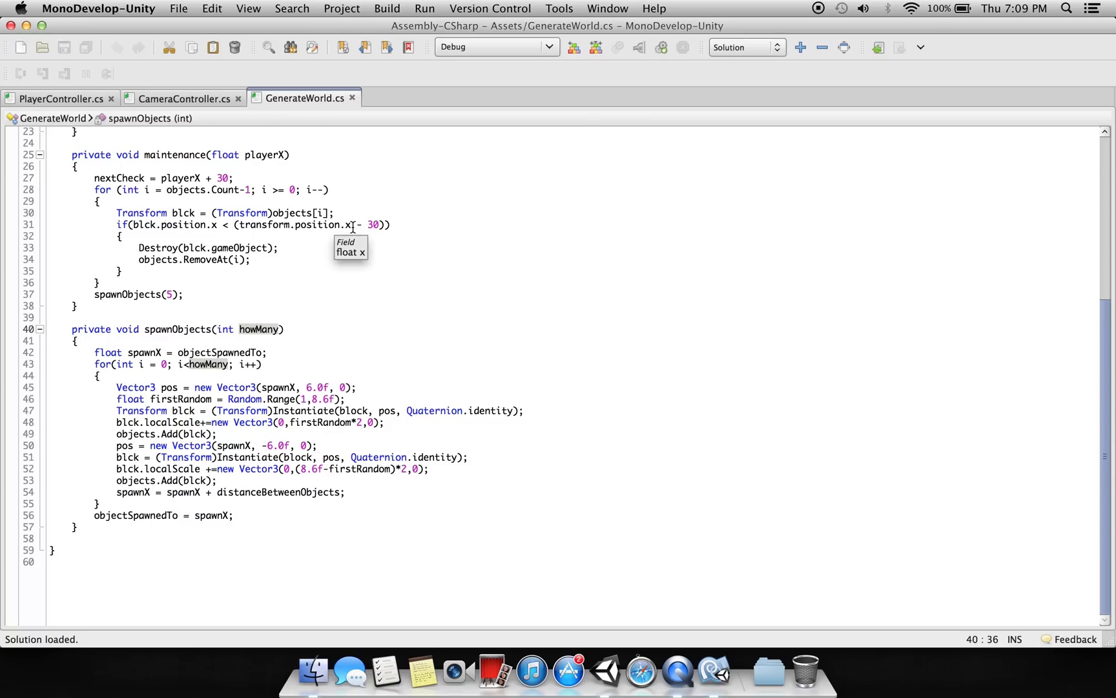
mouse_move(157, 248)
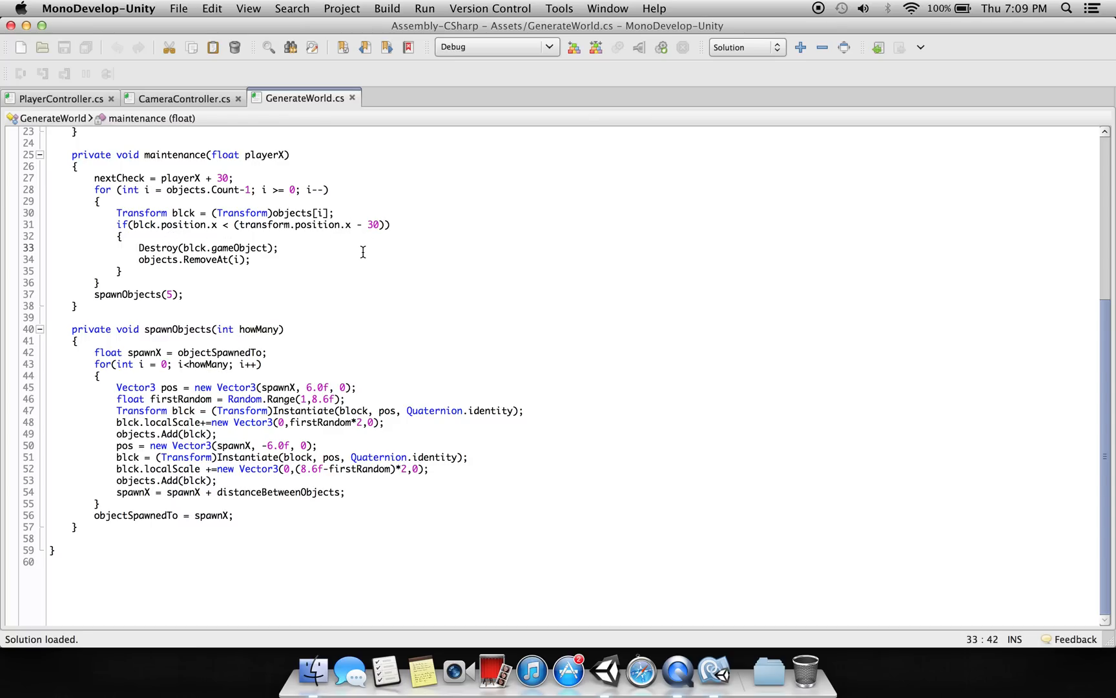
left_click(279, 247)
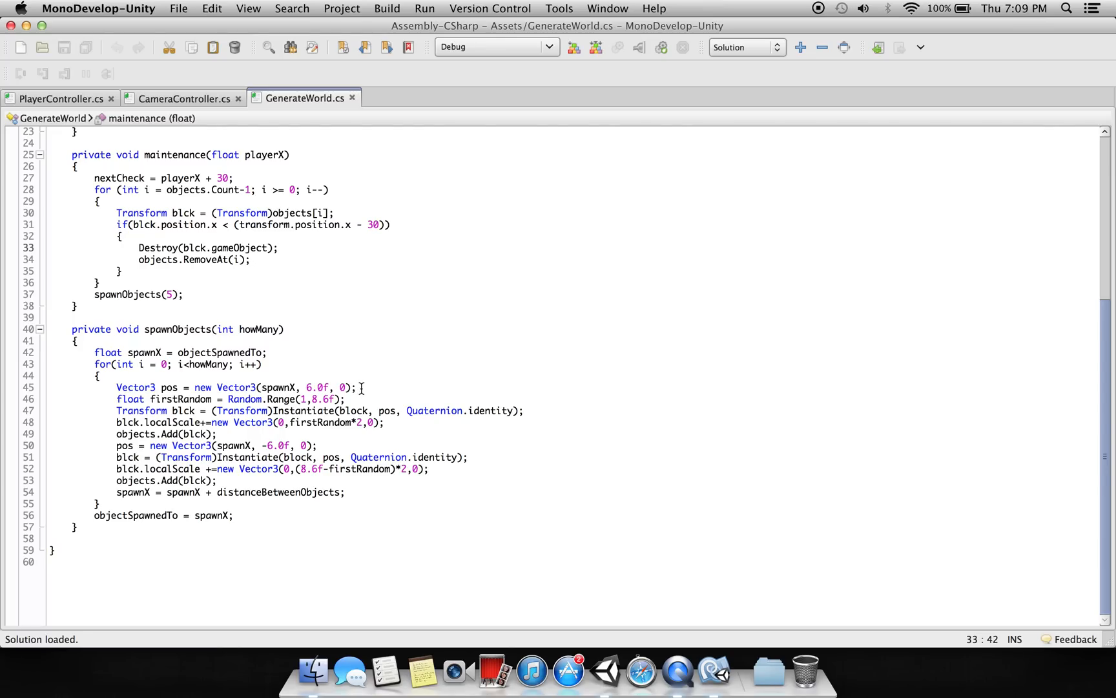
mouse_move(327, 387)
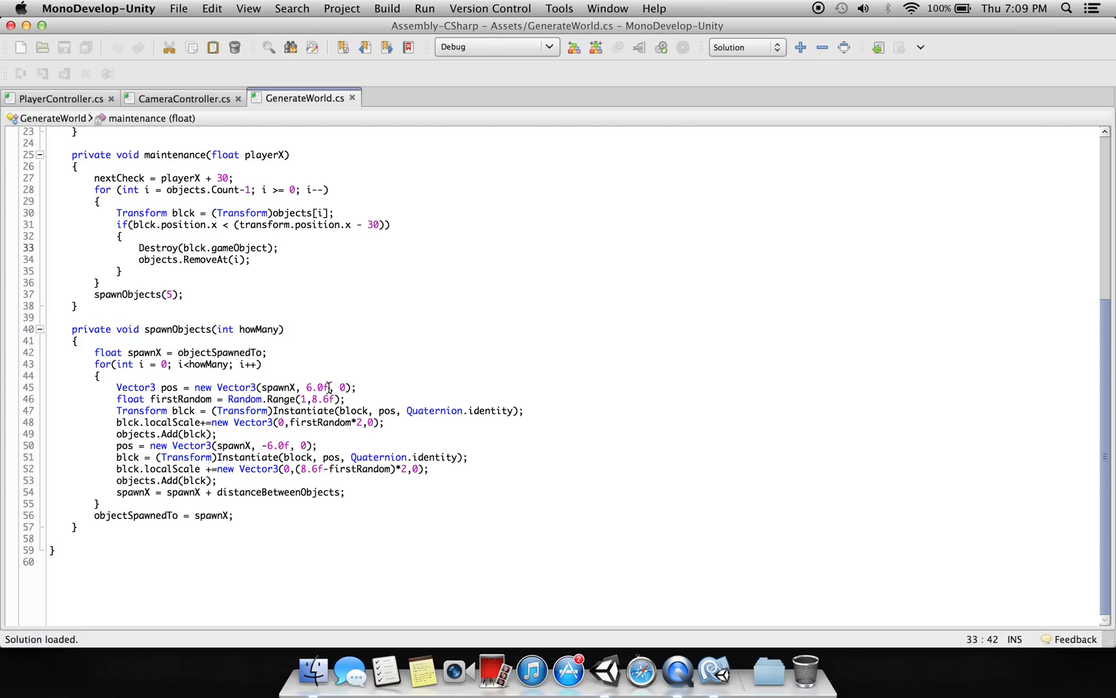
left_click(116, 387)
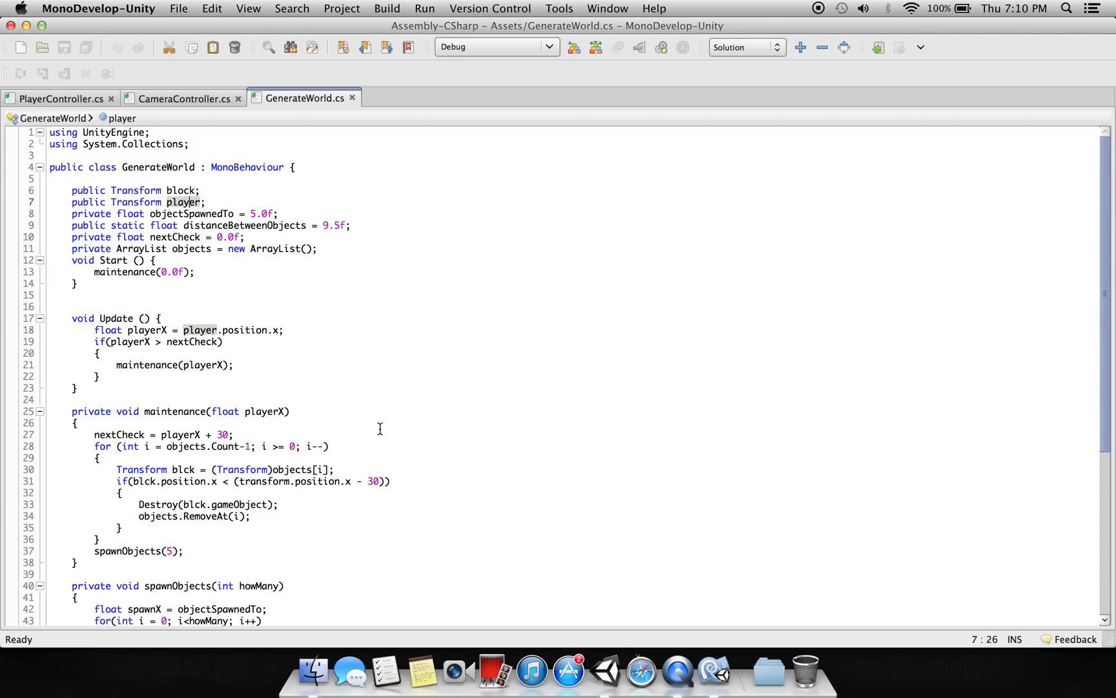
mouse_move(245, 214)
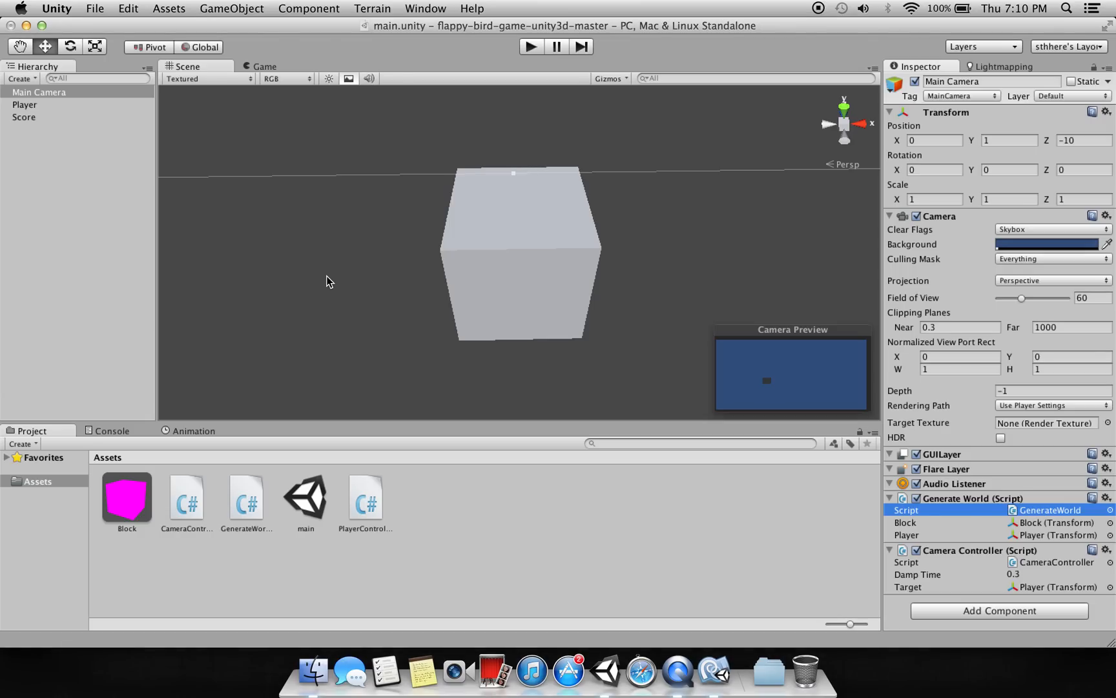
mouse_move(902, 475)
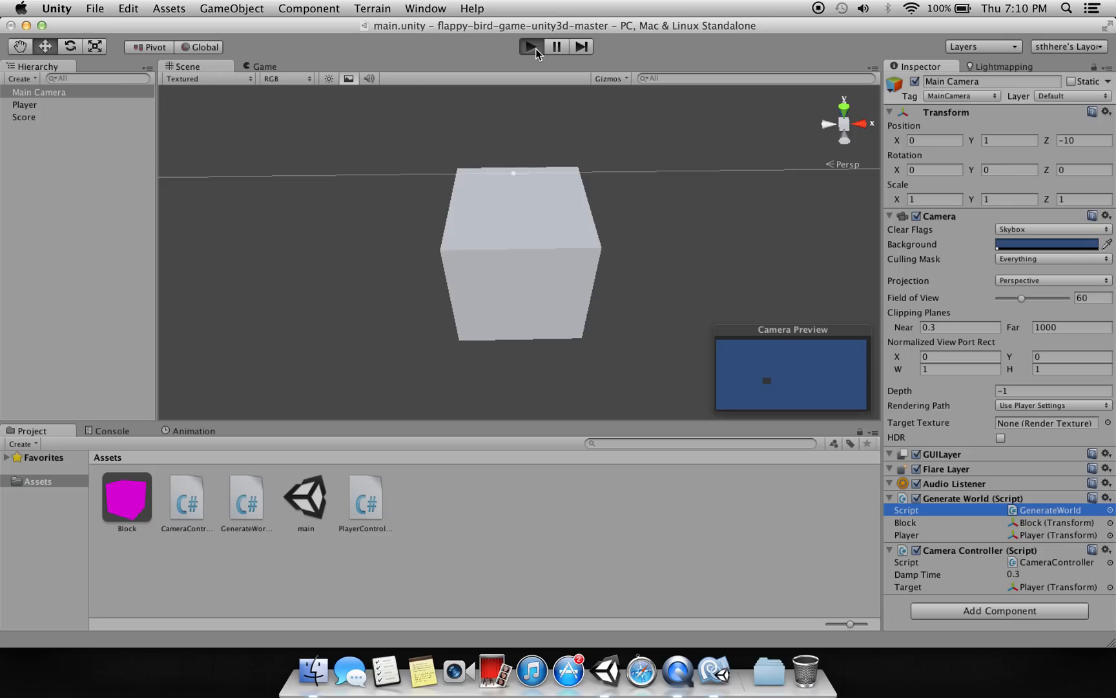
Step: Enter play mode so the cube flies past the cloned pillar blocks
left_click(530, 47)
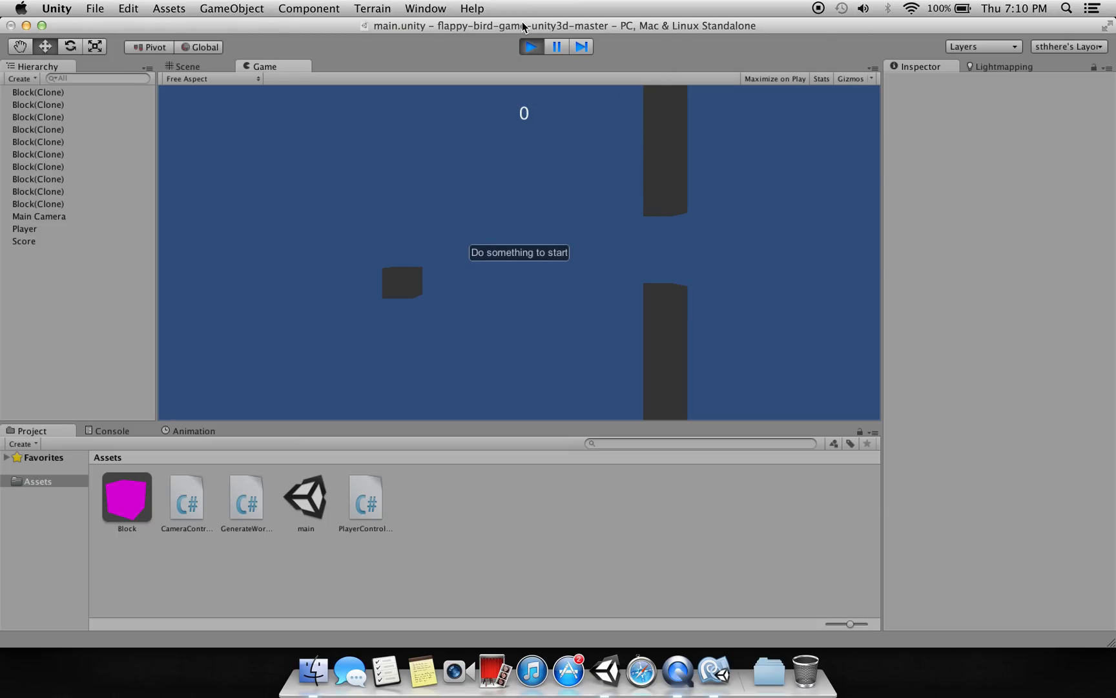
mouse_move(385, 278)
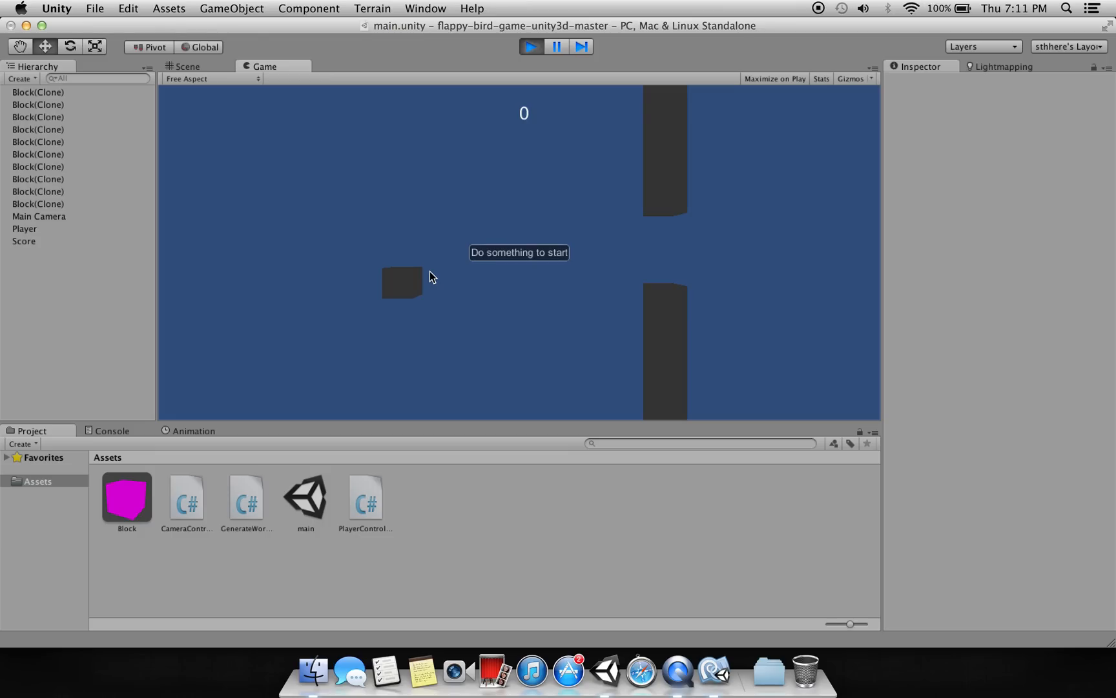
mouse_move(395, 278)
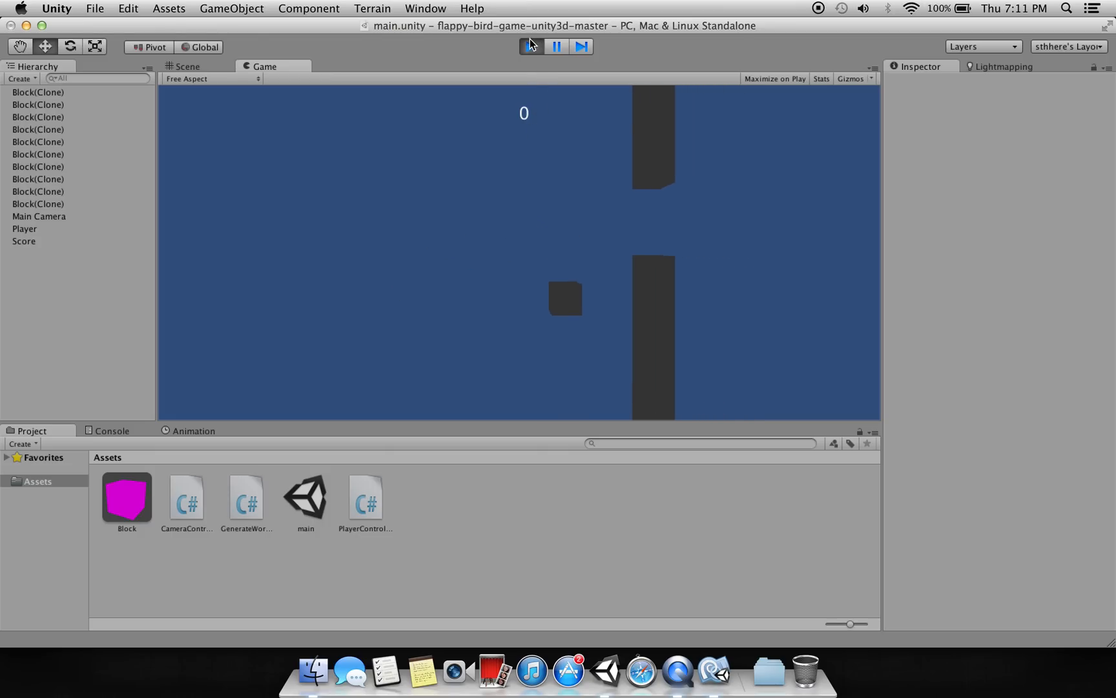
Step: Stop play mode and select Score to show its GUIText settings (text 0, Arial)
left_click(530, 46)
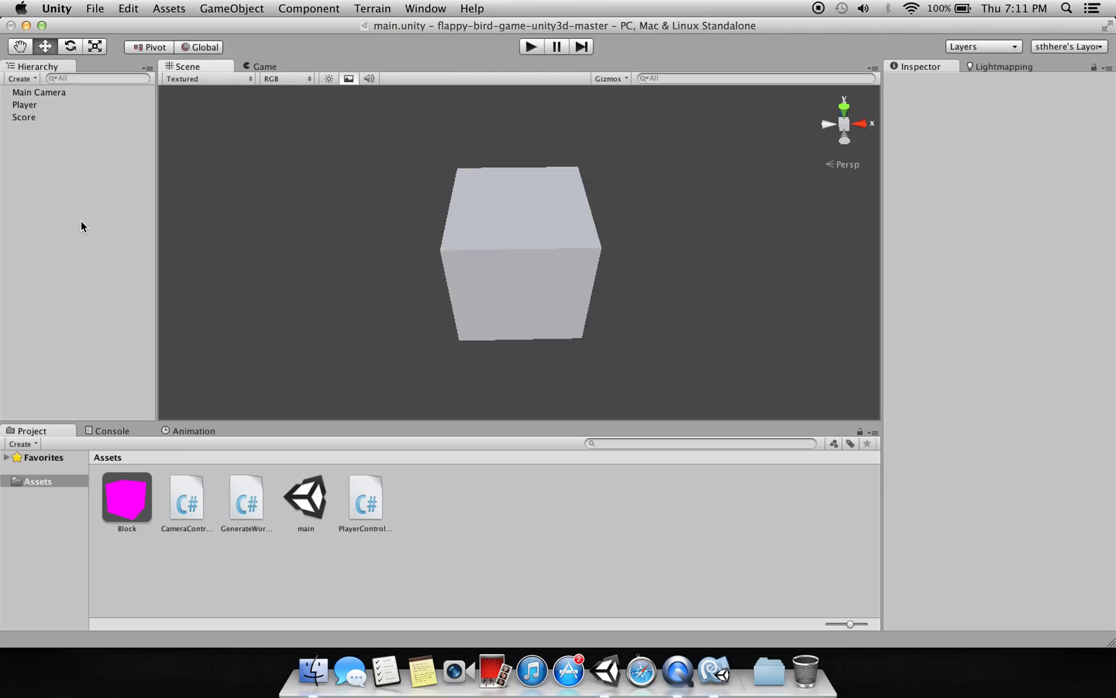
left_click(24, 117)
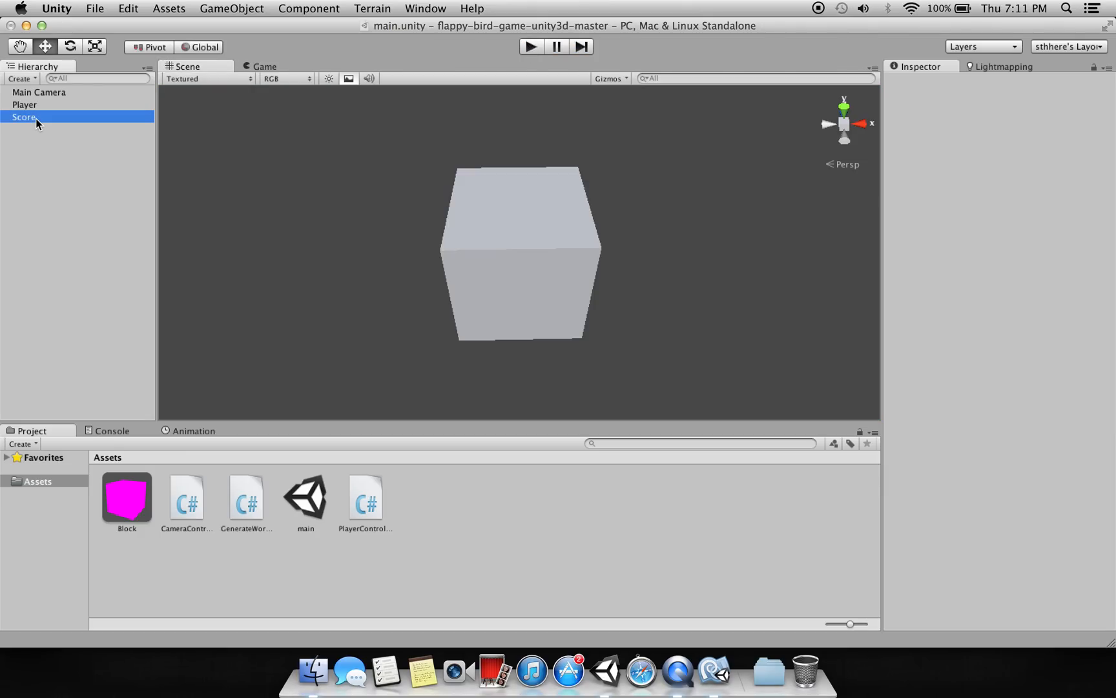
left_click(24, 117)
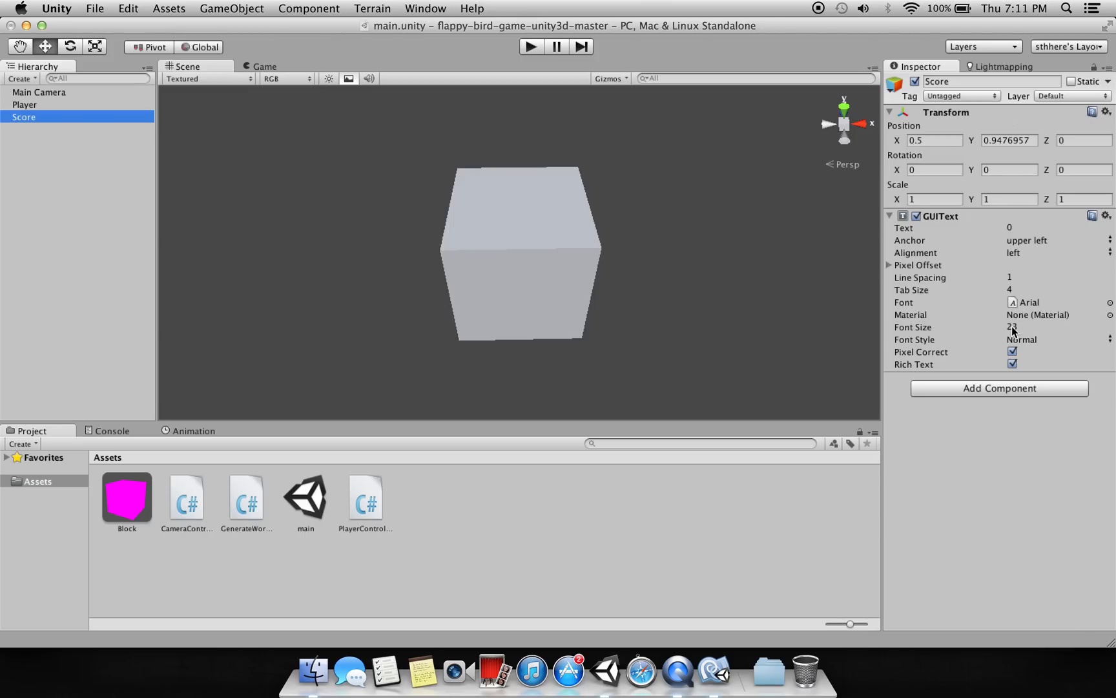
mouse_move(44, 161)
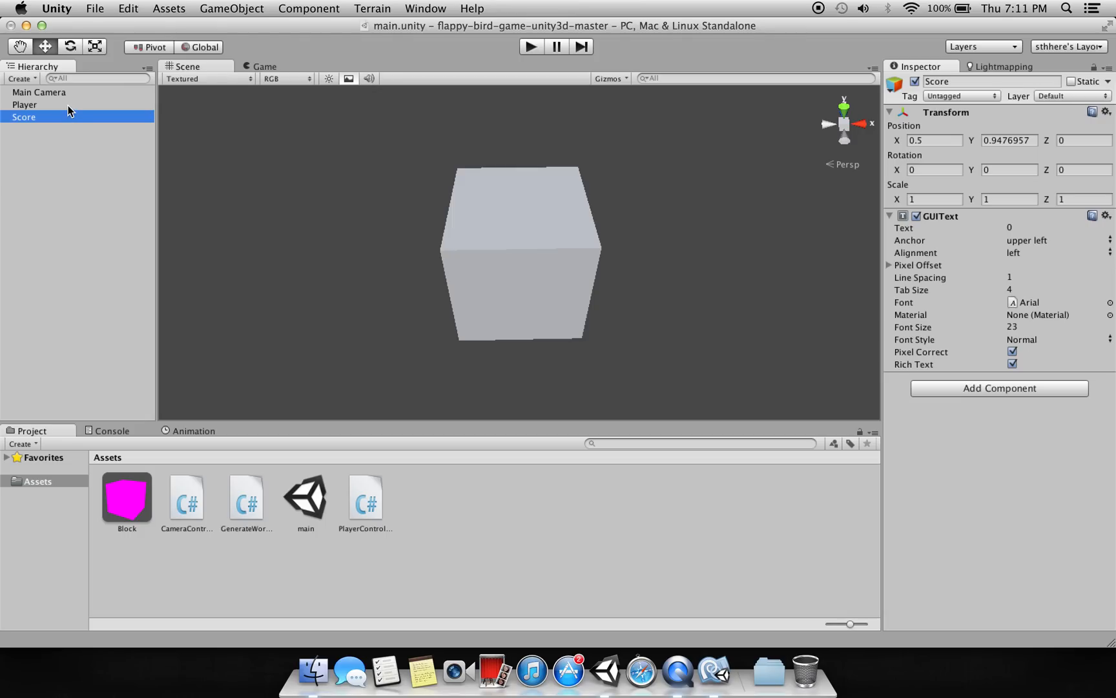
mouse_move(79, 103)
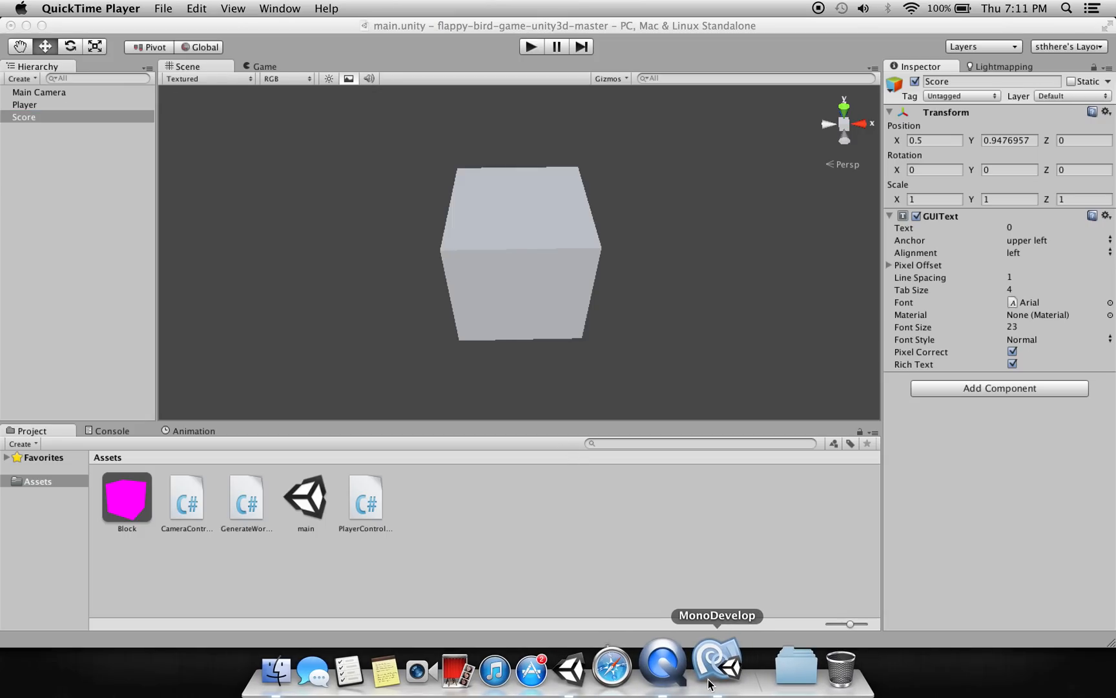
Step: Bring MonoDevelop forward and inspect the score calculation in PlayerController.cs
left_click(720, 669)
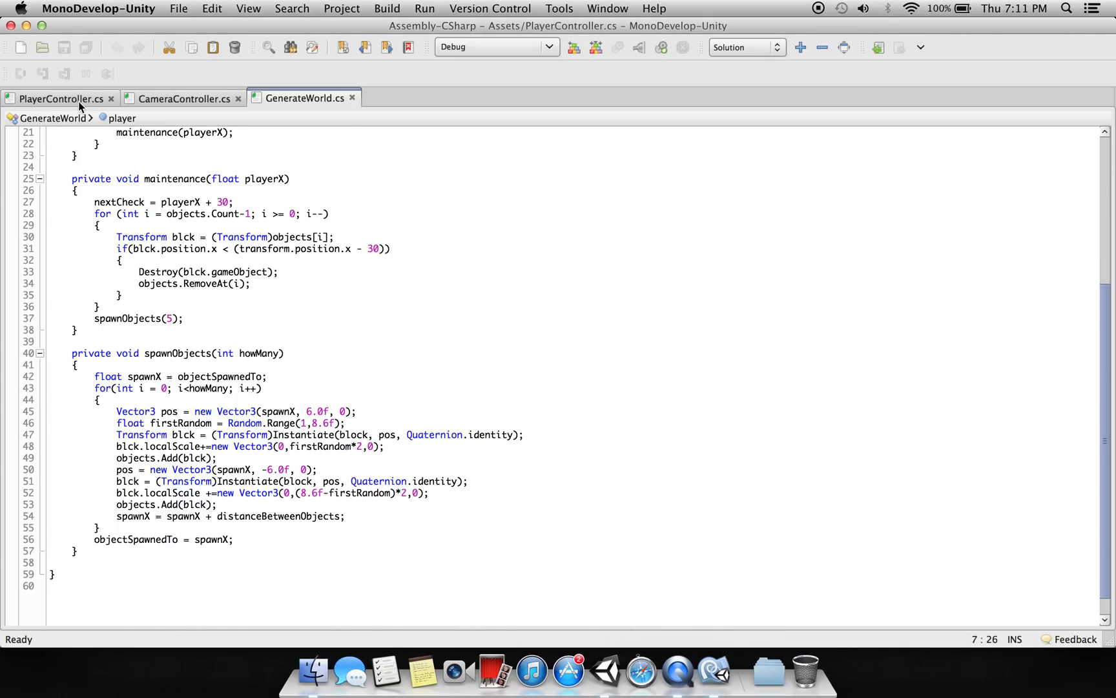
left_click(60, 98)
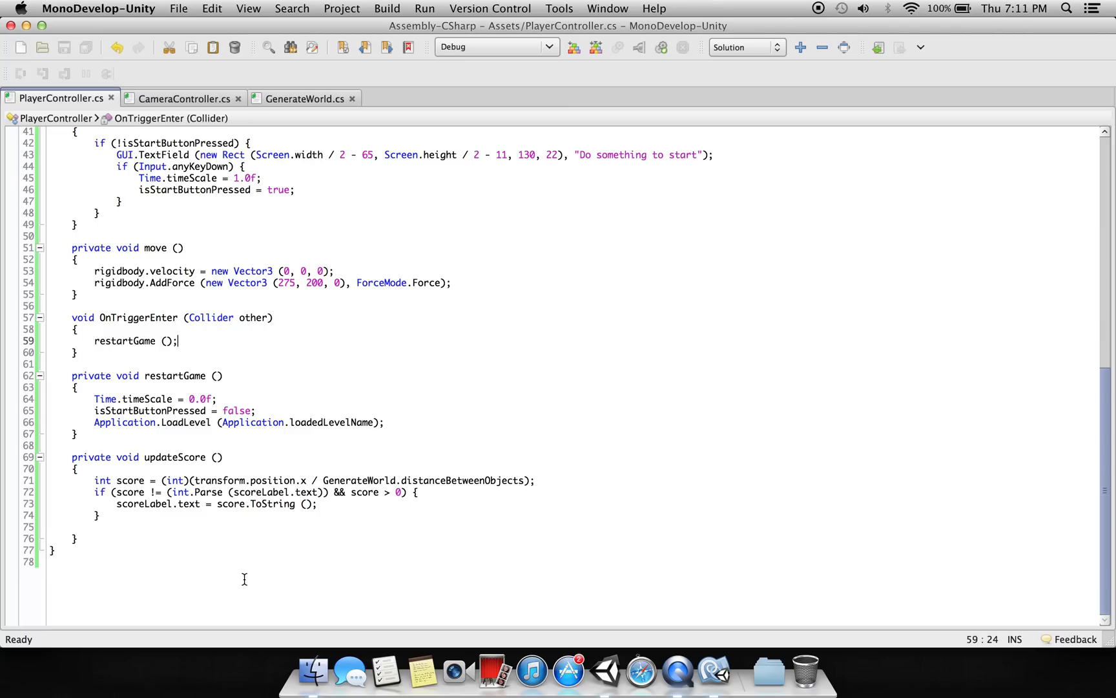
mouse_move(163, 480)
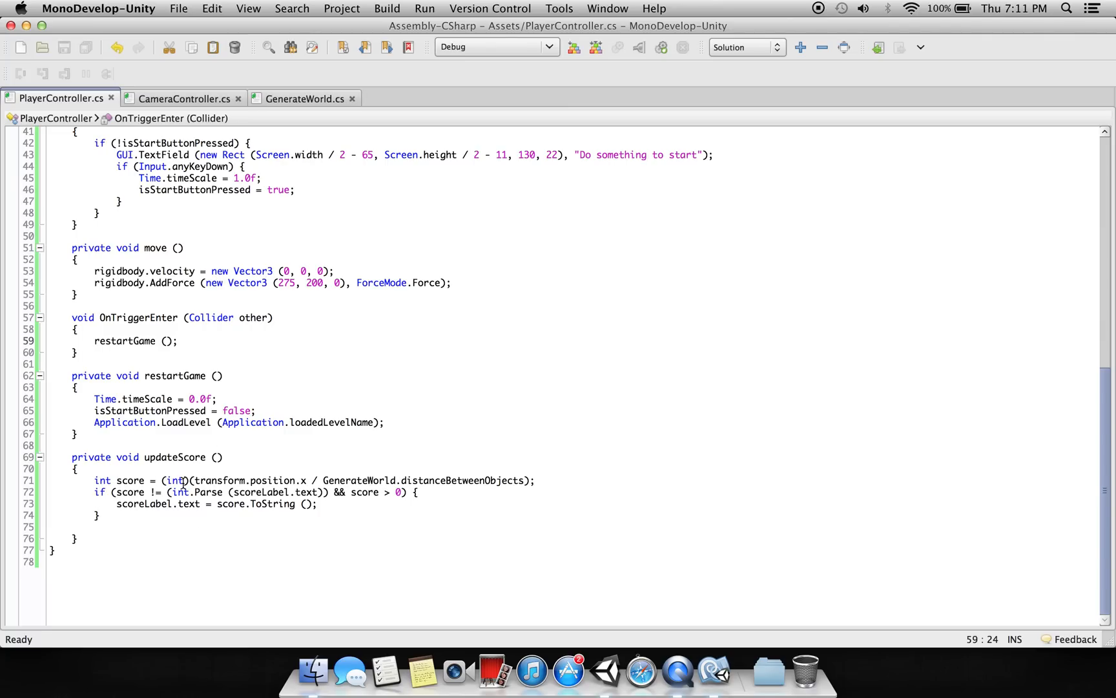
left_click(239, 480)
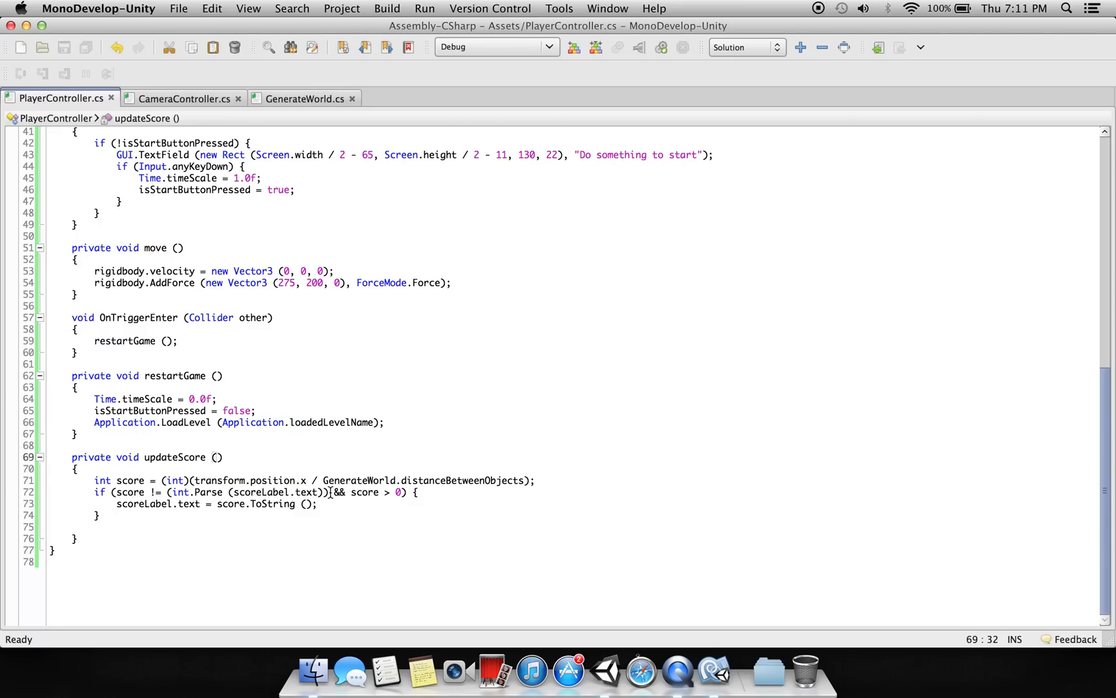
double_click(358, 480)
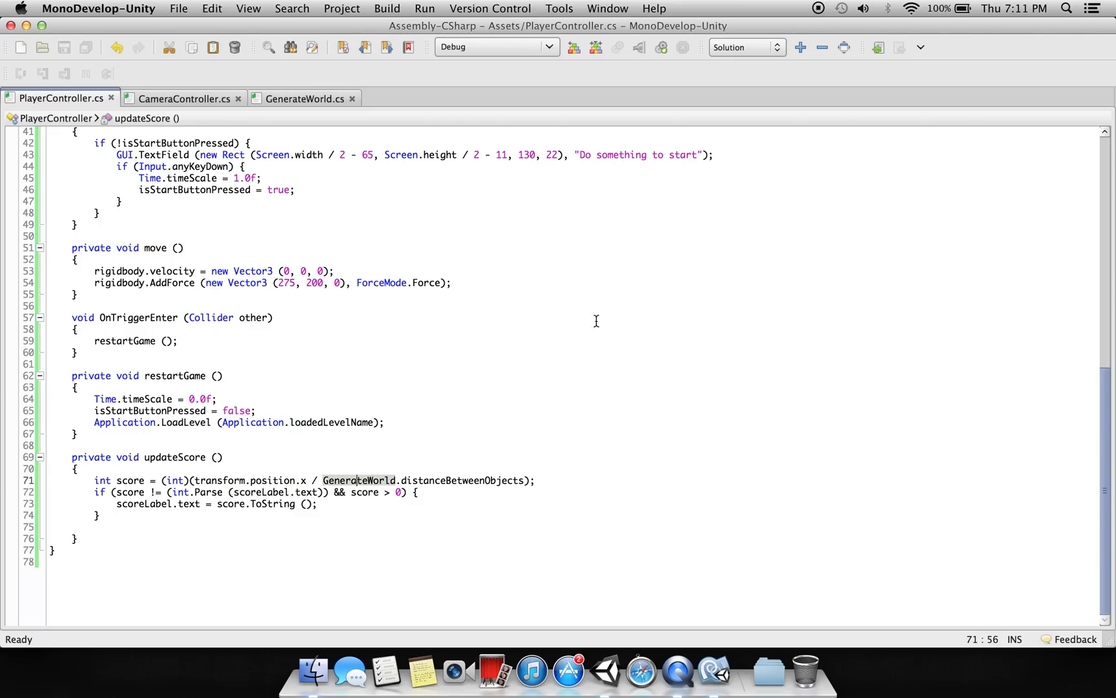
Step: Trace distanceBetweenObjects in GenerateWorld.cs, then go back to PlayerController.cs
left_click(305, 98)
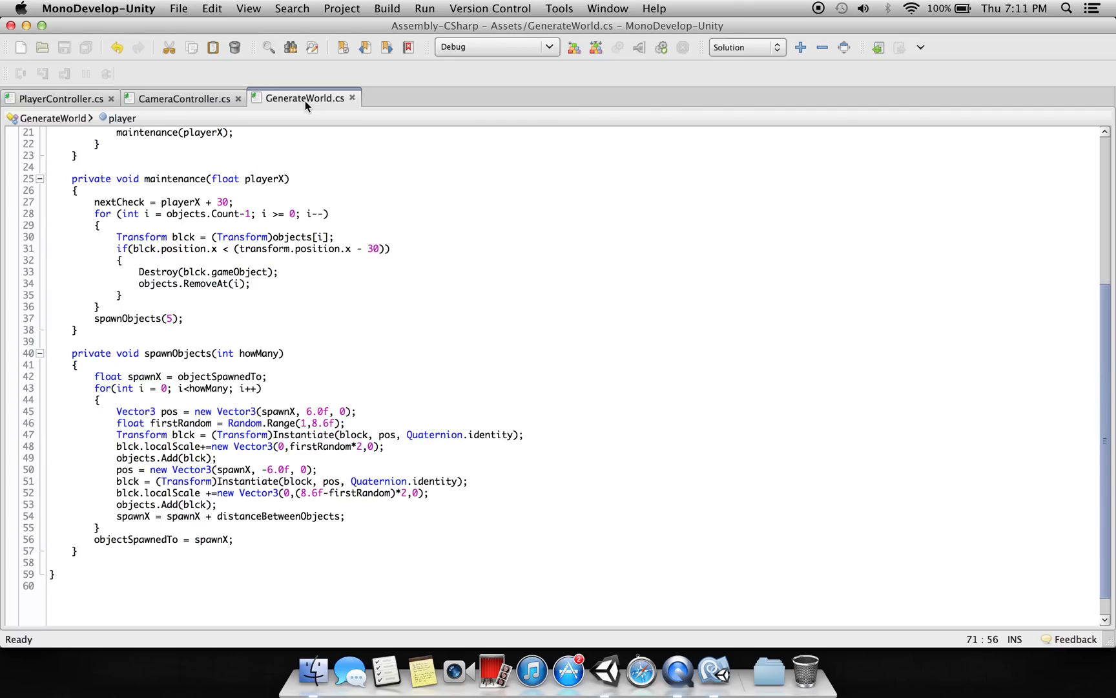
scroll("up", 3)
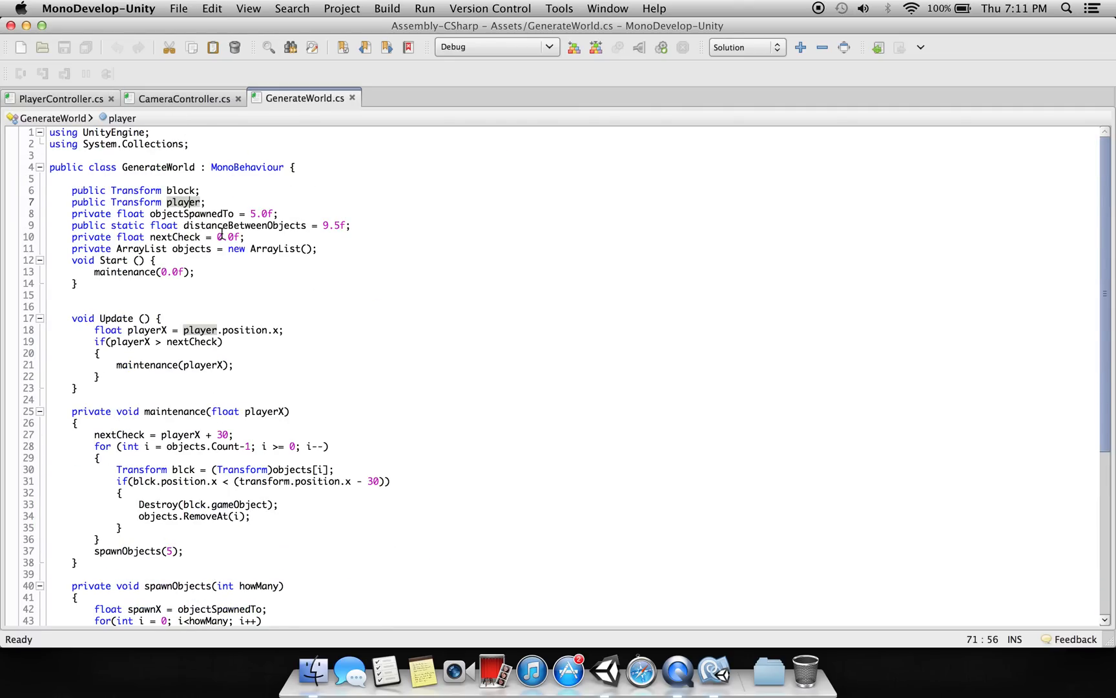
left_click(244, 224)
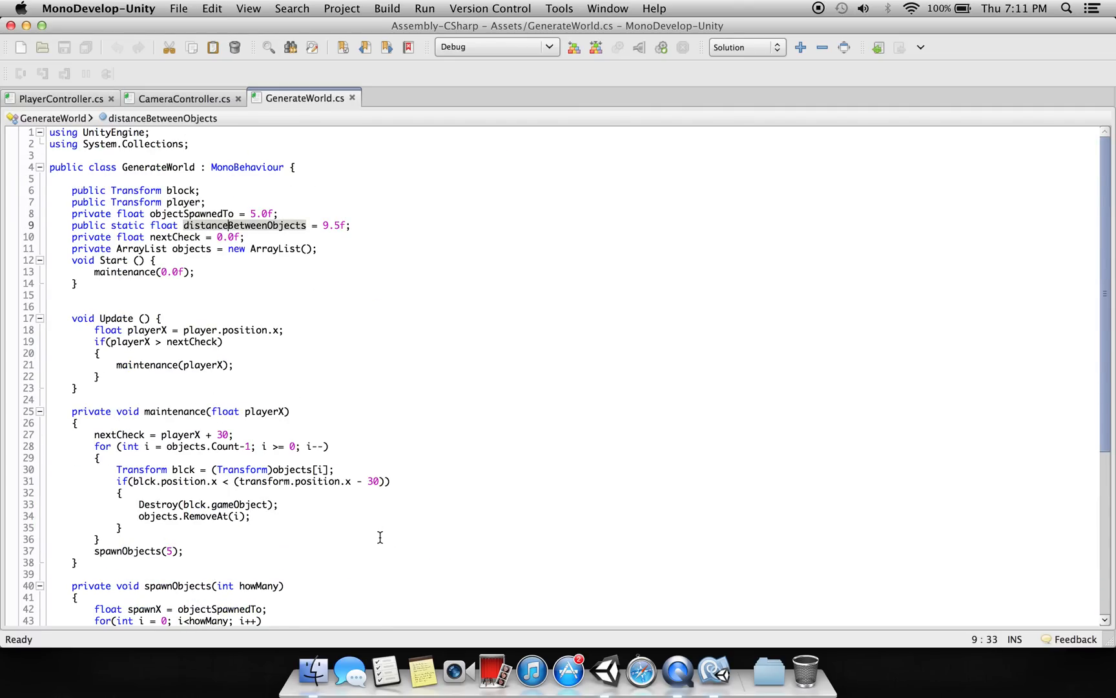
scroll("down", 3)
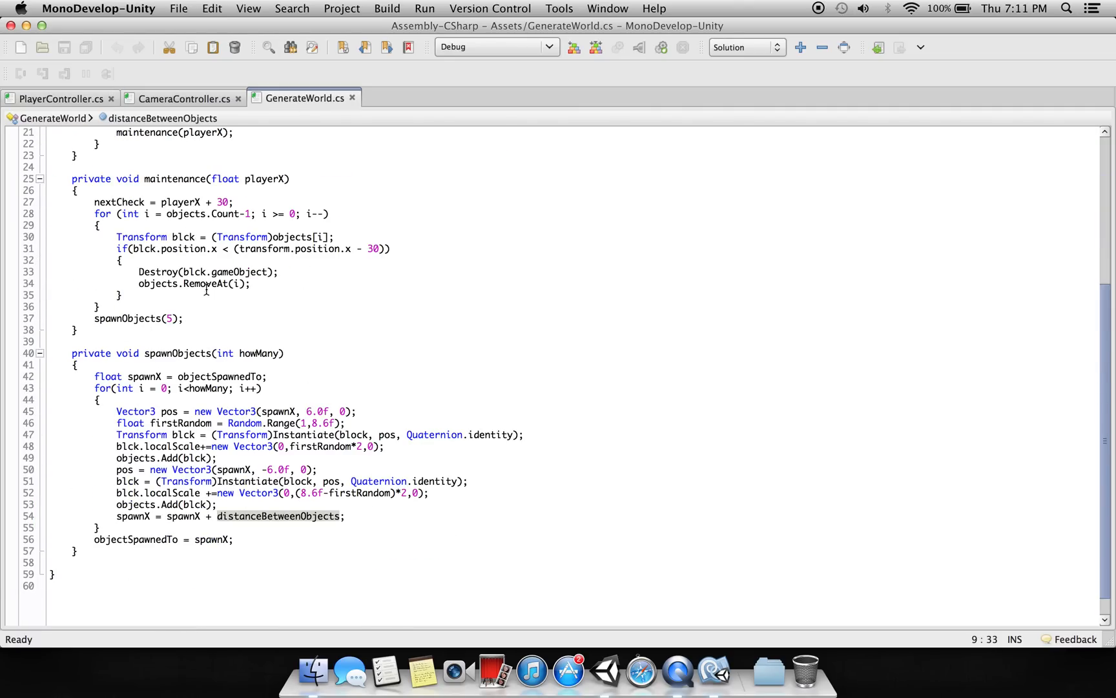
left_click(61, 99)
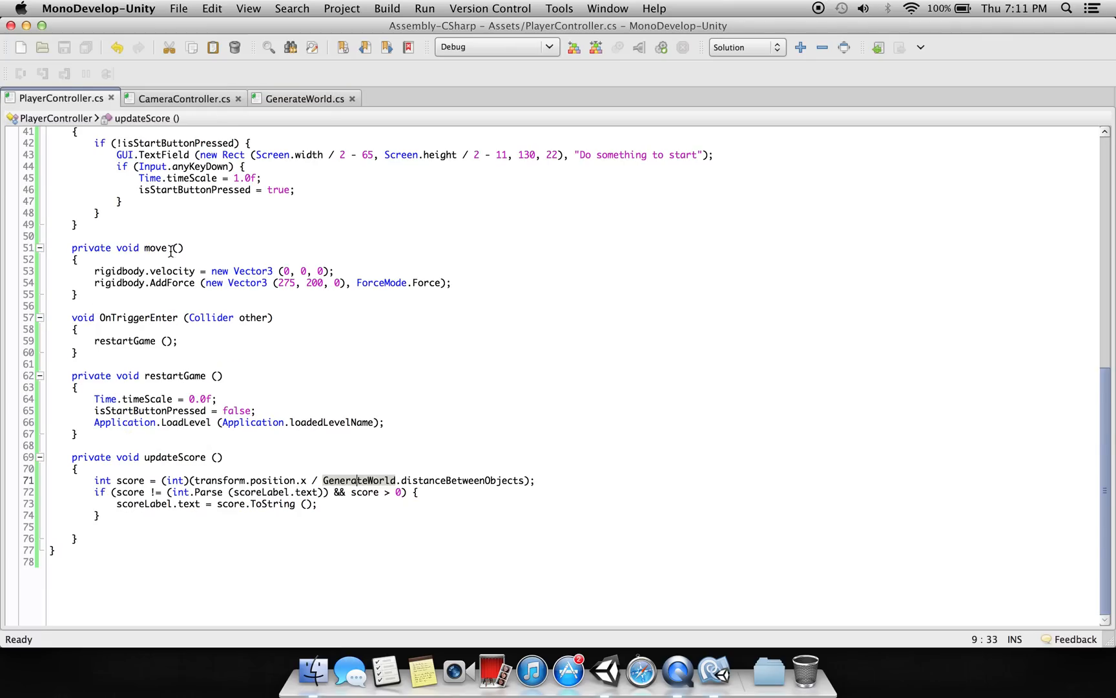
mouse_move(419, 448)
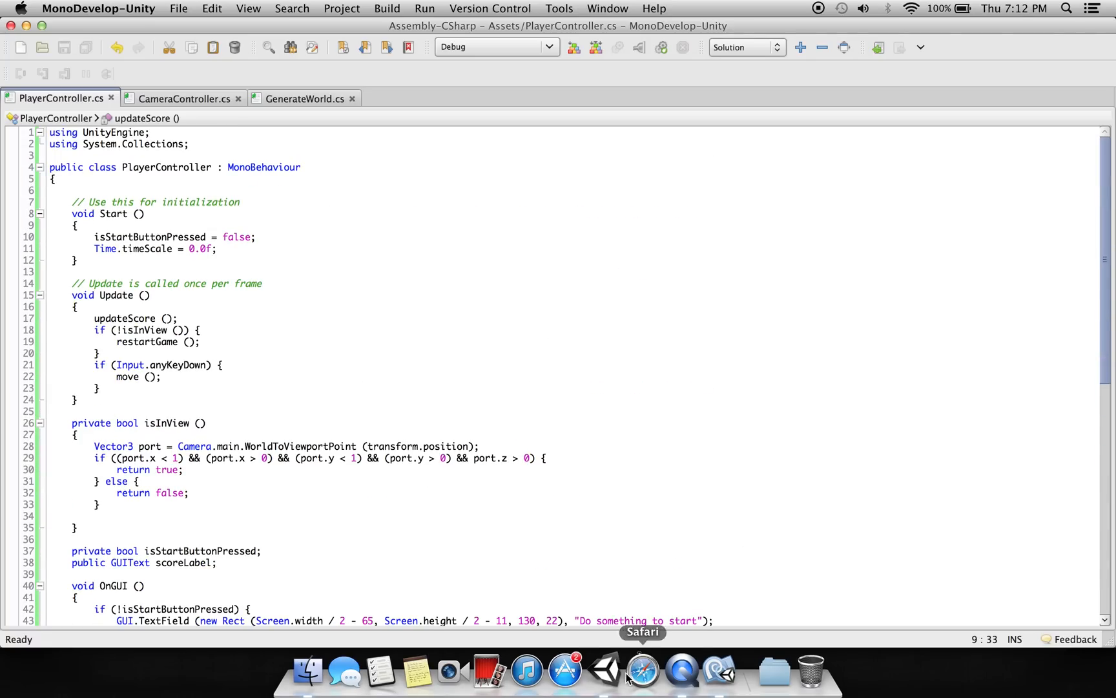
mouse_move(600, 662)
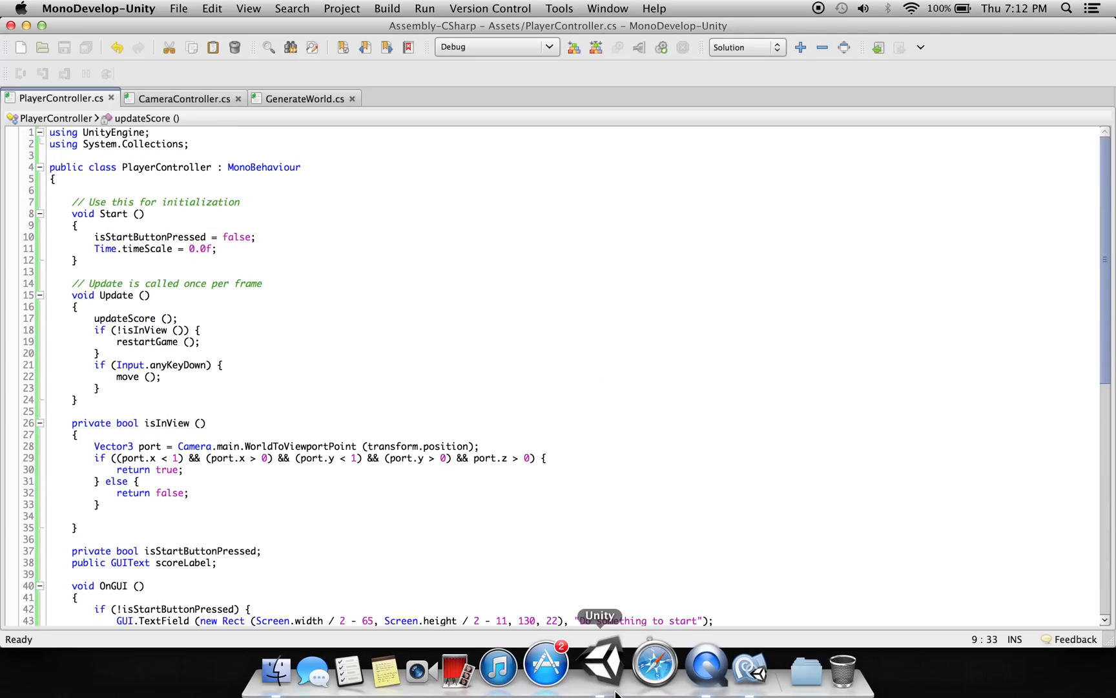
left_click(606, 669)
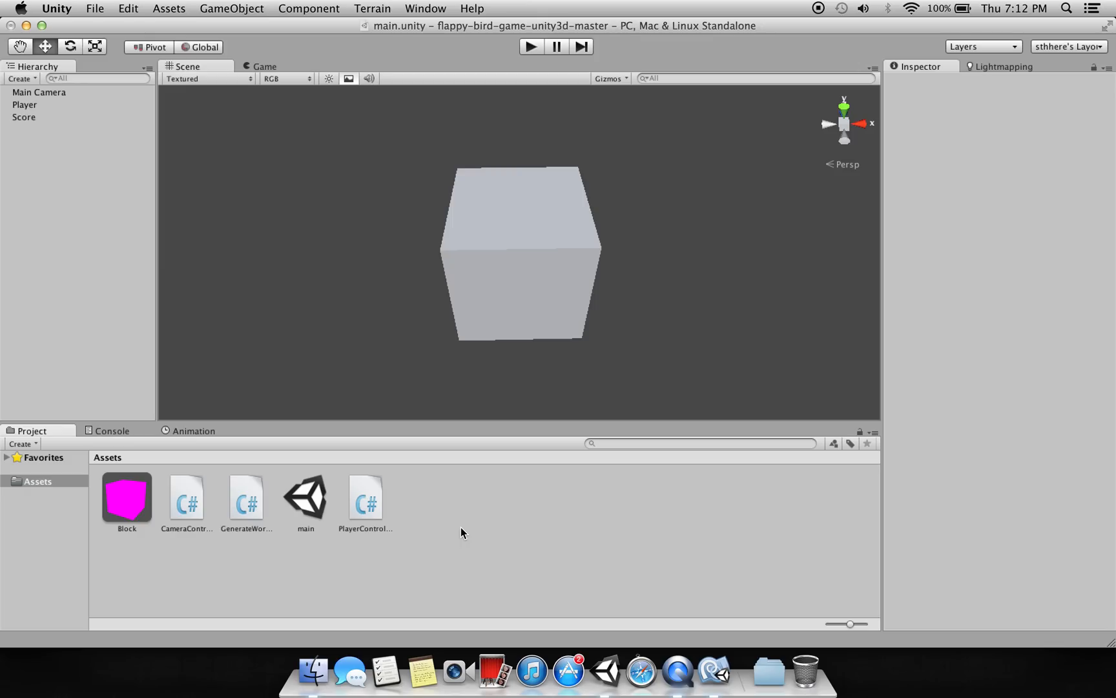
mouse_move(438, 519)
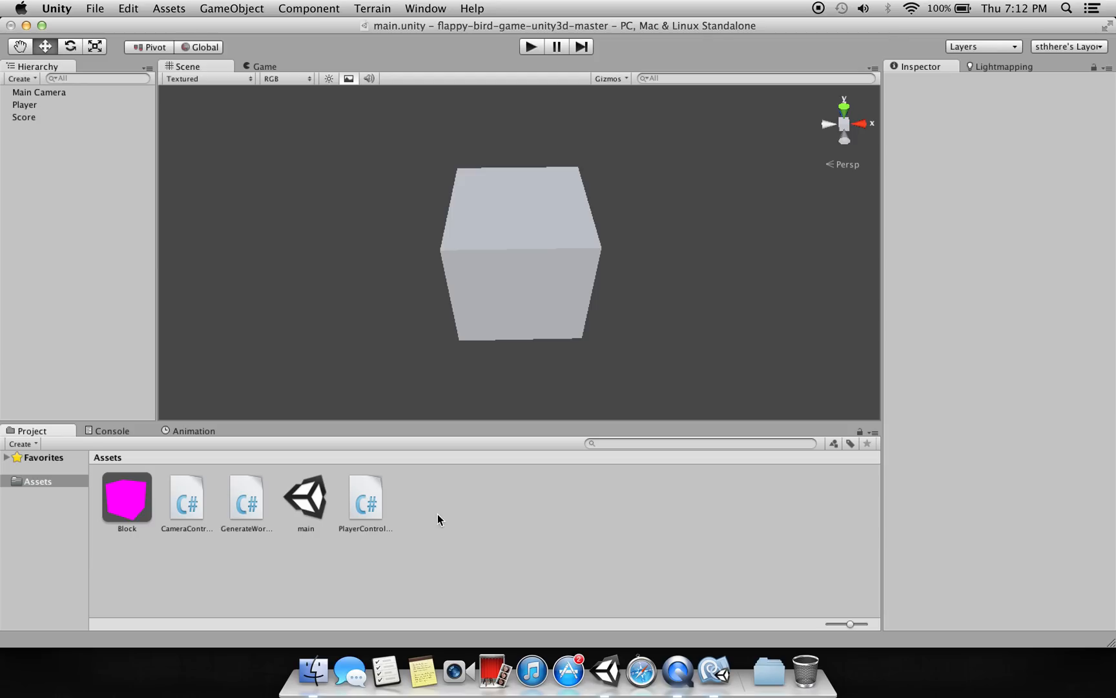
mouse_move(419, 509)
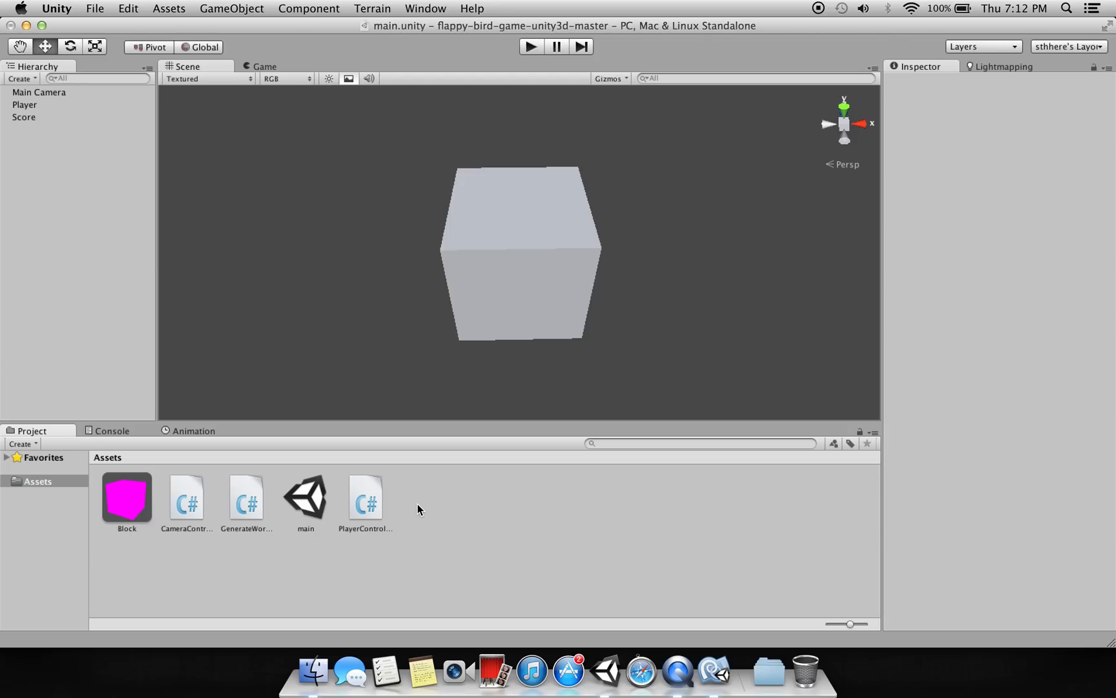
mouse_move(720, 559)
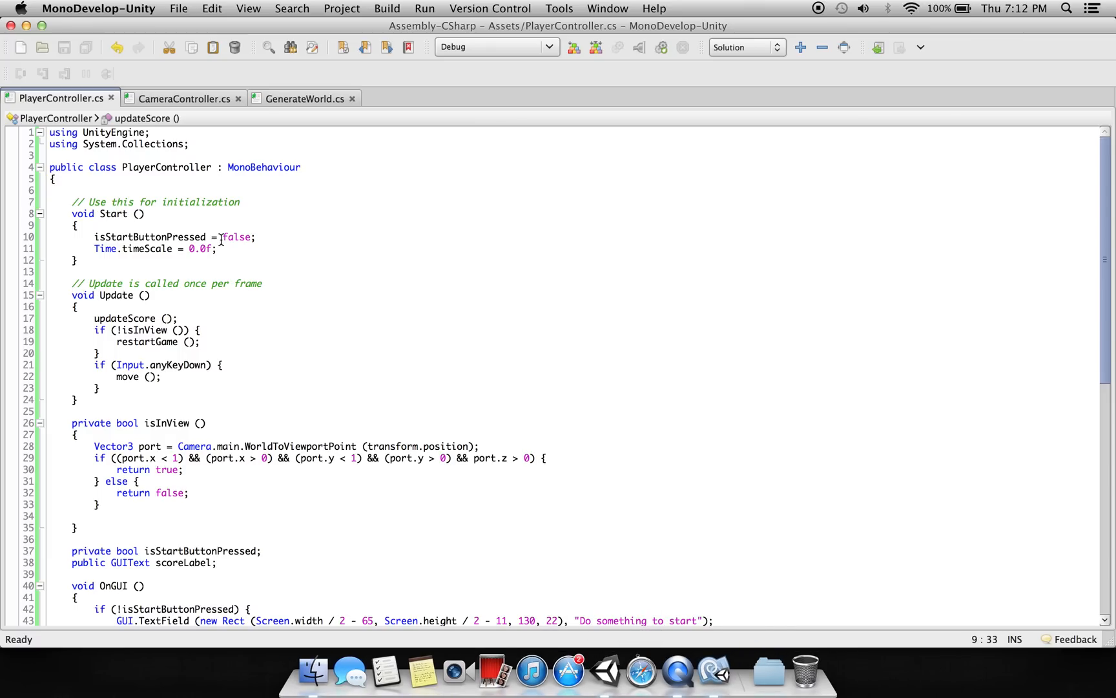
mouse_move(430, 258)
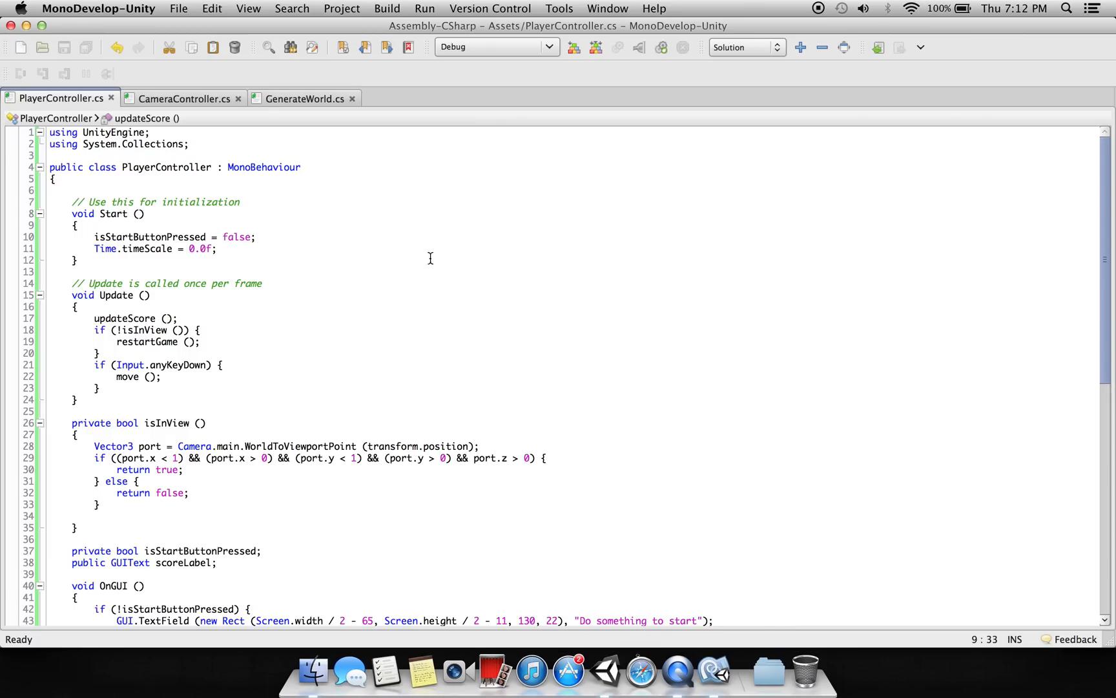
mouse_move(522, 343)
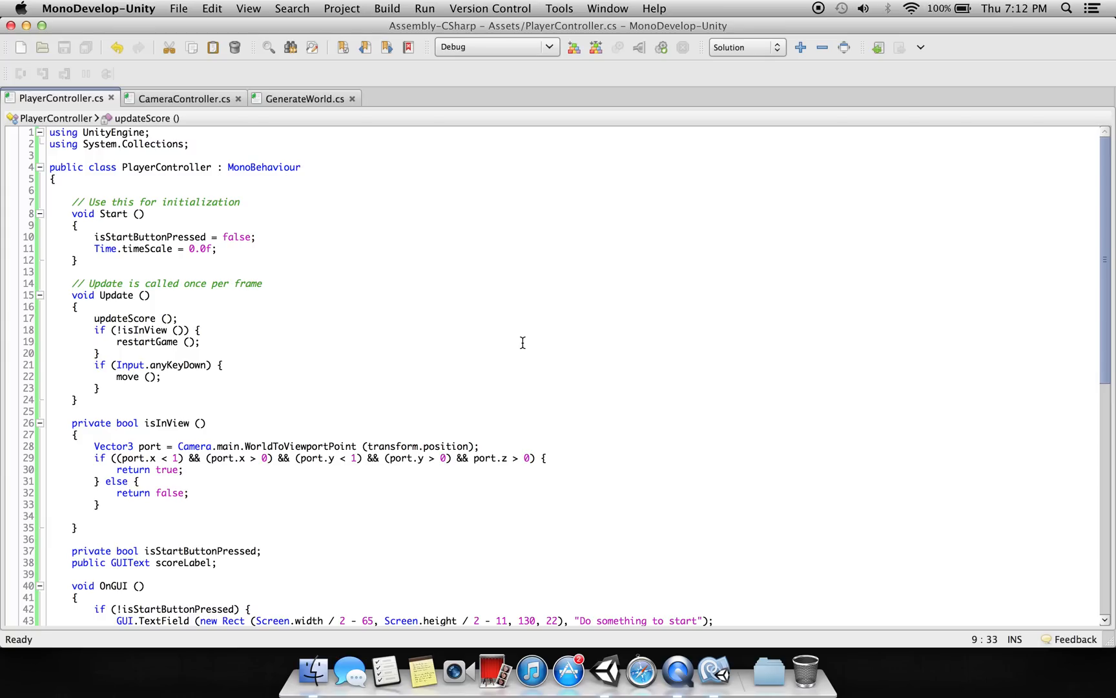
left_click(190, 236)
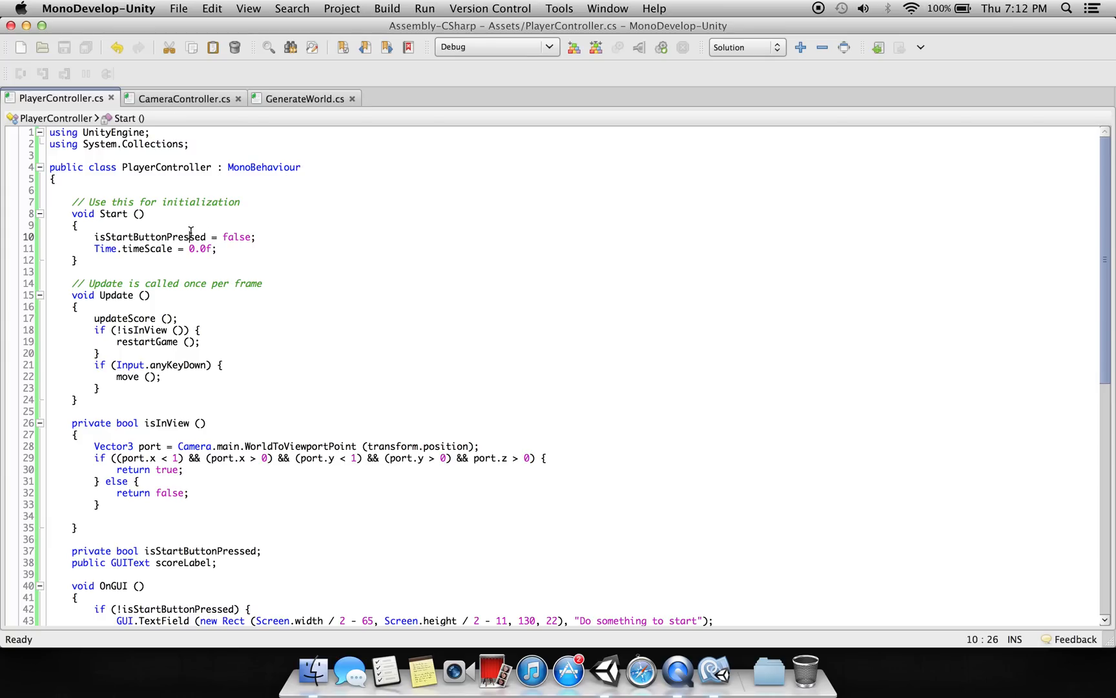
double_click(149, 236)
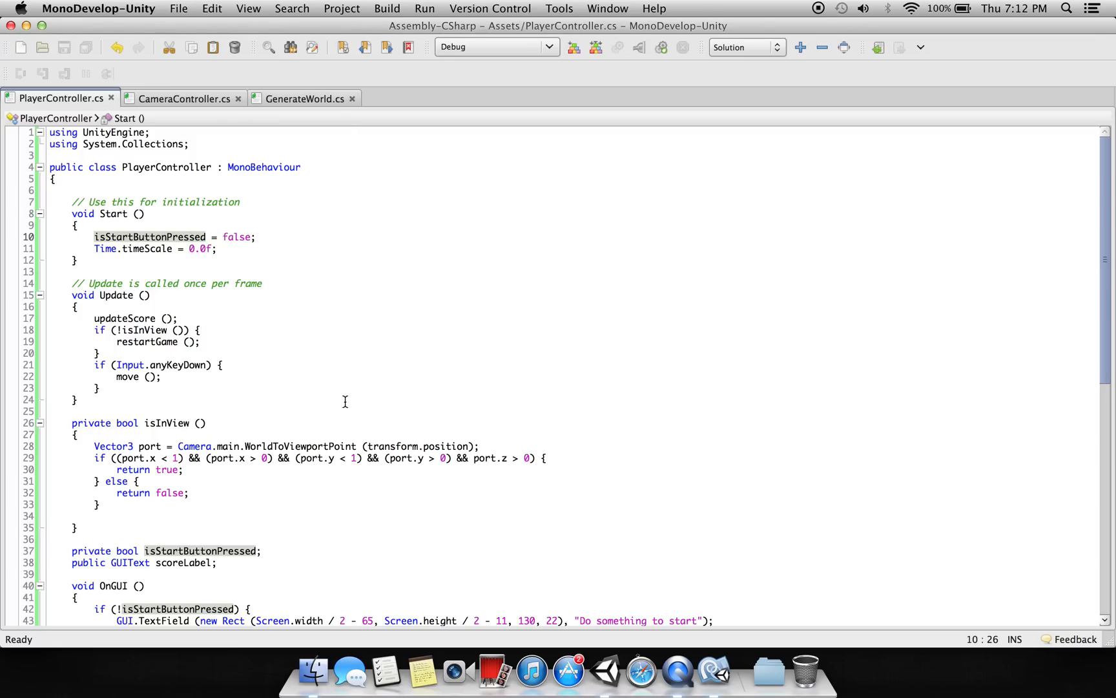
mouse_move(346, 515)
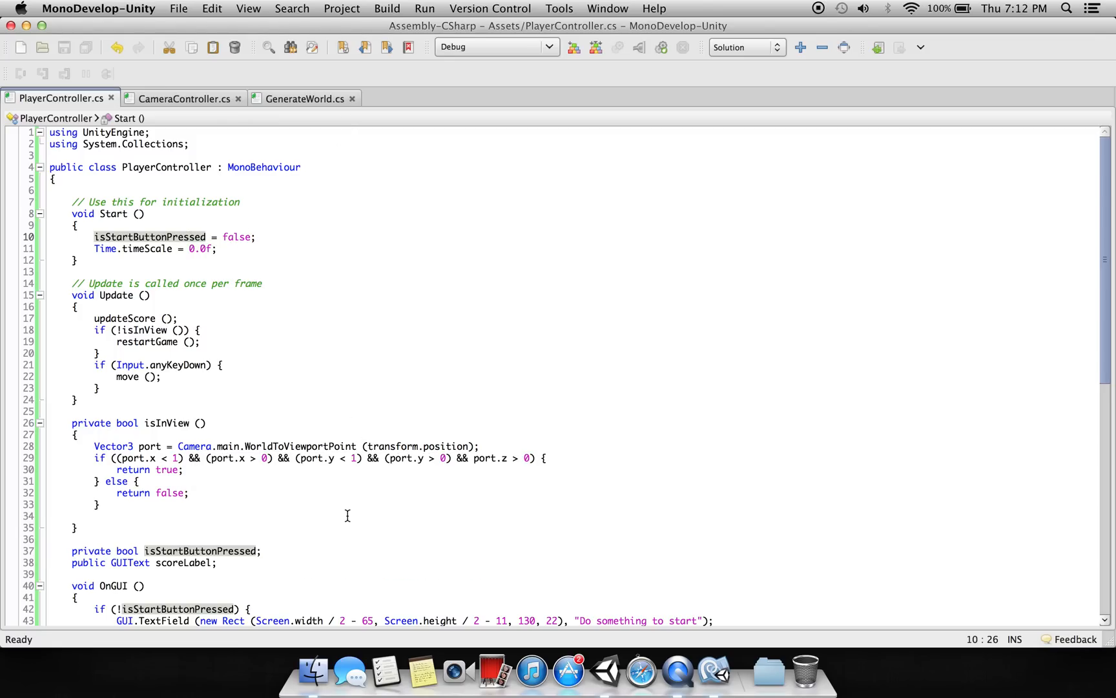
scroll("down", 3)
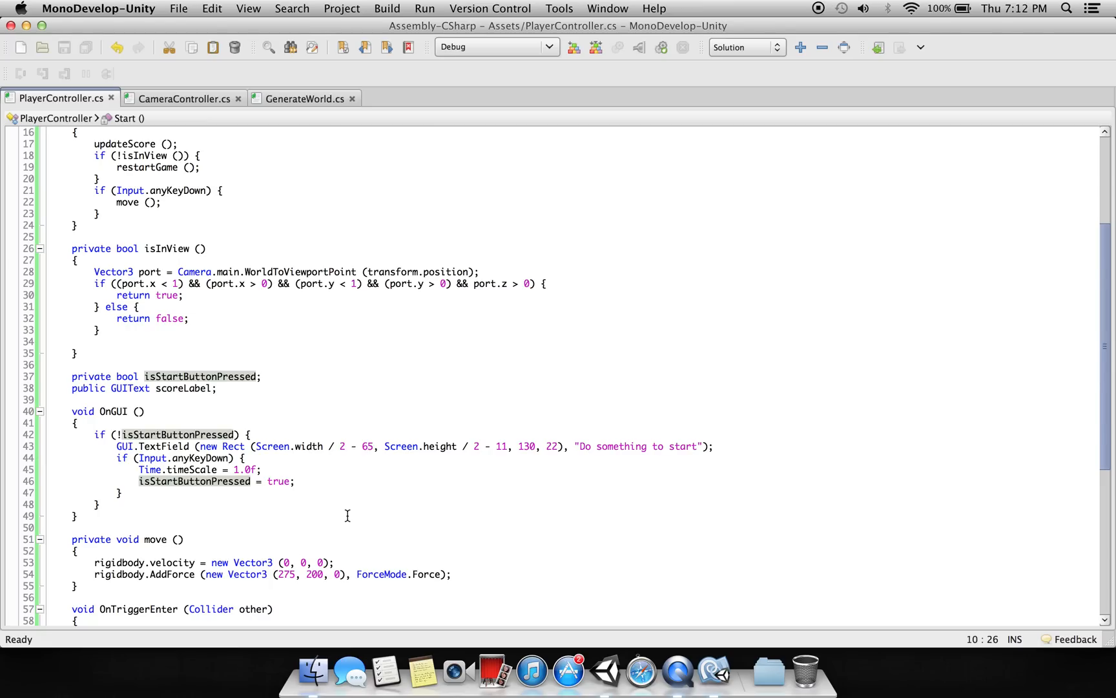
mouse_move(121, 450)
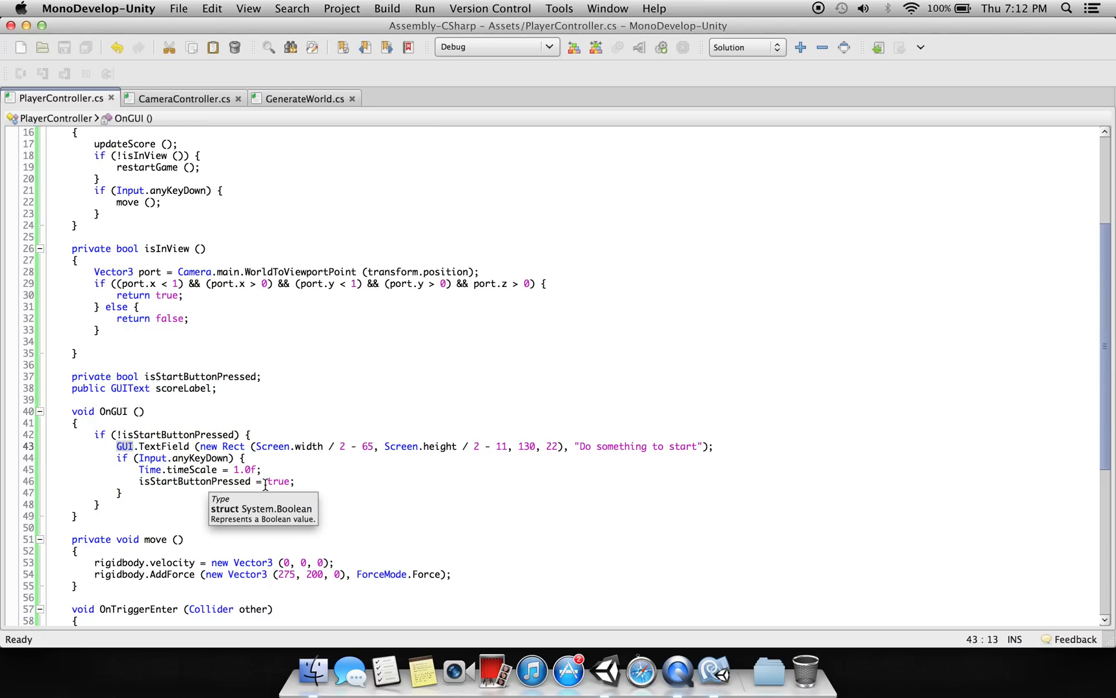
mouse_move(615, 439)
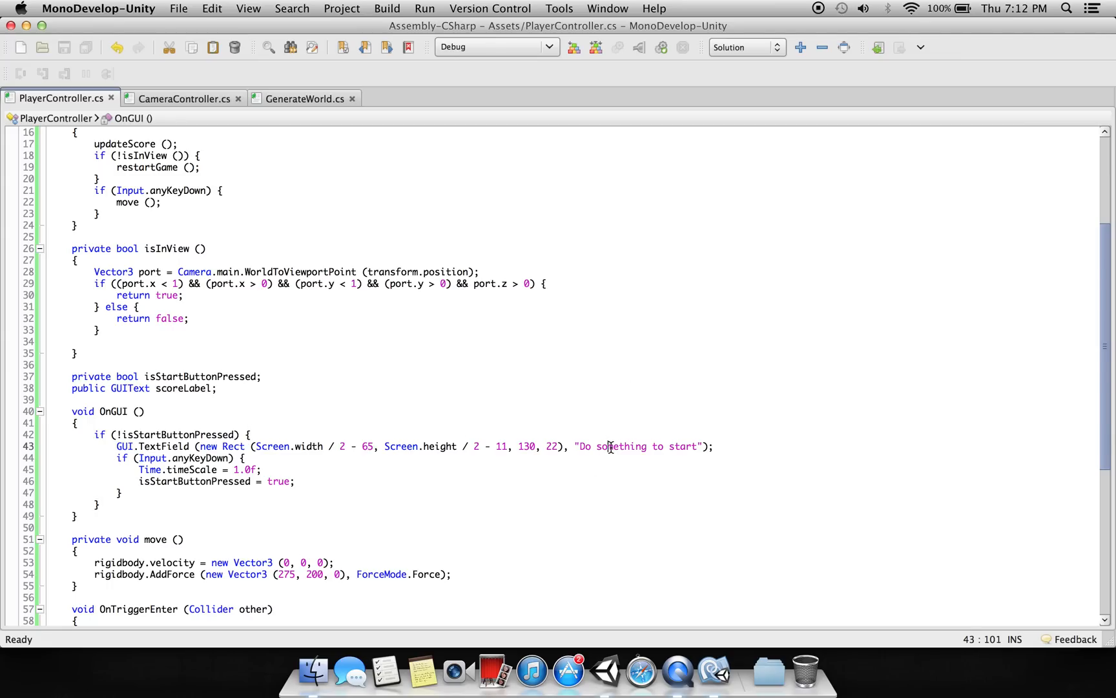
mouse_move(198, 460)
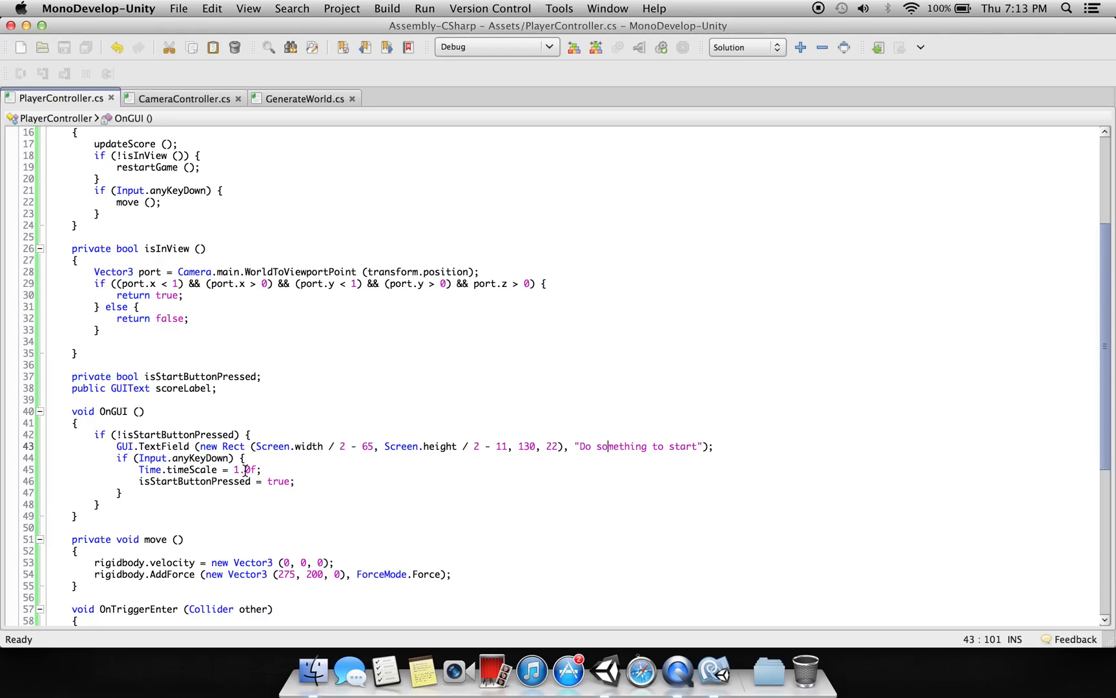
scroll("down", 3)
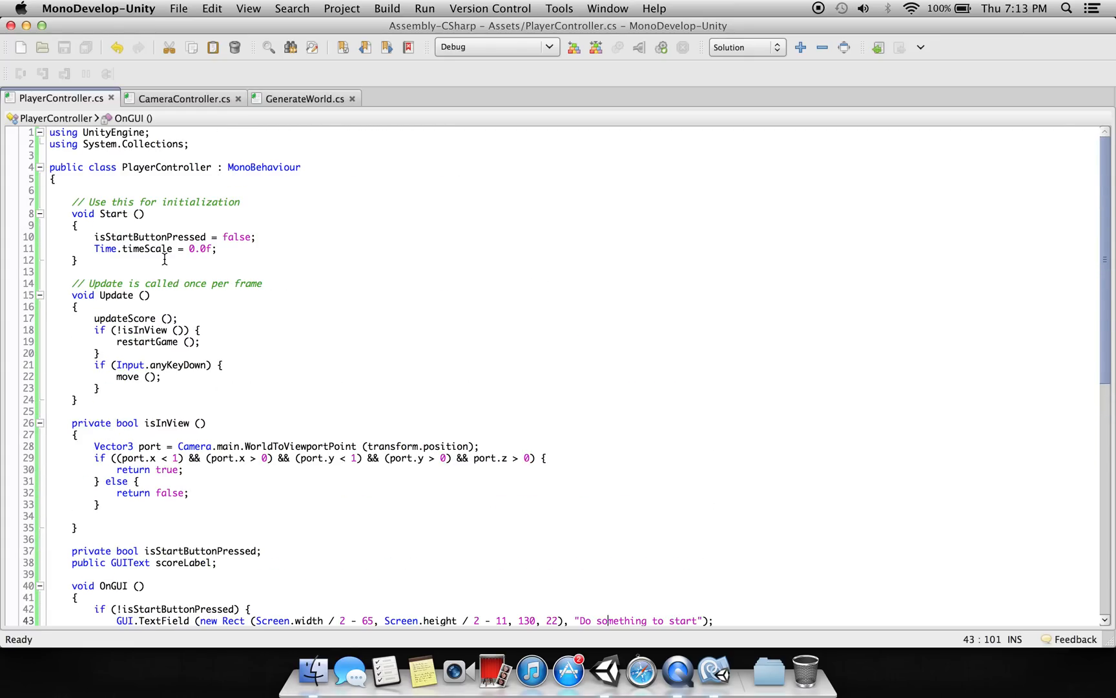
mouse_move(145, 249)
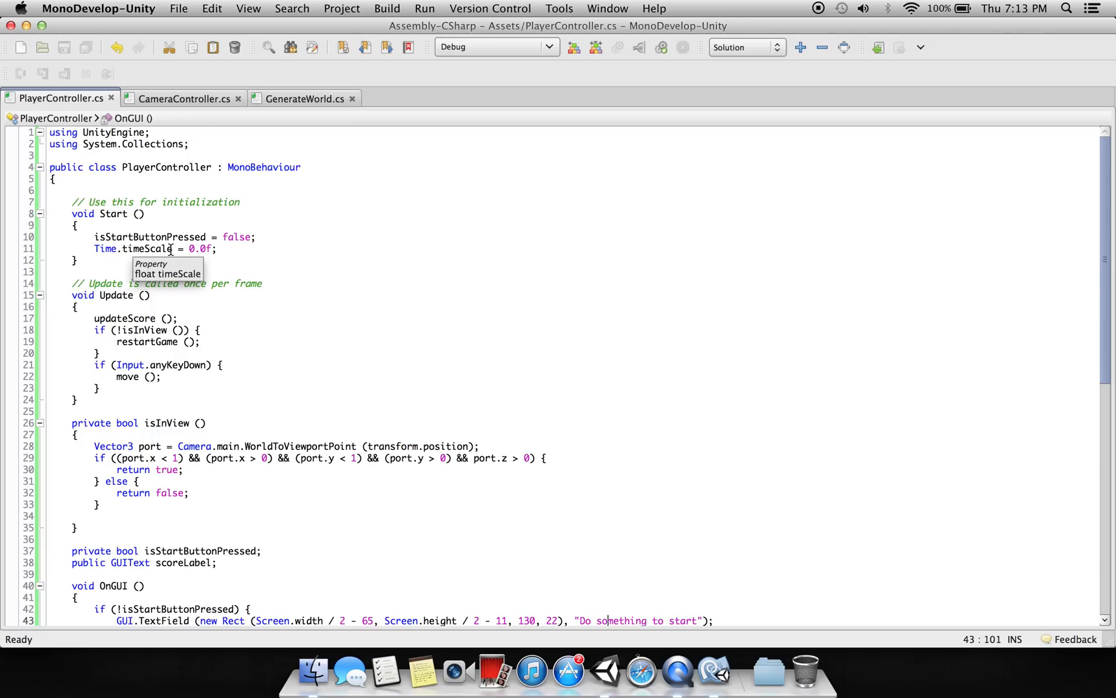
mouse_move(196, 347)
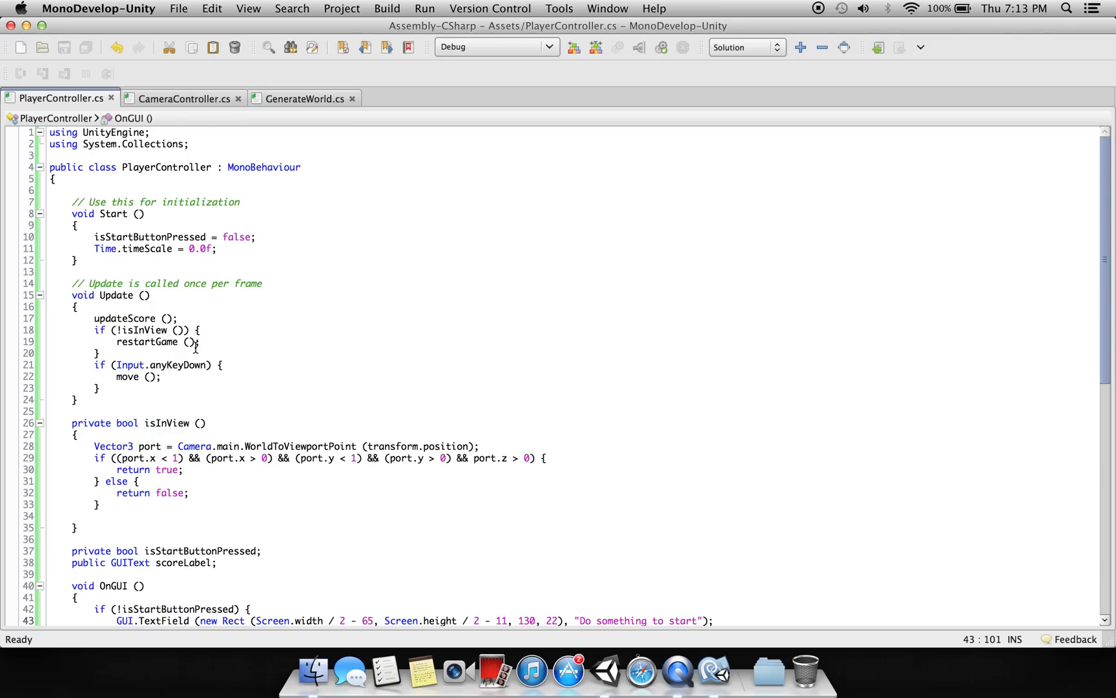
mouse_move(237, 253)
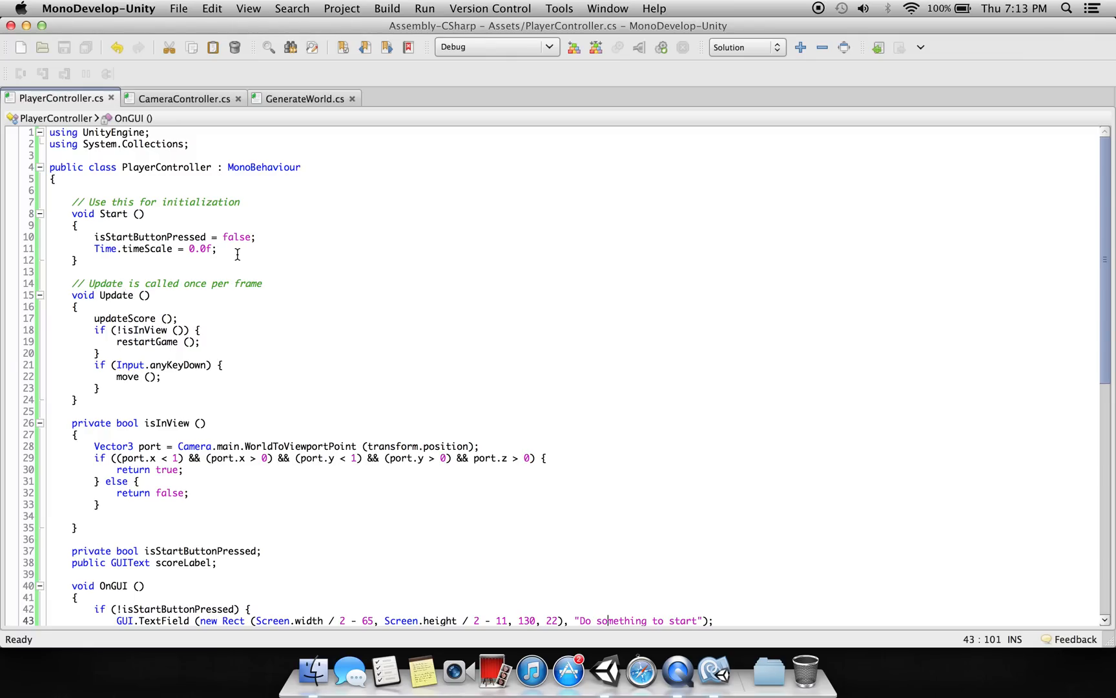
mouse_move(700, 585)
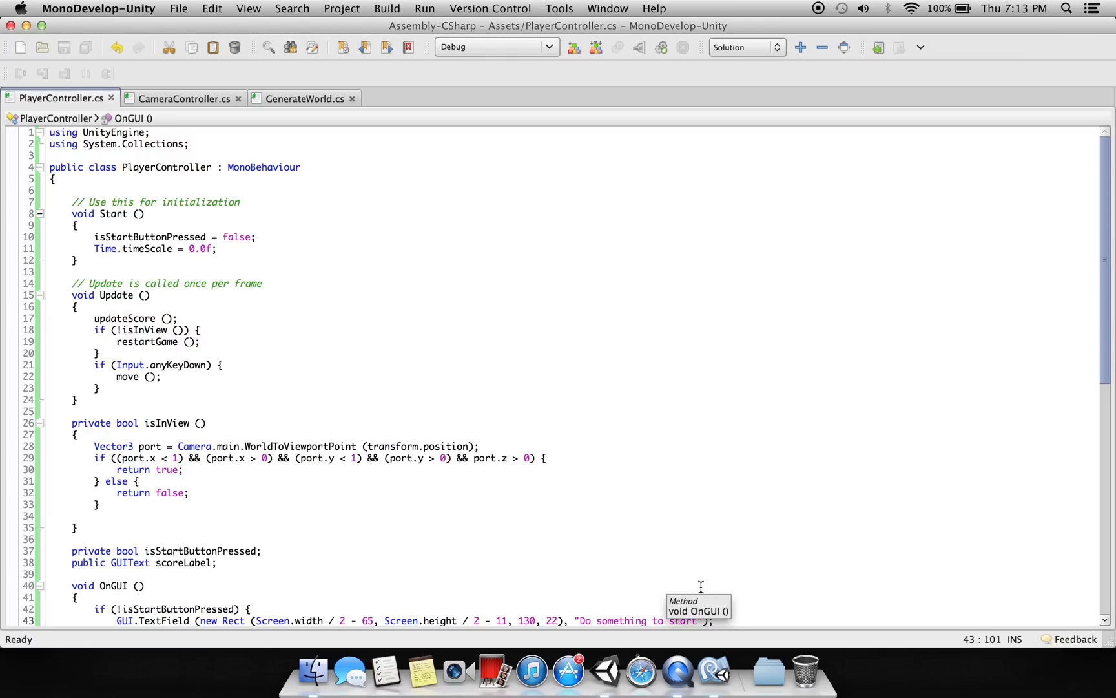
mouse_move(447, 474)
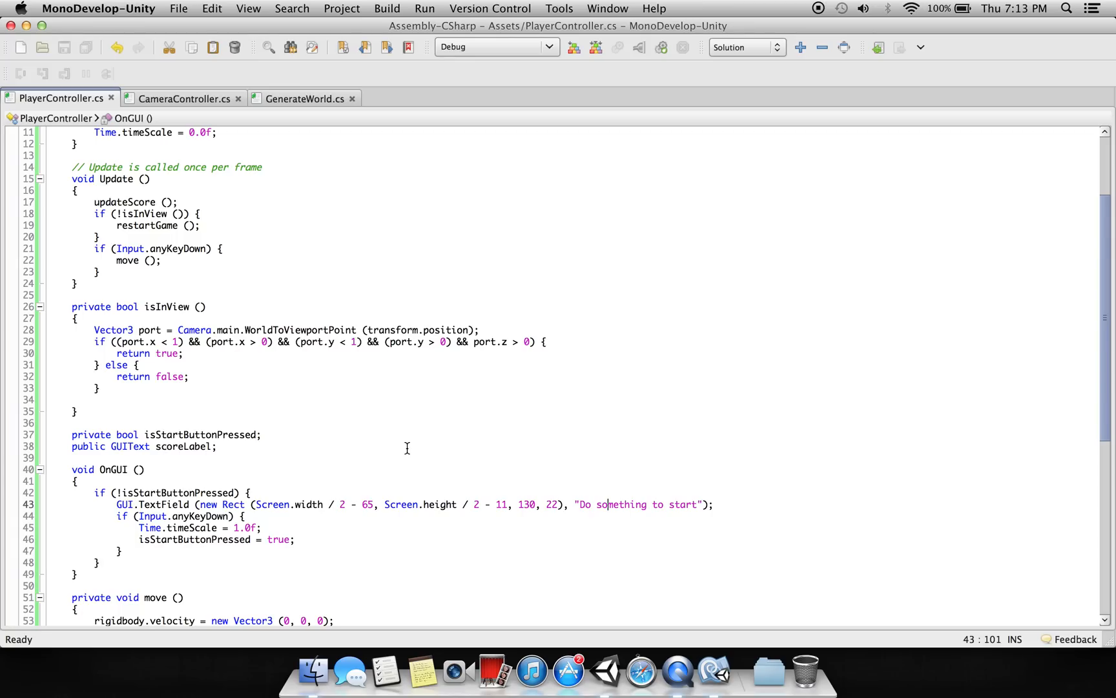
mouse_move(247, 300)
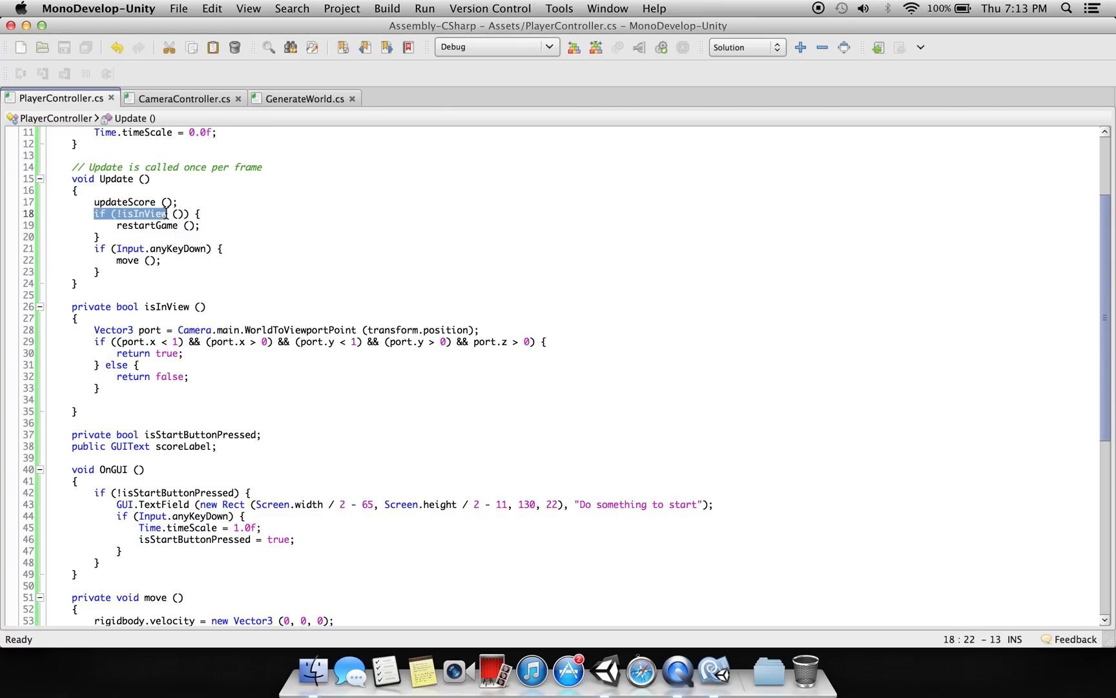
left_click(142, 214)
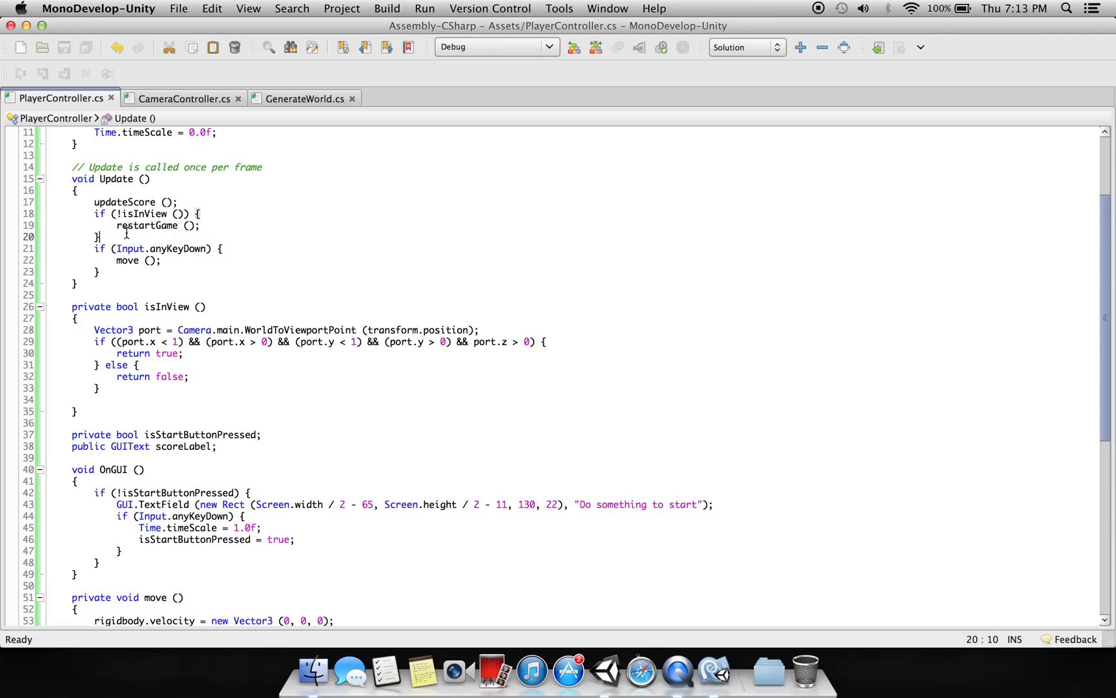
mouse_move(150, 306)
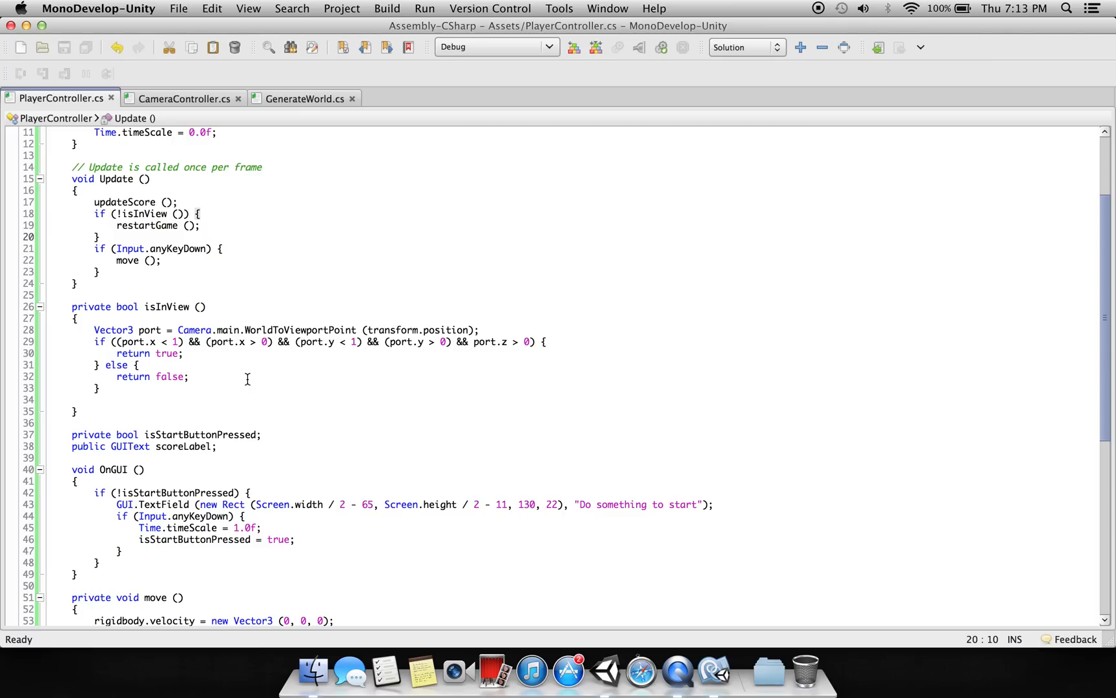
left_click(99, 236)
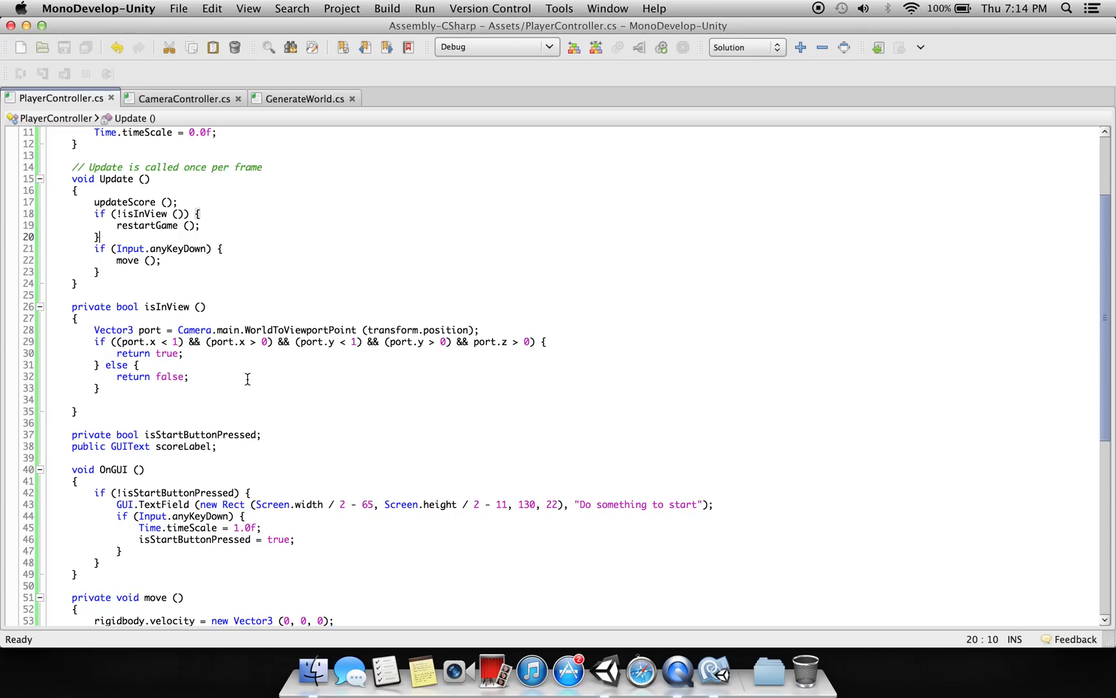
mouse_move(130, 248)
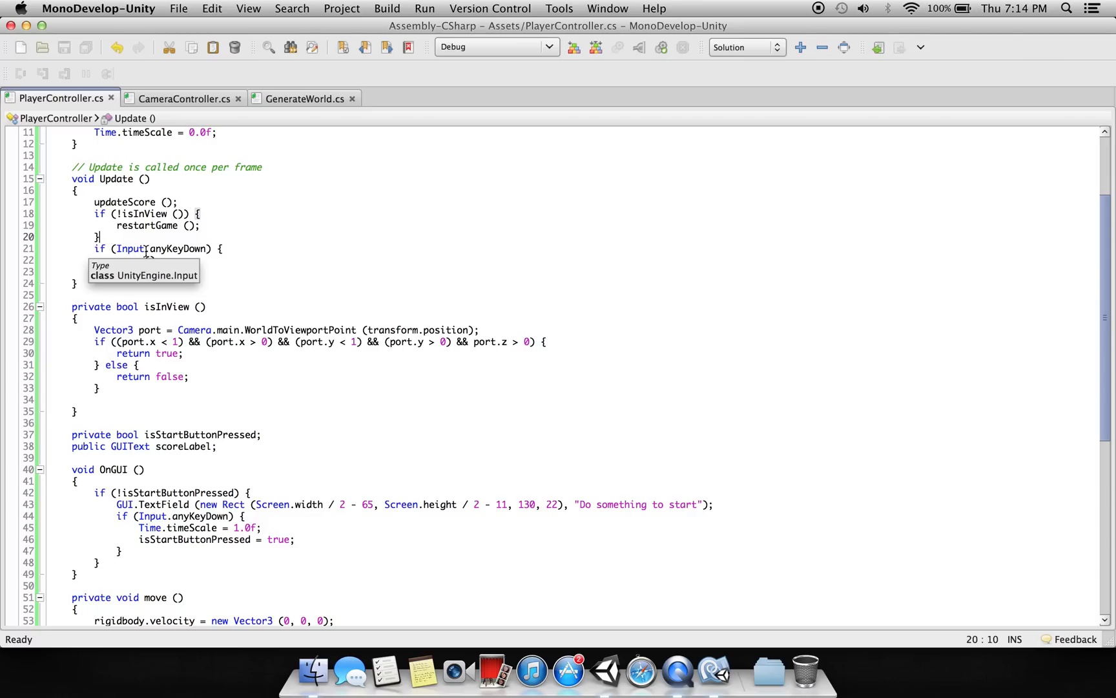
type("move ();")
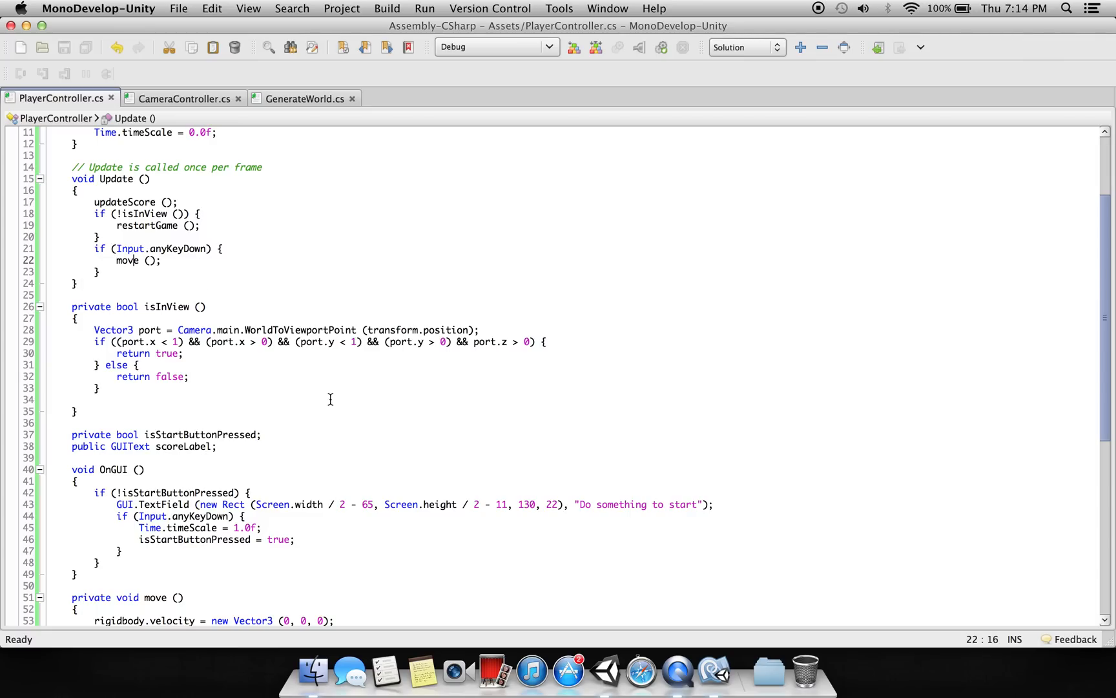
scroll("down", 3)
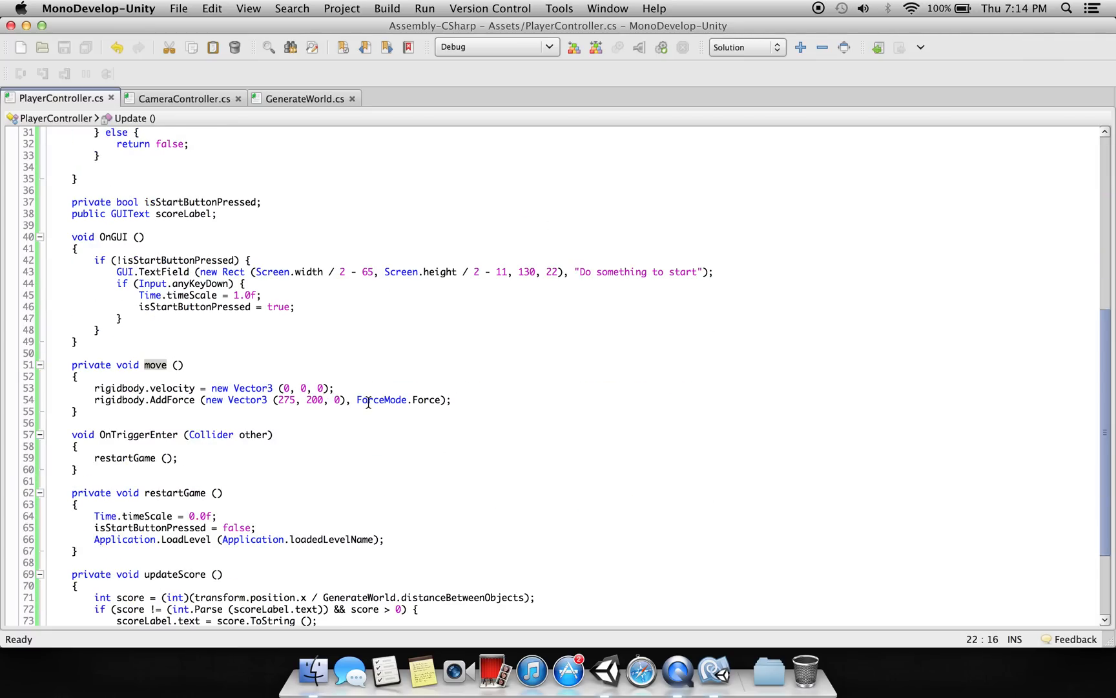
mouse_move(484, 441)
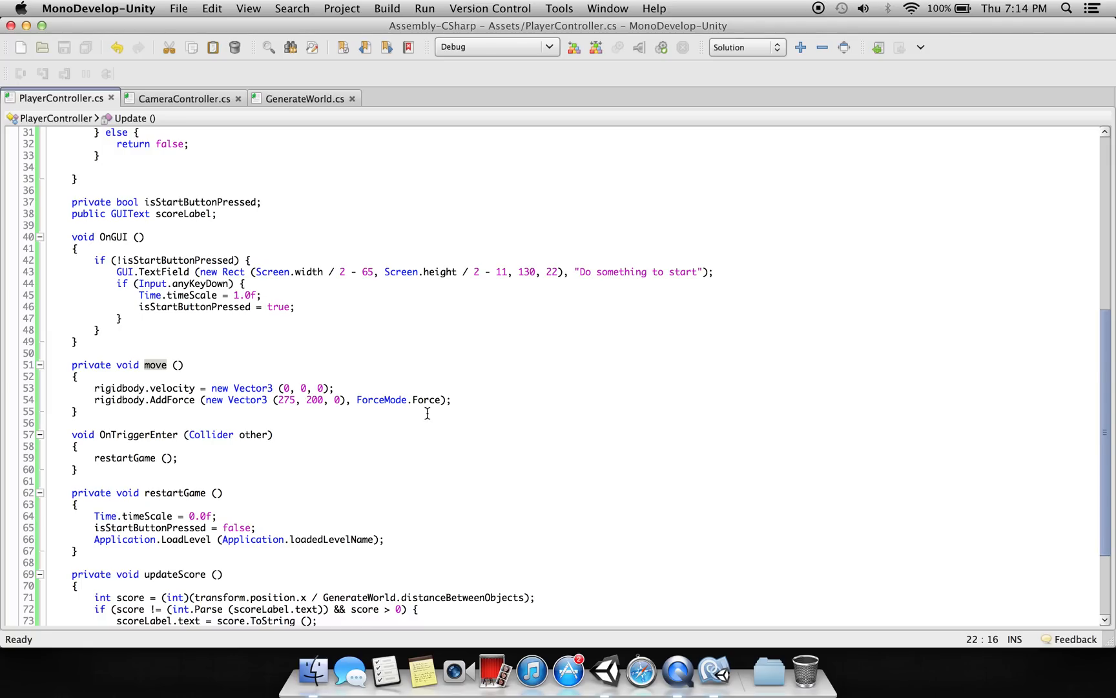
left_click(253, 482)
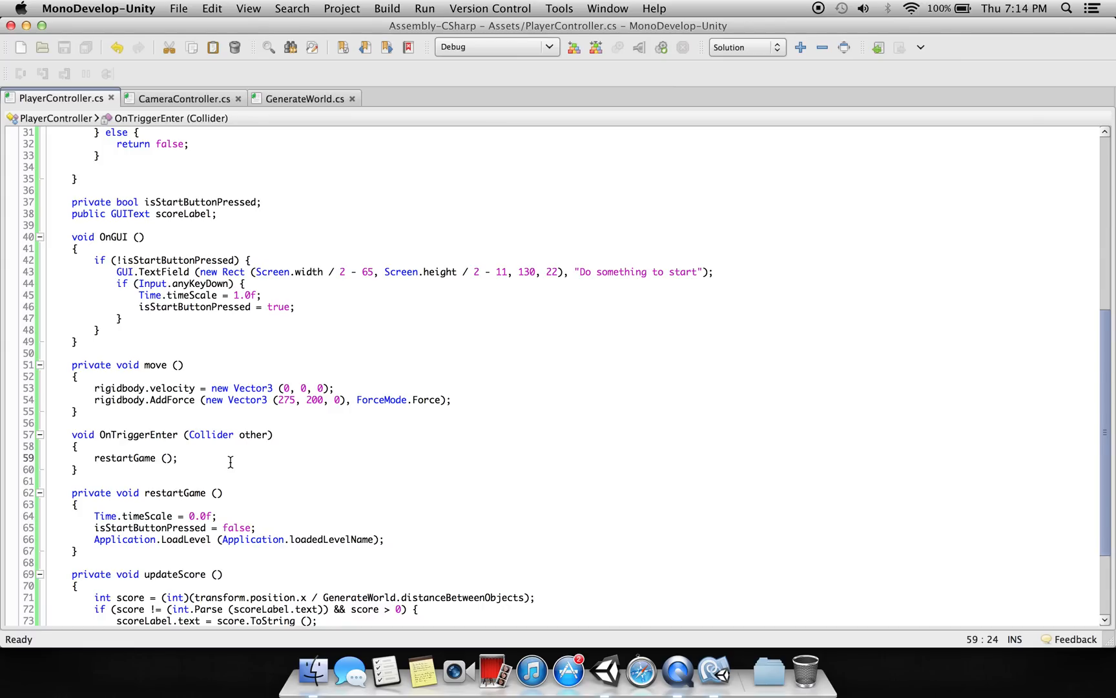
left_click(133, 458)
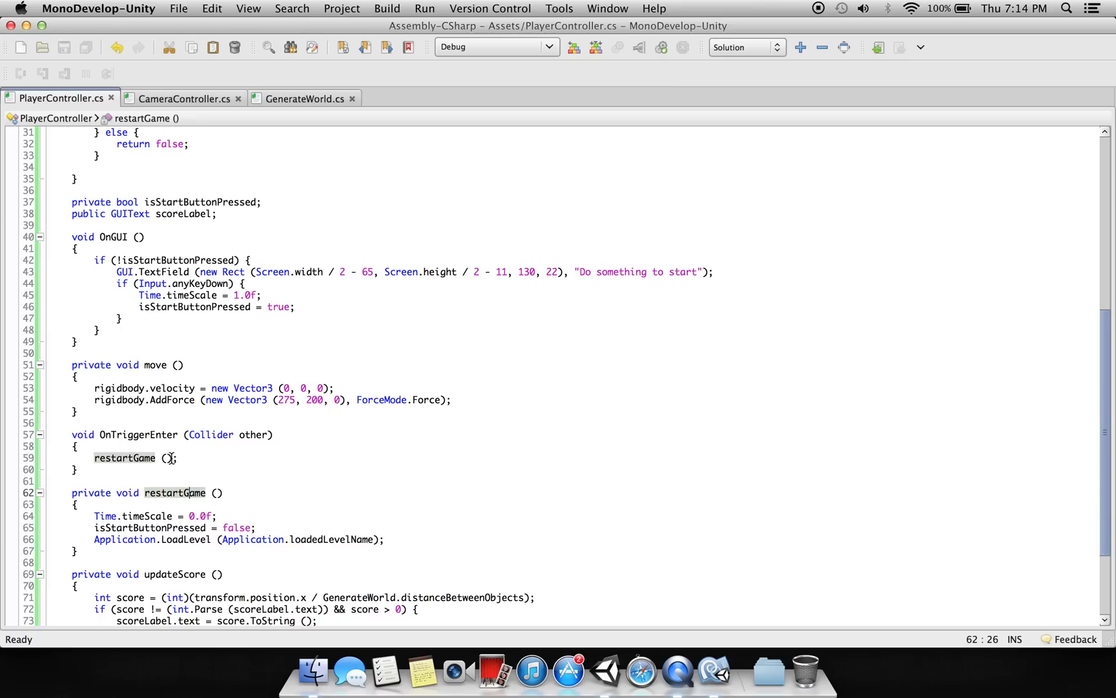
scroll("down", 3)
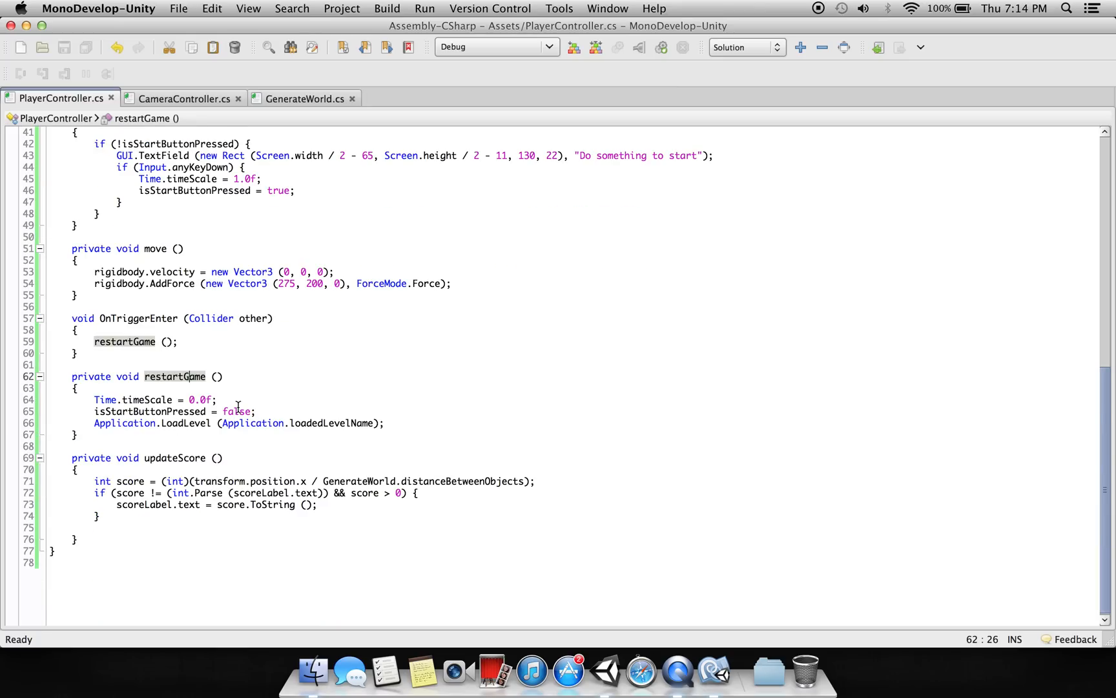
mouse_move(510, 194)
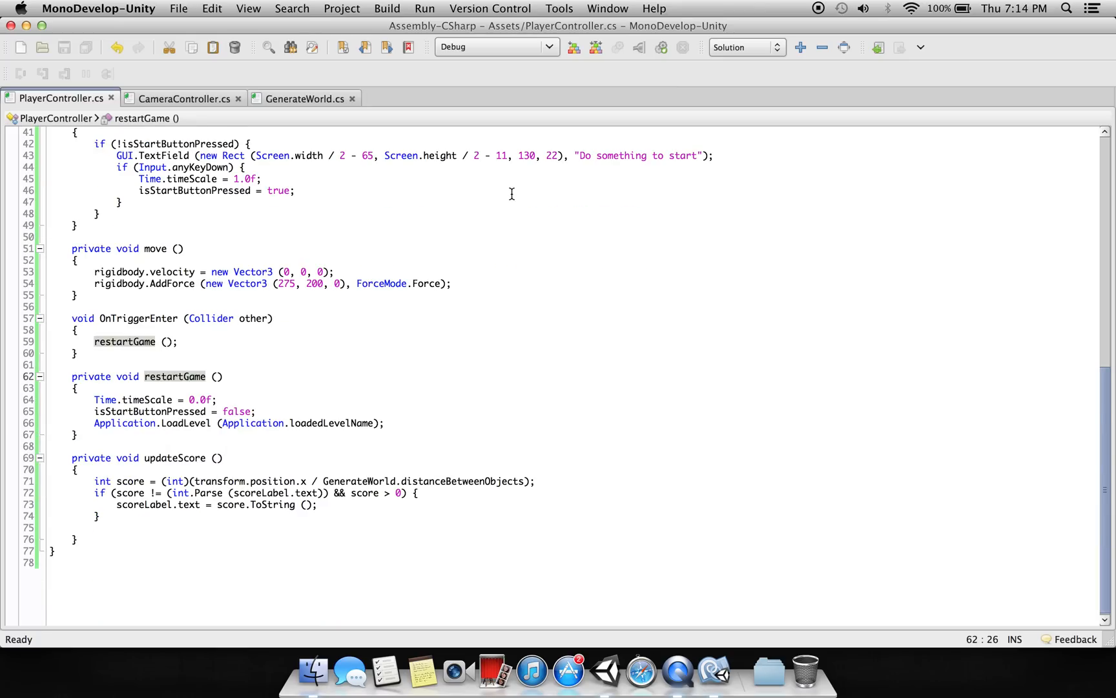
mouse_move(602, 181)
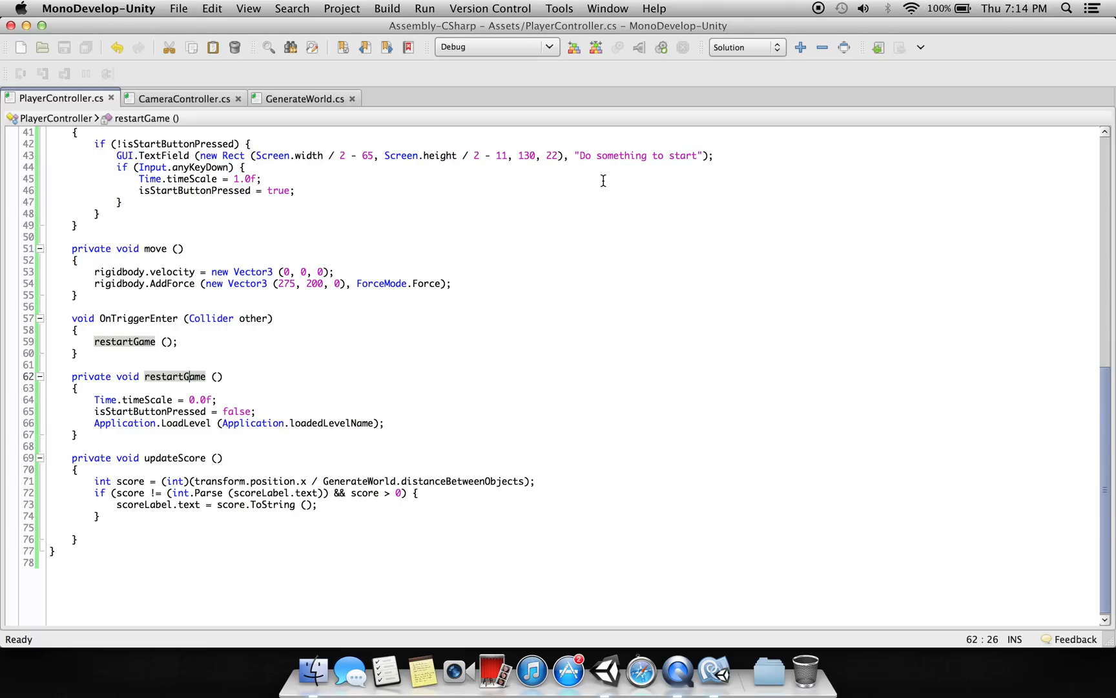
mouse_move(624, 155)
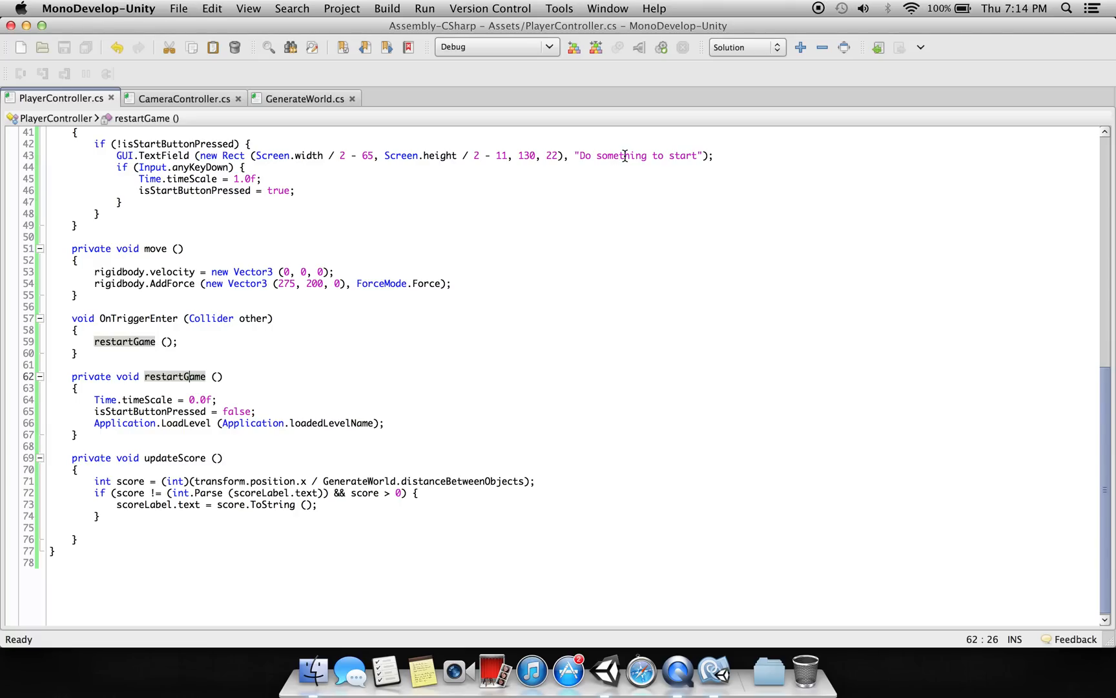
mouse_move(425, 371)
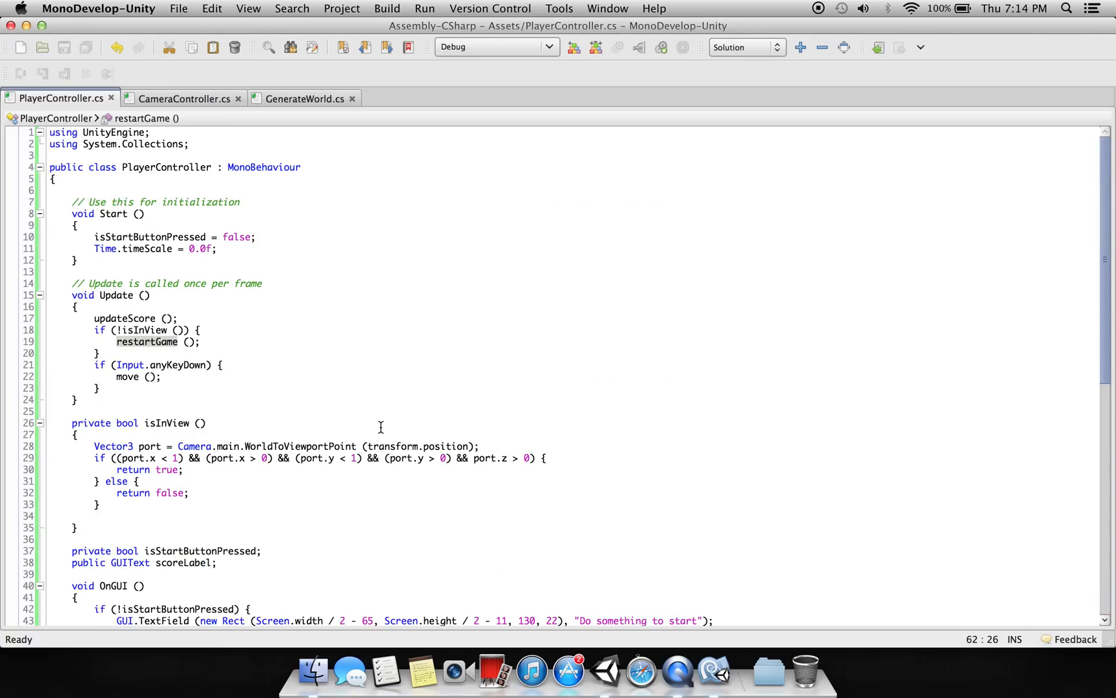
Step: Scroll through PlayerController's updateScore and scoreLabel code, then show CameraController.cs
scroll("down", 3)
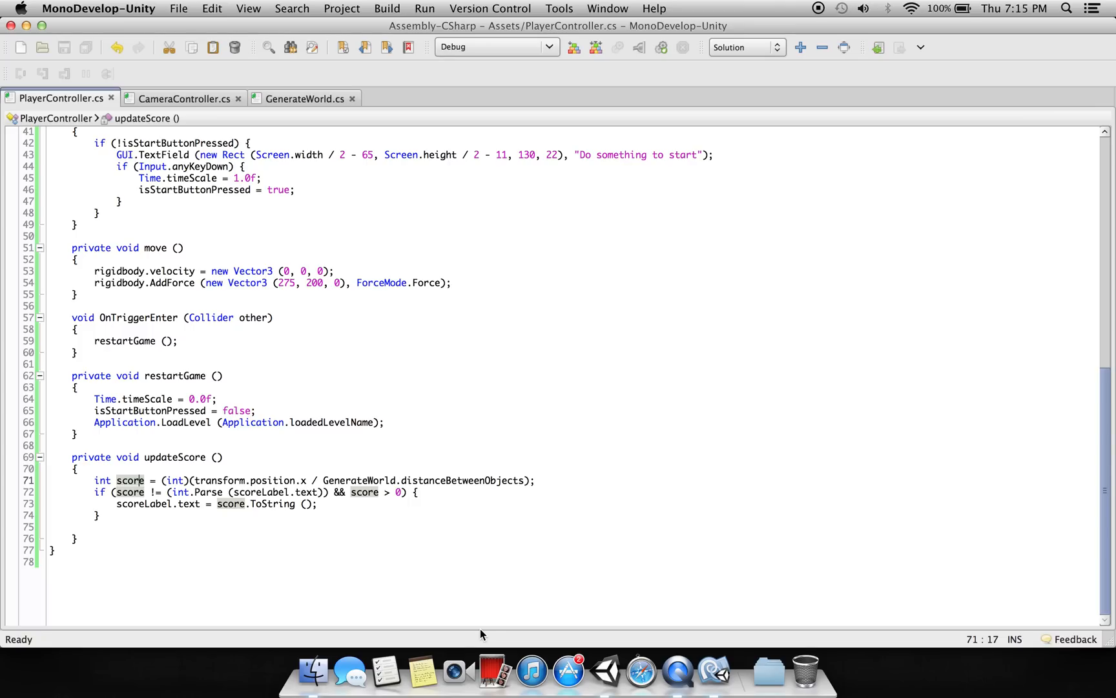
mouse_move(246, 515)
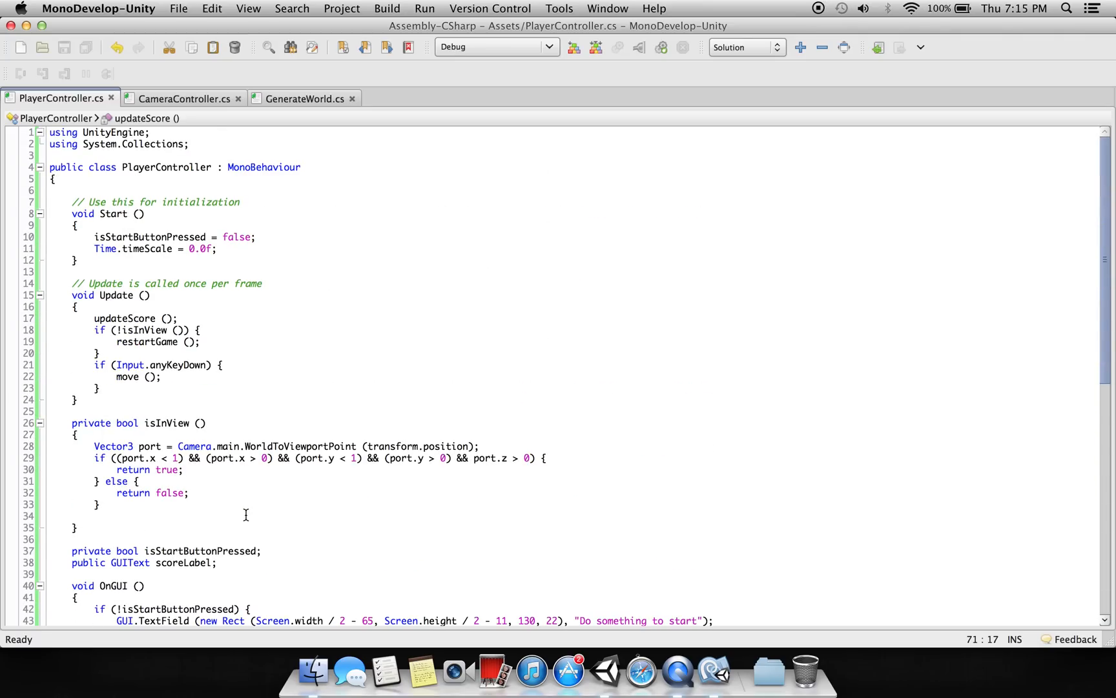
scroll("down", 3)
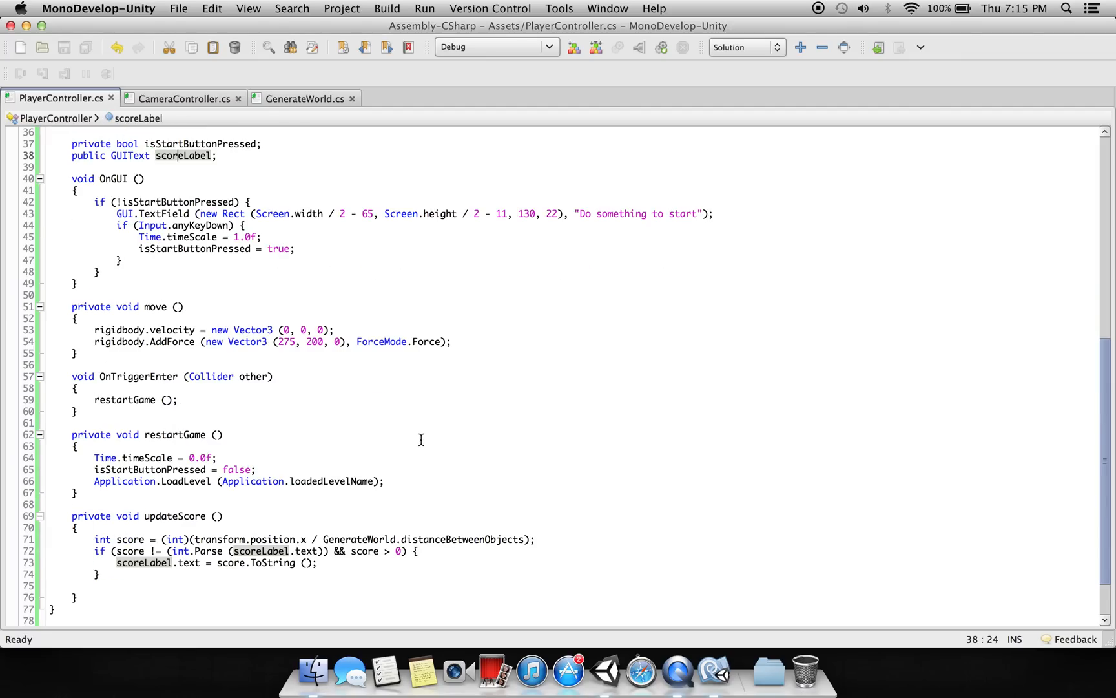
left_click(183, 98)
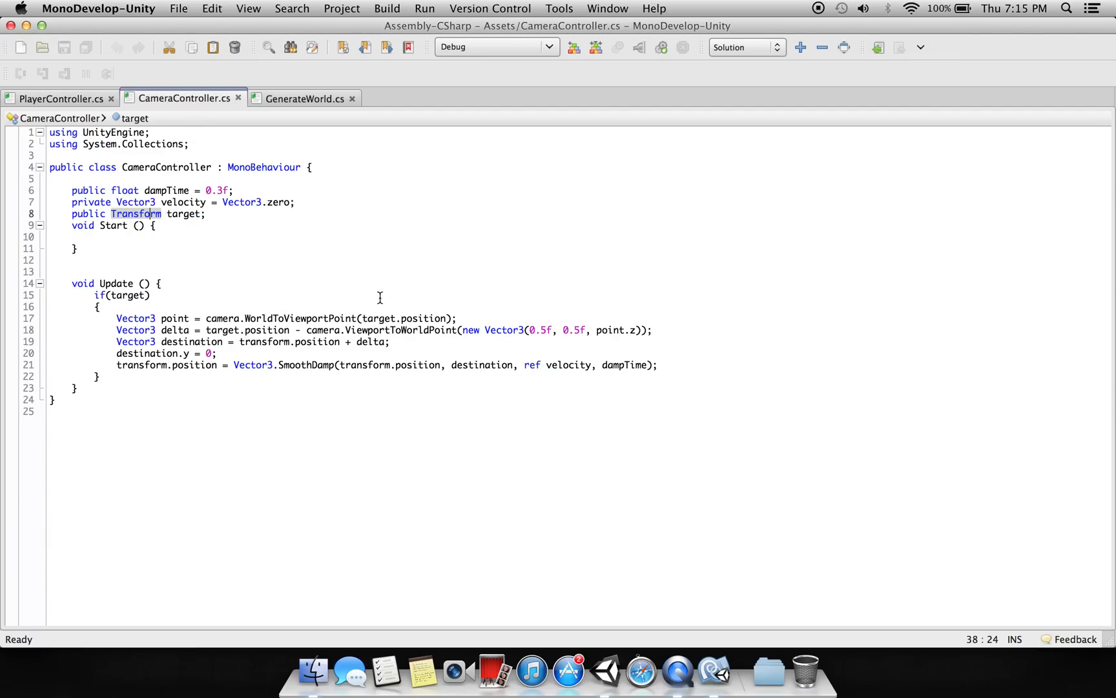
mouse_move(444, 361)
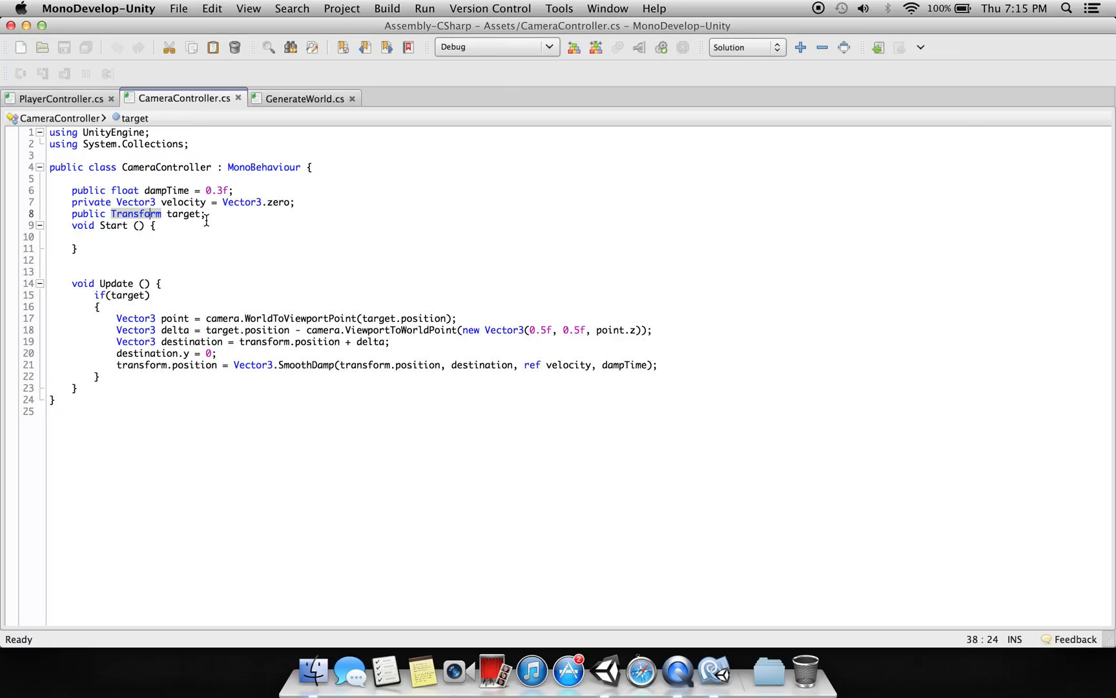
Step: Highlight where CameraController uses 'target', then bring up GenerateWorld.cs
left_click(186, 214)
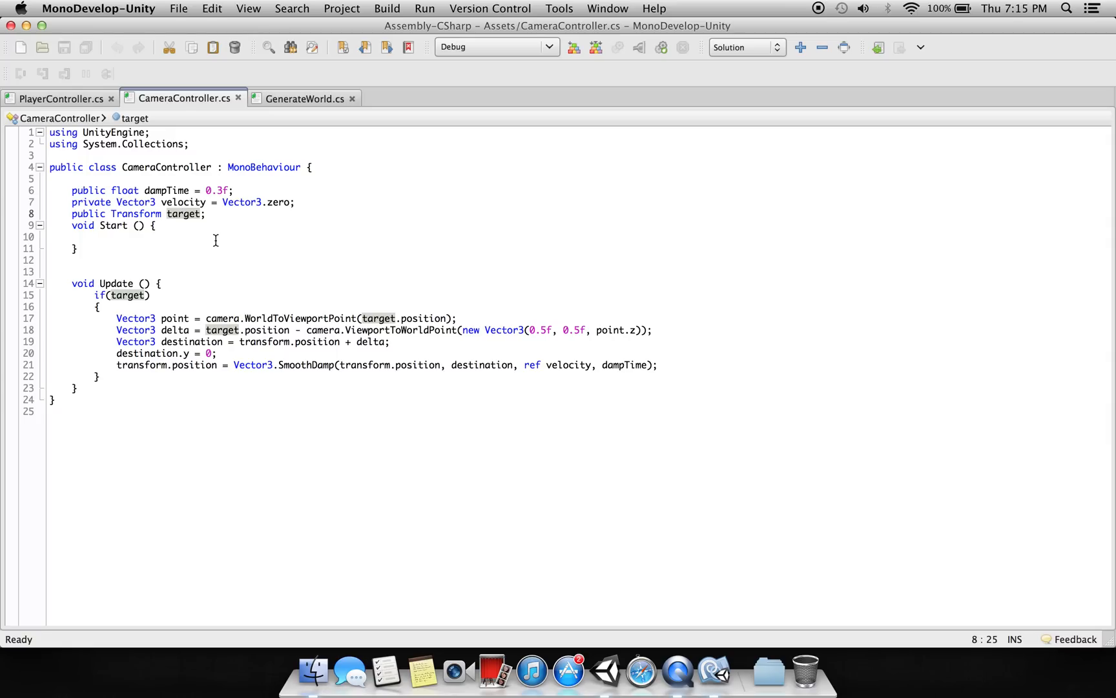
mouse_move(198, 350)
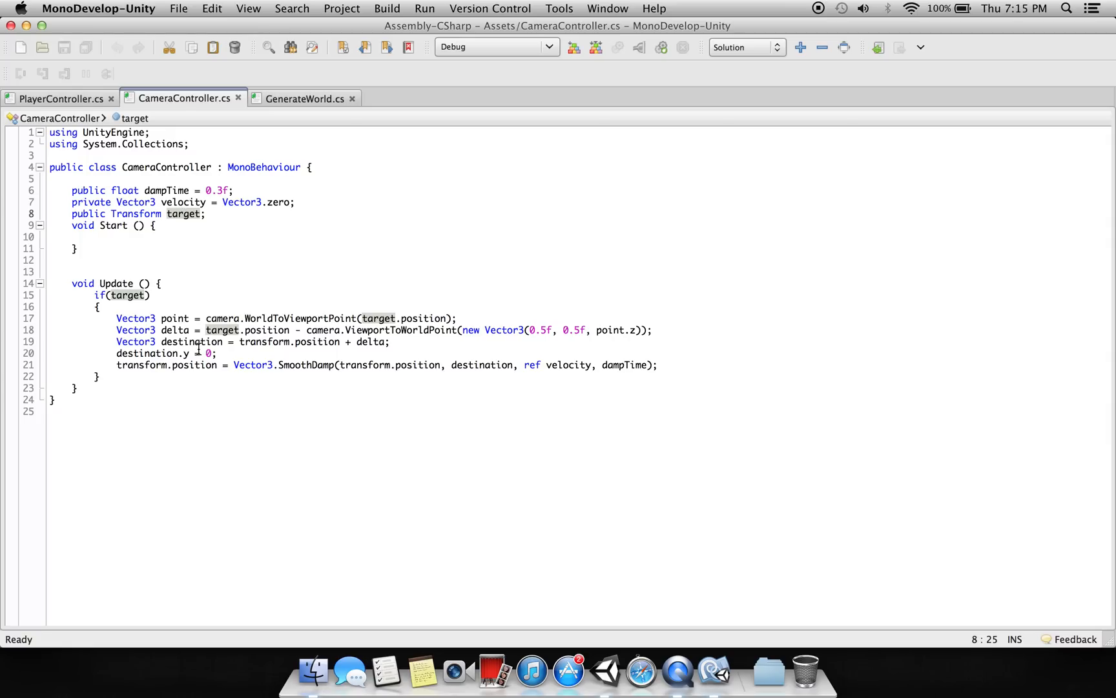
mouse_move(188, 353)
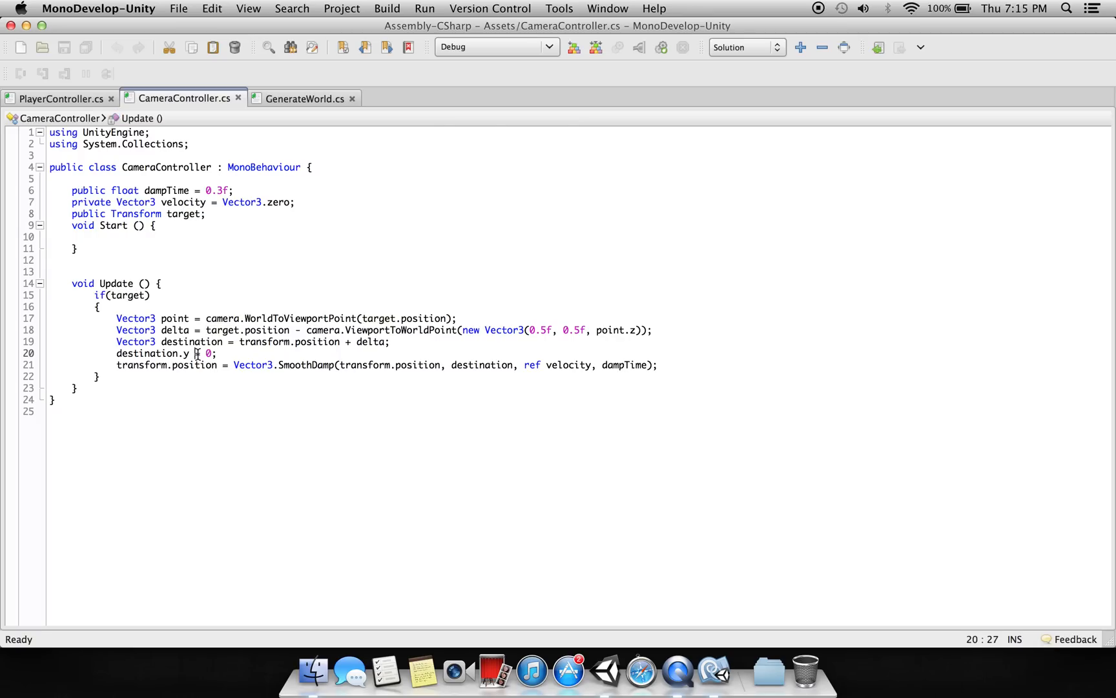
left_click(305, 98)
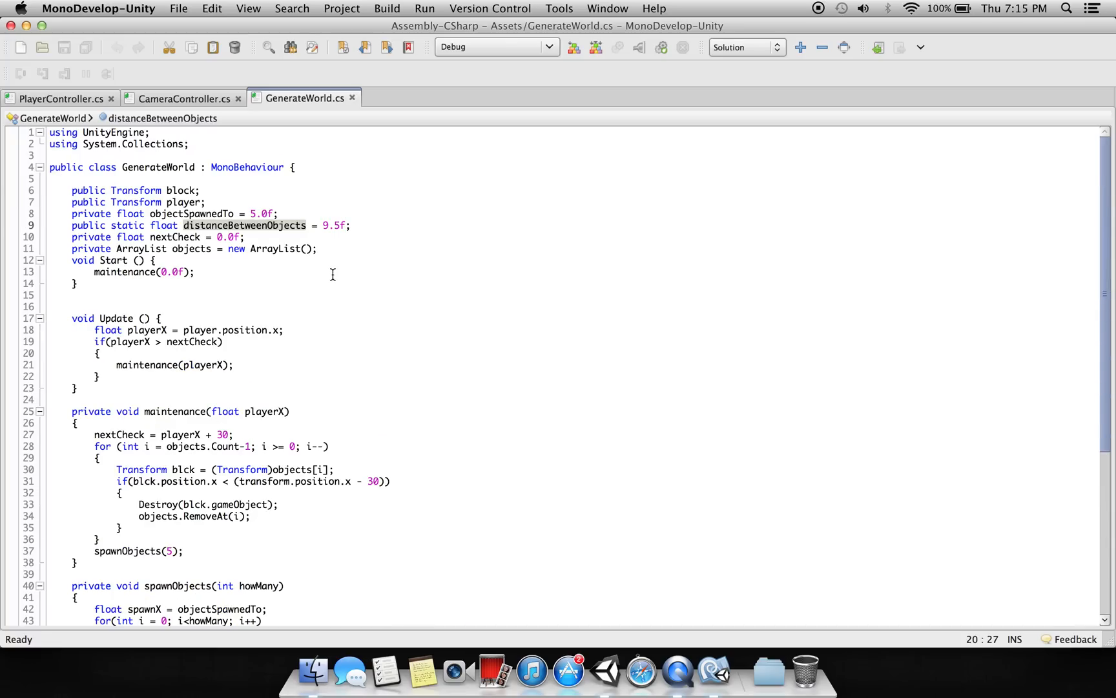
mouse_move(333, 461)
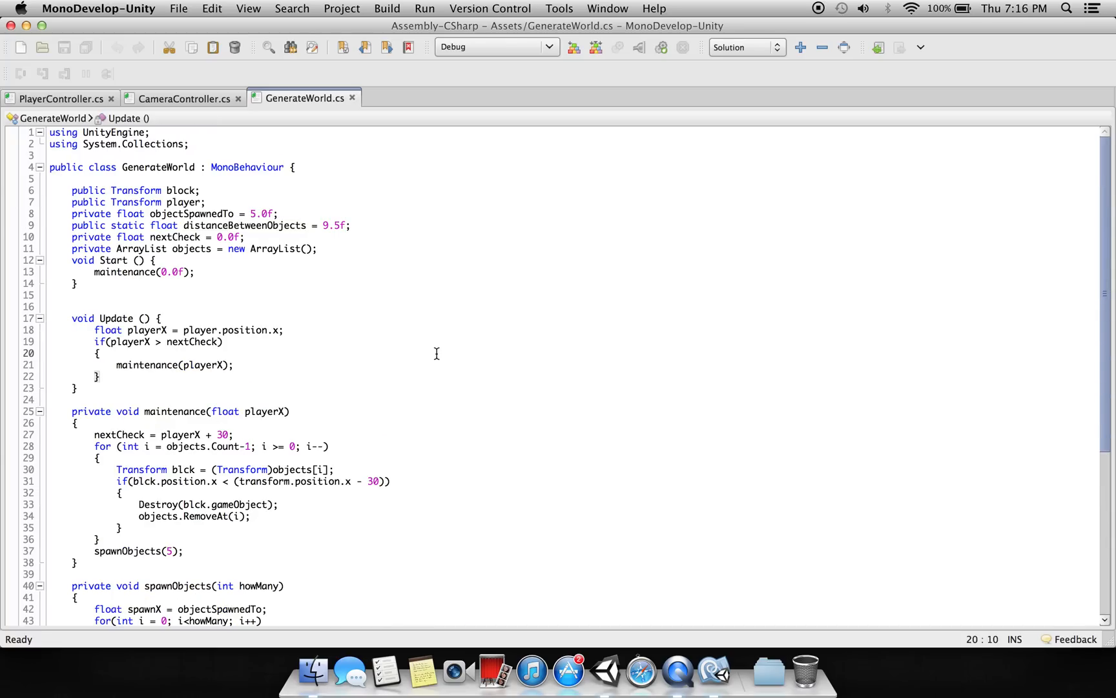
scroll("down", 3)
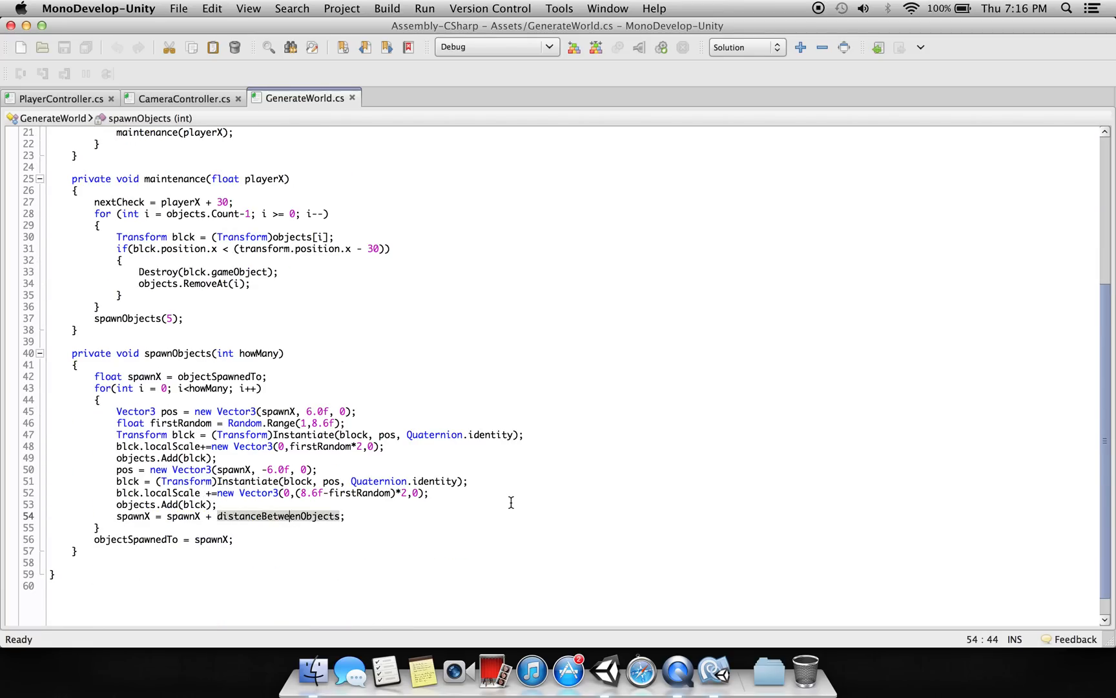
scroll("up", 3)
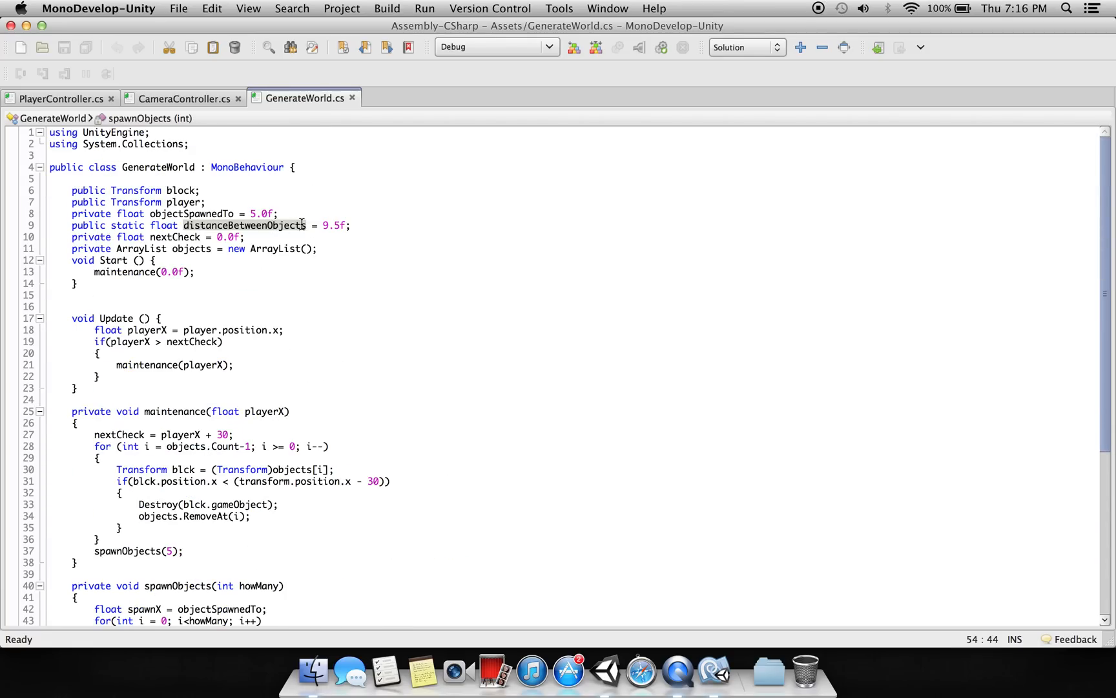
mouse_move(385, 236)
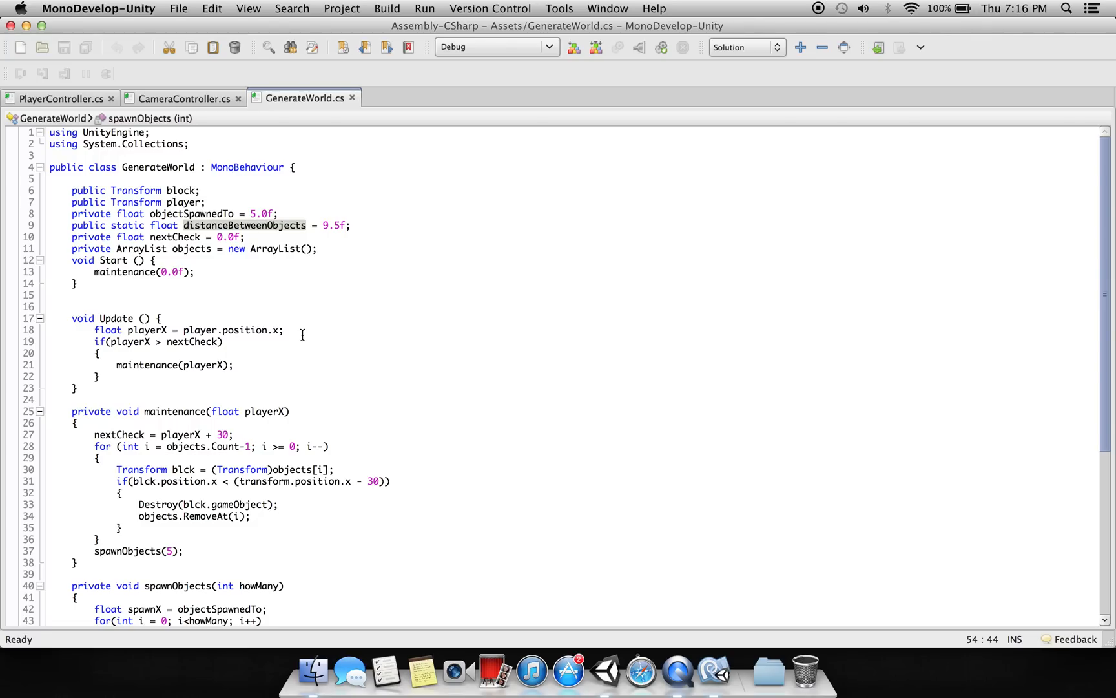
scroll("down", 3)
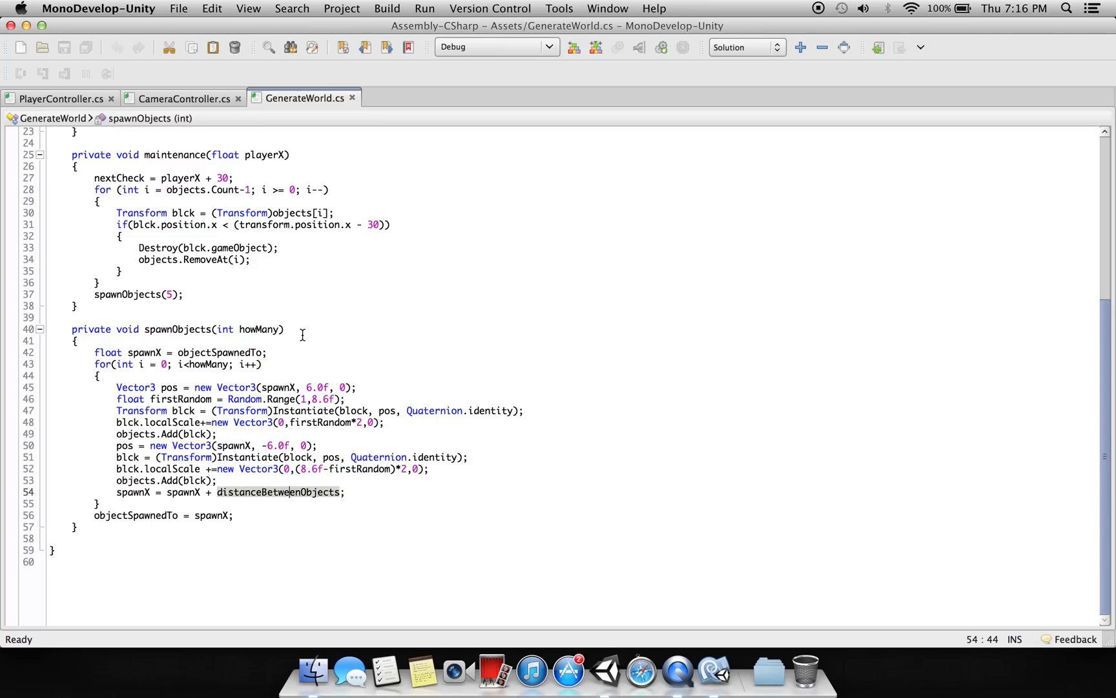
mouse_move(606, 662)
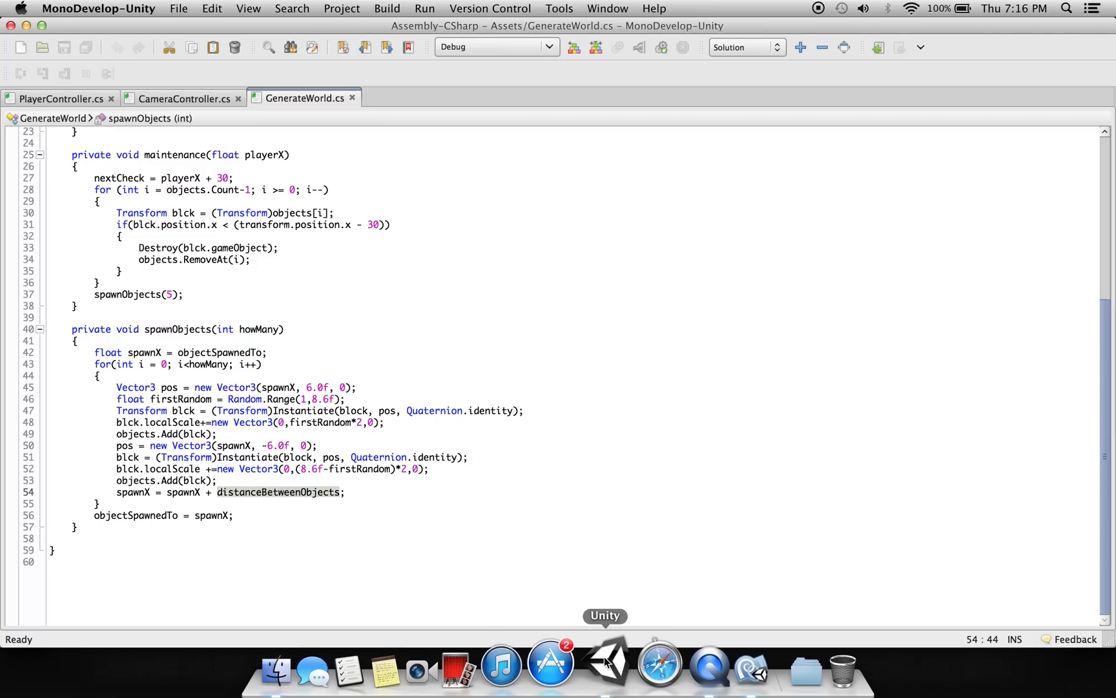
Step: Back in Unity, briefly run the game in the Game view, stop it, and return to Scene
left_click(606, 663)
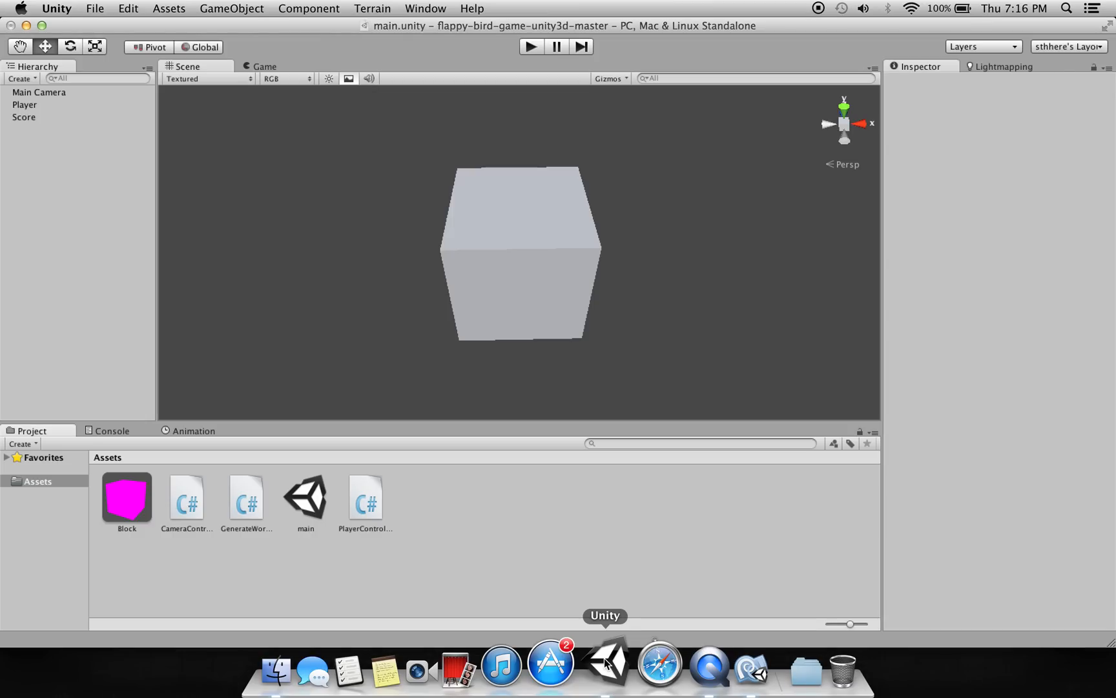
mouse_move(480, 480)
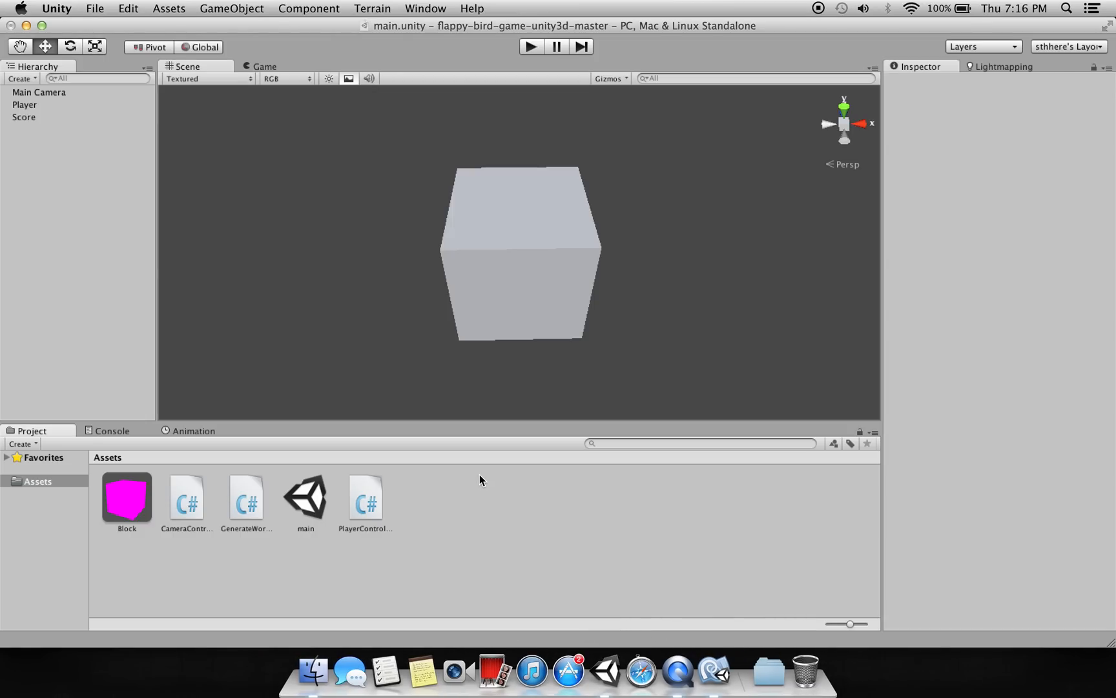
mouse_move(287, 487)
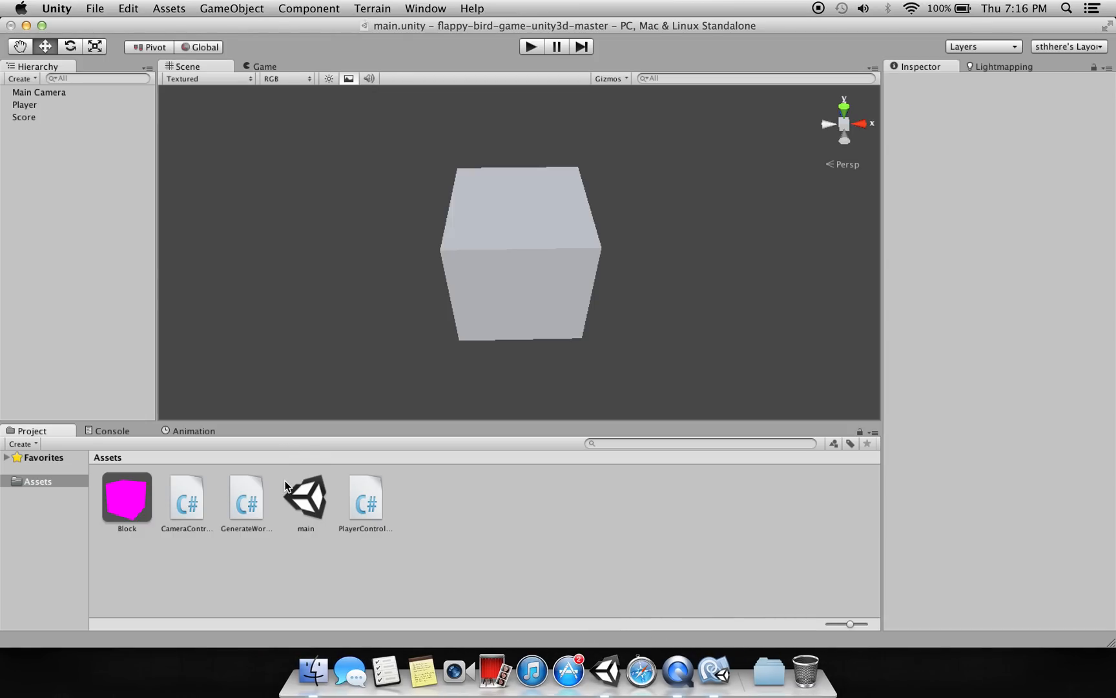
left_click(264, 66)
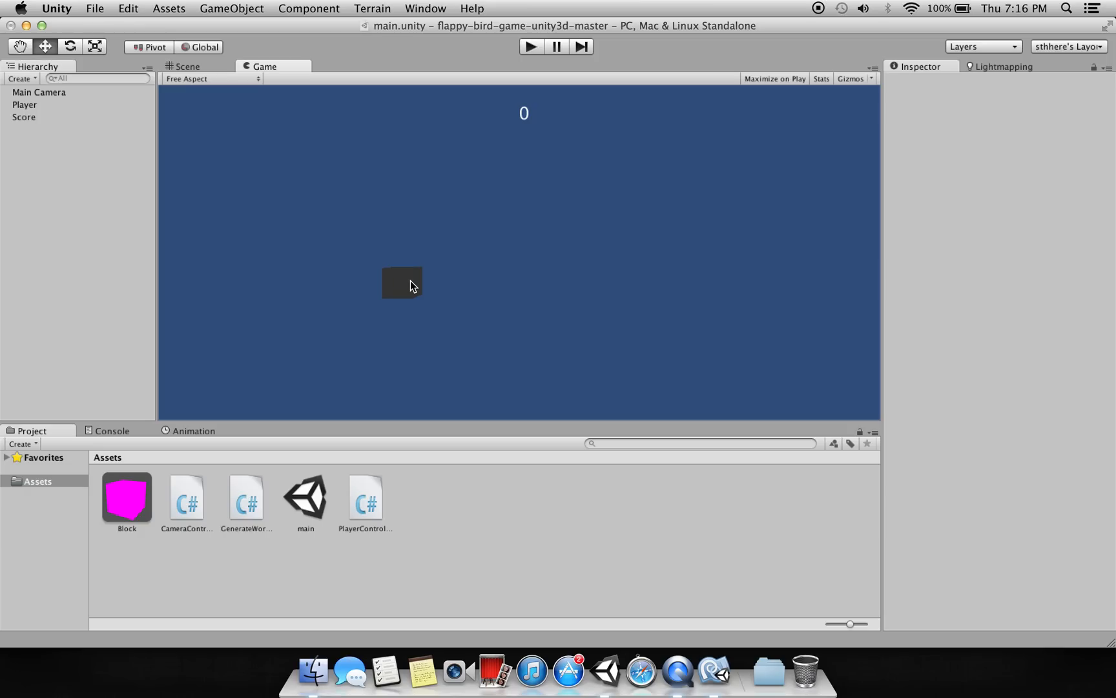
left_click(530, 46)
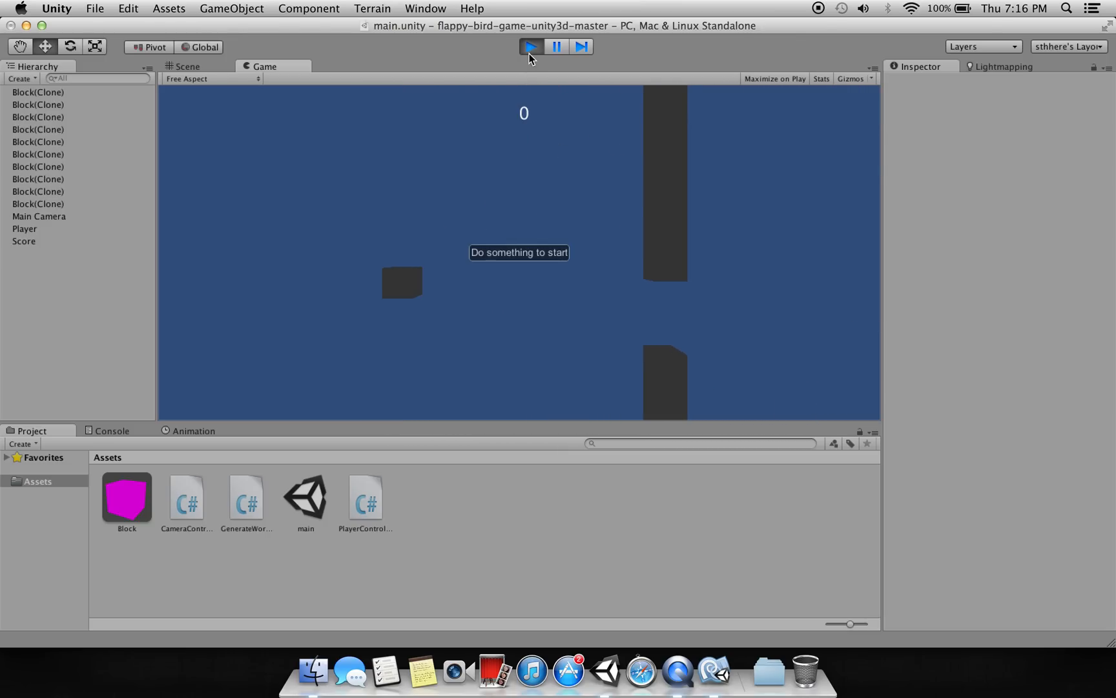
left_click(529, 47)
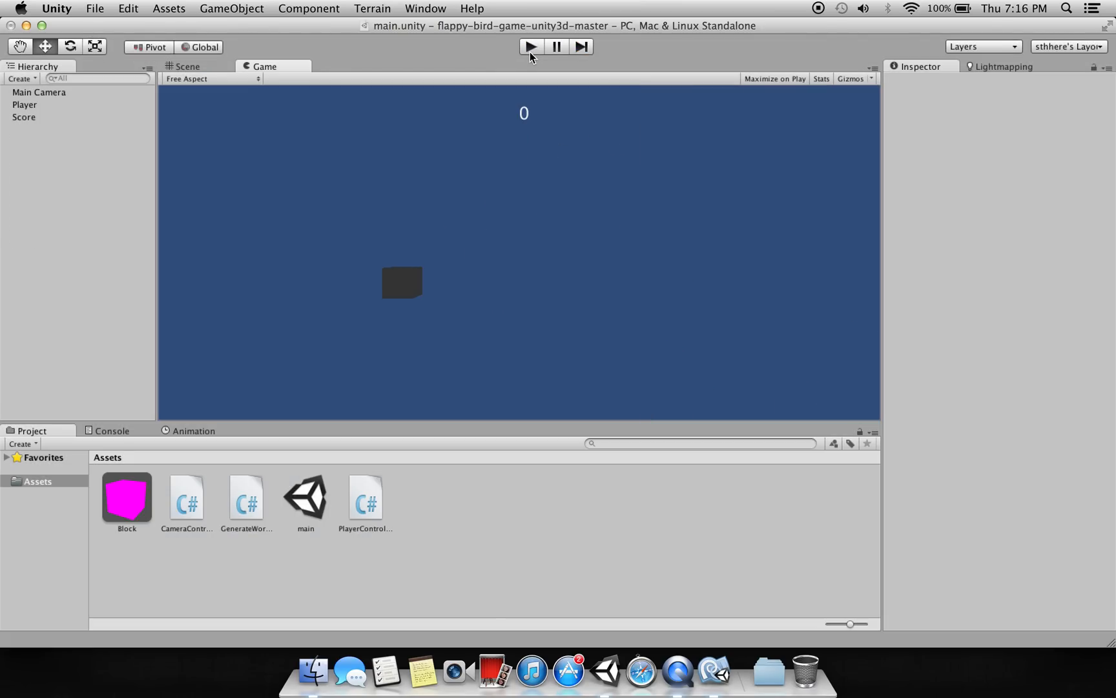
mouse_move(434, 94)
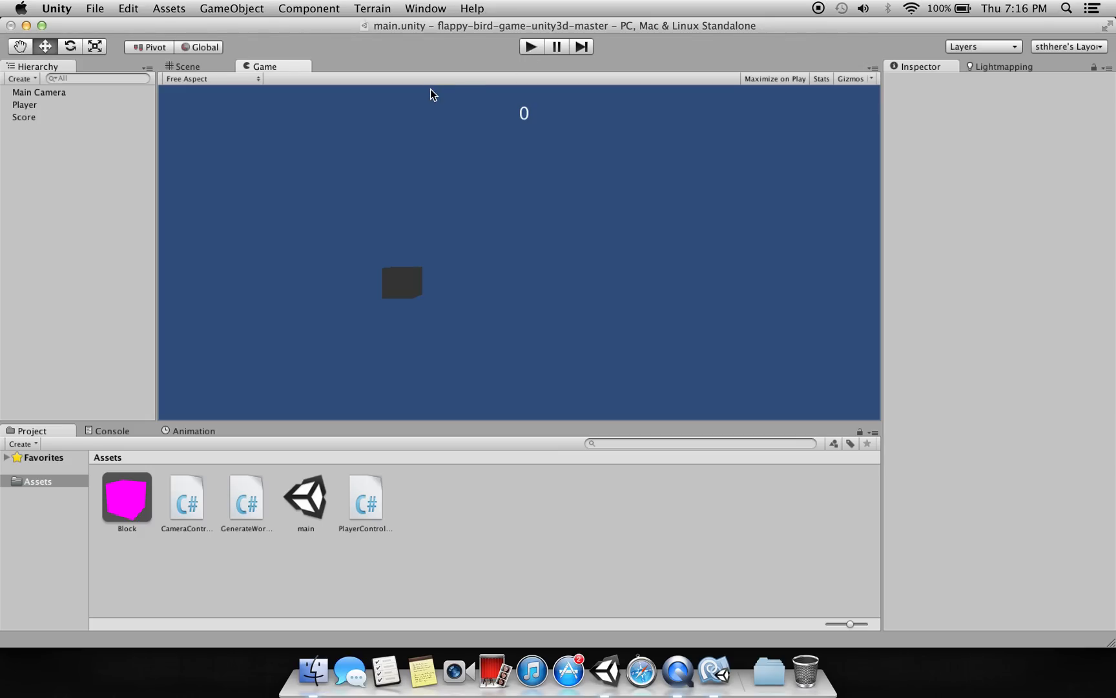
mouse_move(389, 120)
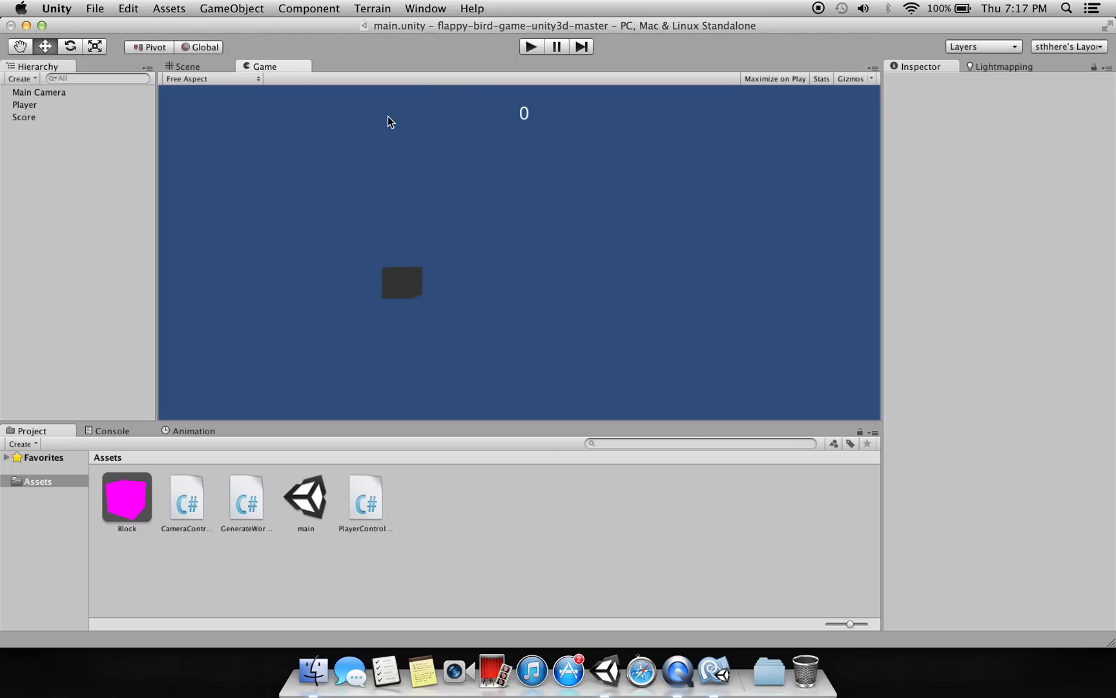
mouse_move(285, 93)
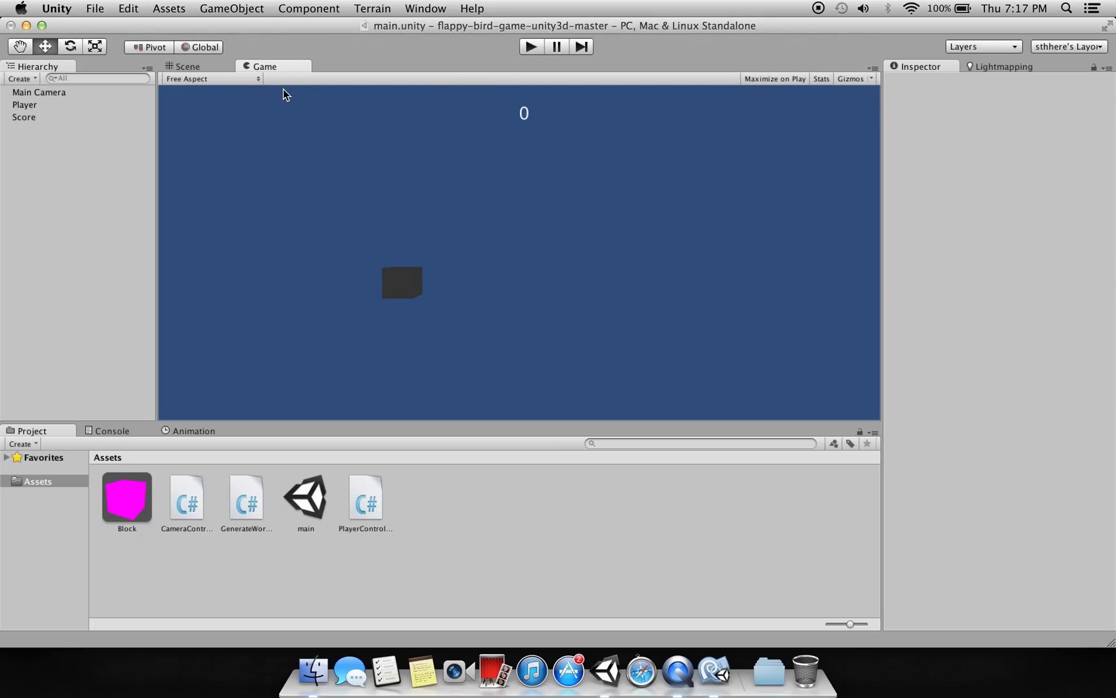
left_click(187, 66)
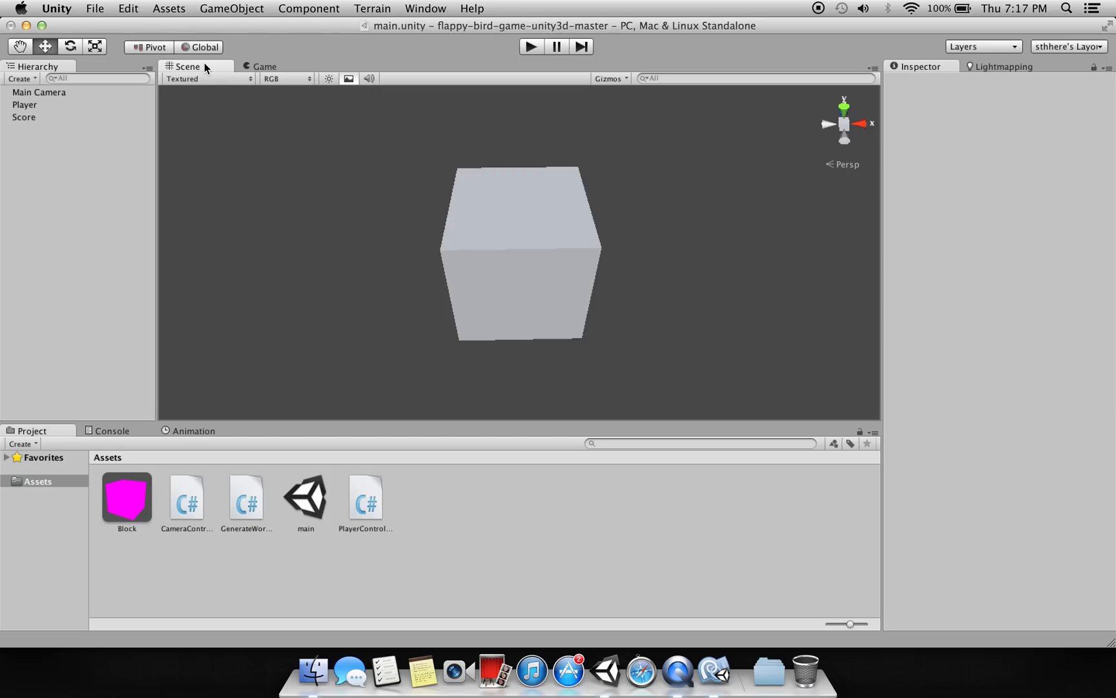
mouse_move(543, 118)
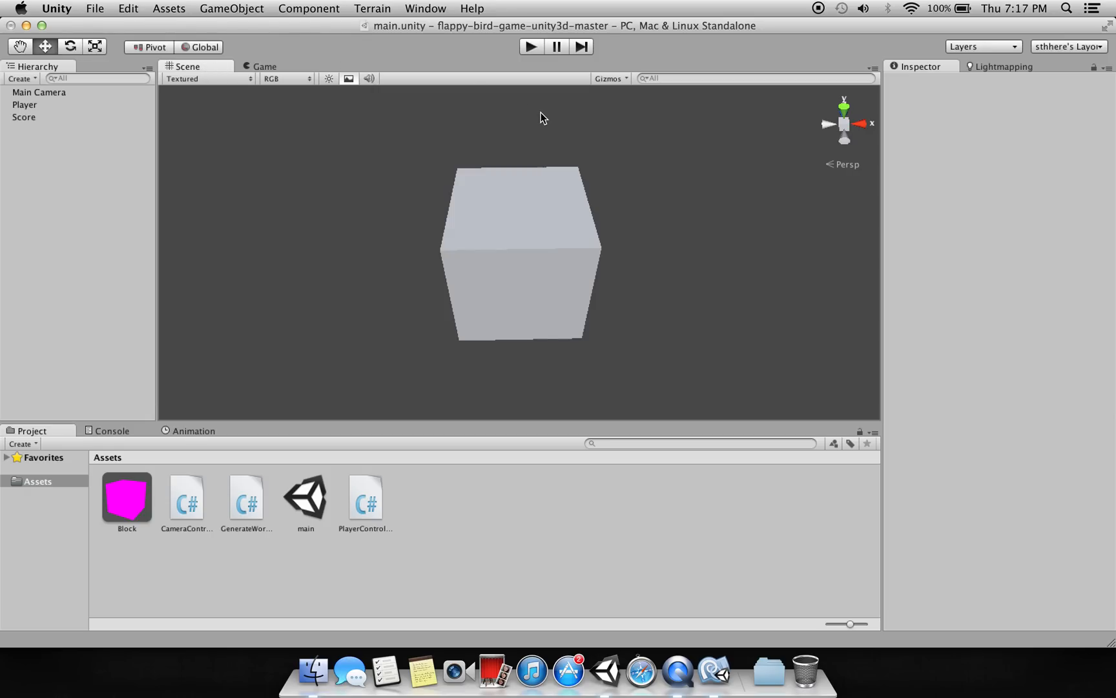
mouse_move(443, 48)
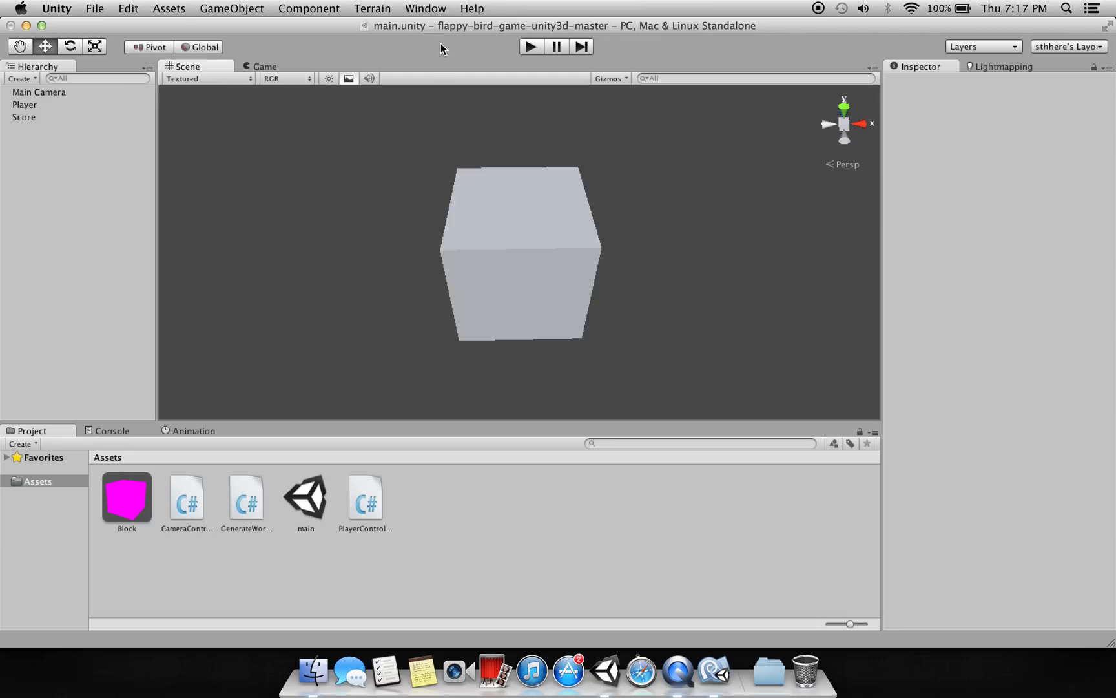
mouse_move(441, 48)
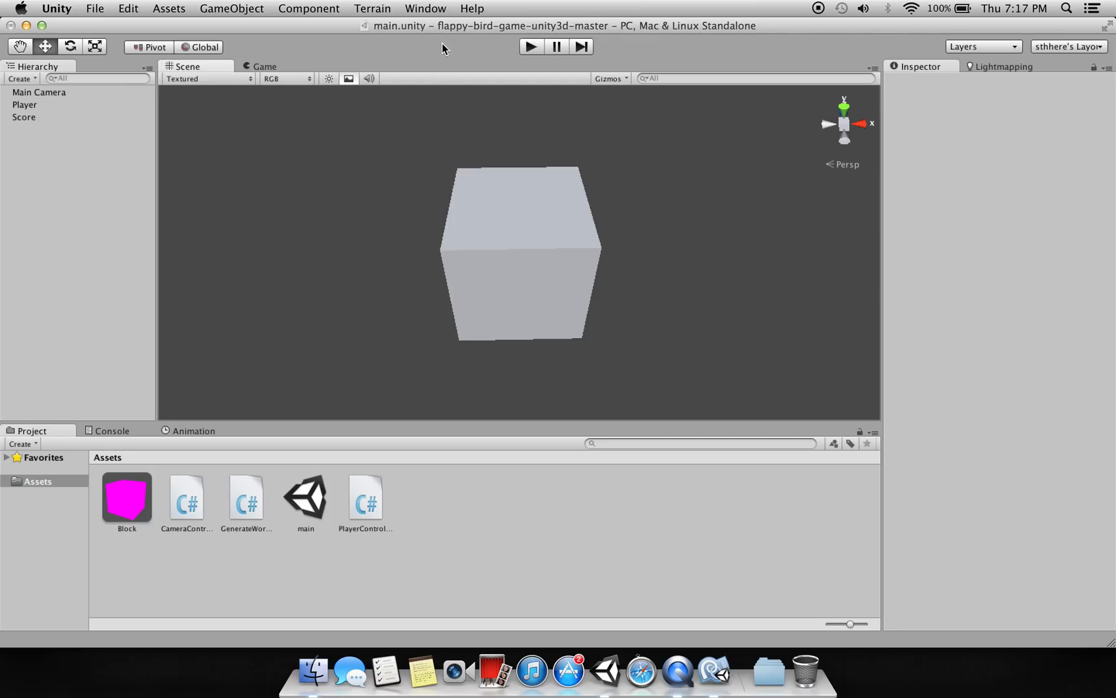